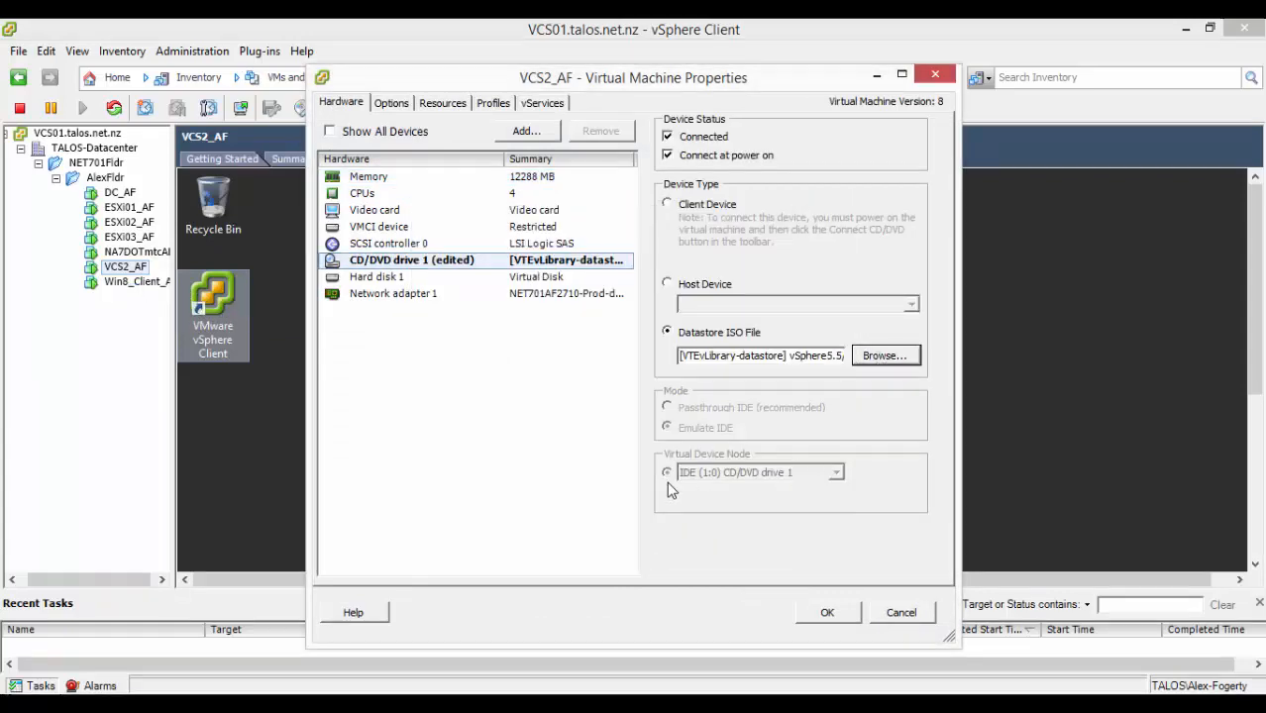
# Confirm the ISO drive change, launch the Update Manager installer, accept the EULA, and skip the update download.
pyautogui.click(828, 612)
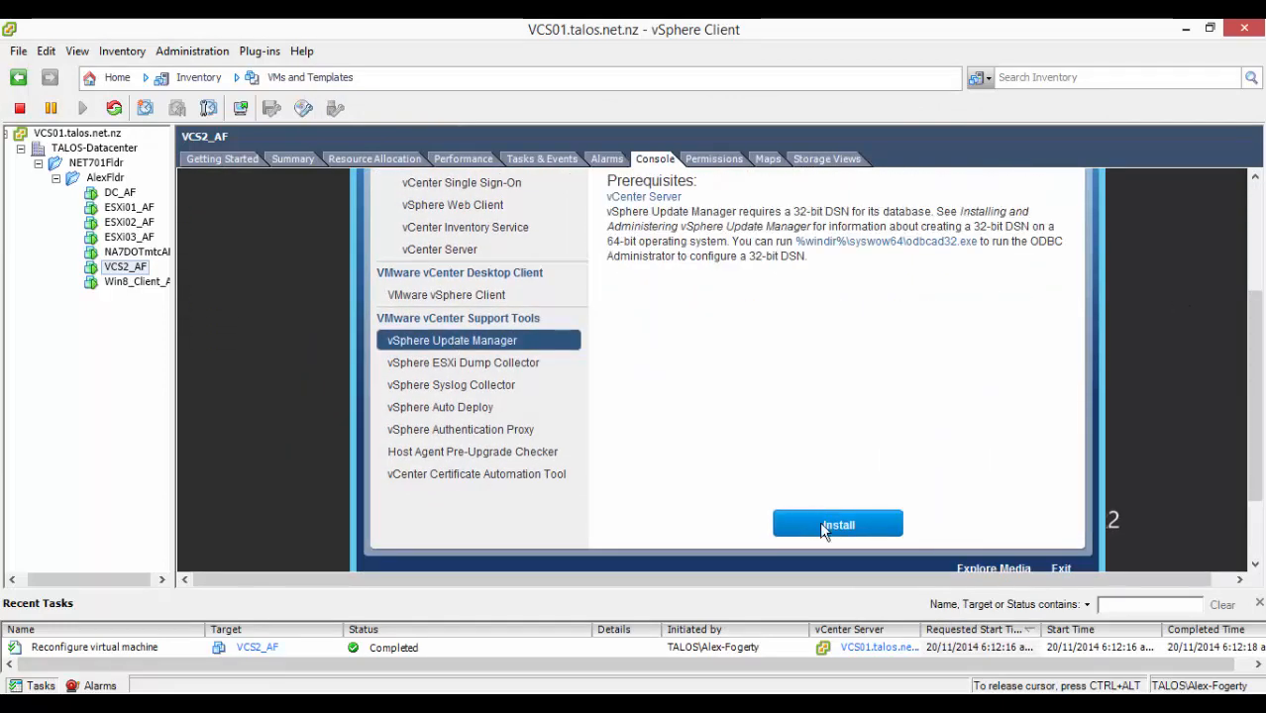
pyautogui.click(838, 525)
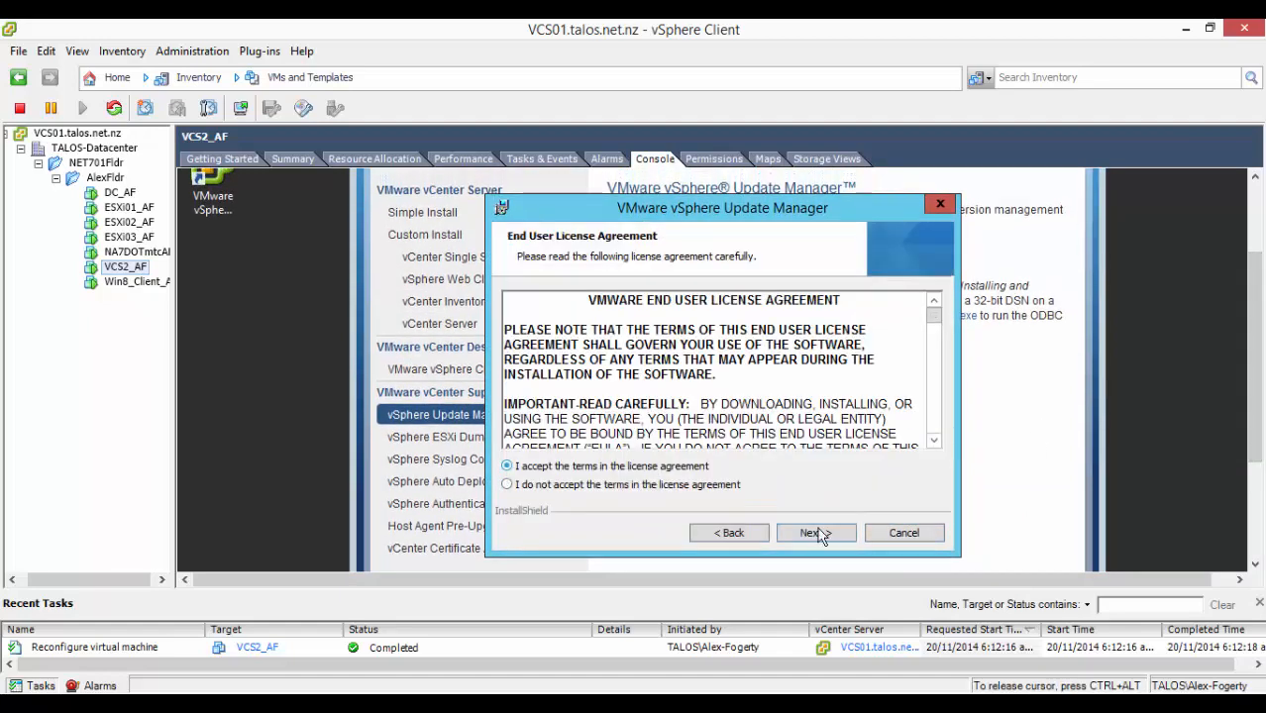
pyautogui.click(812, 534)
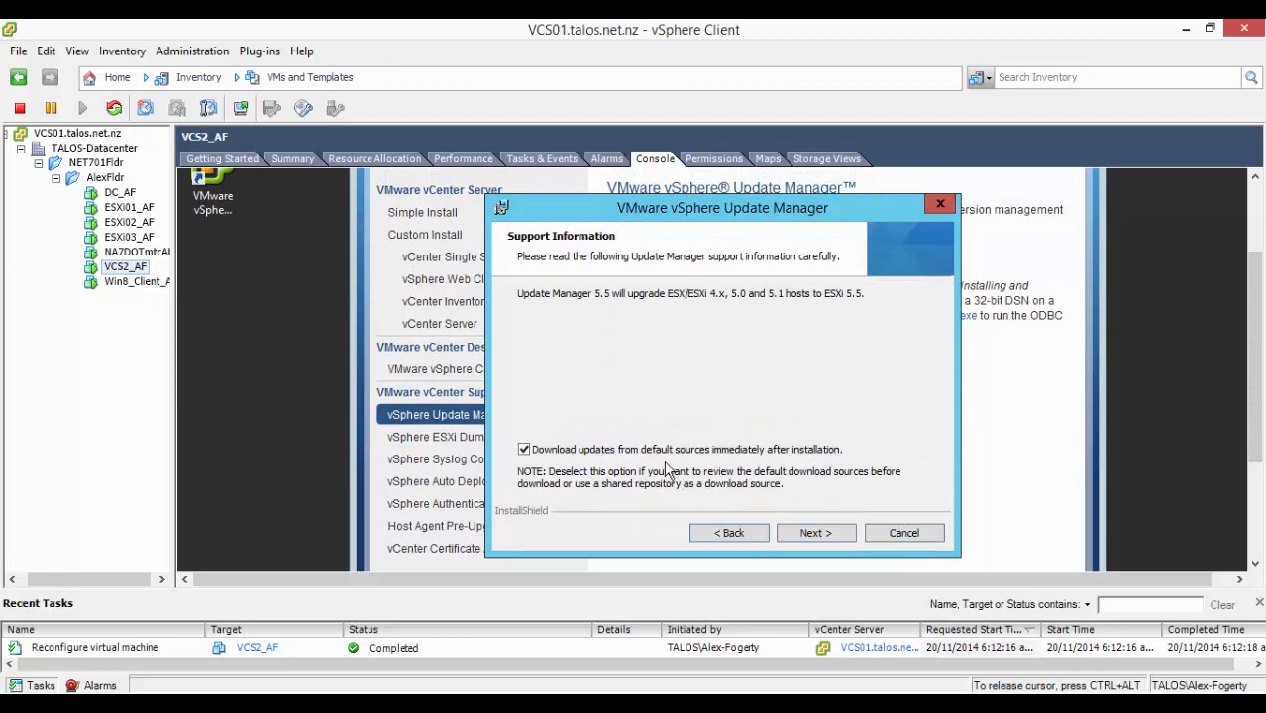
pyautogui.click(523, 449)
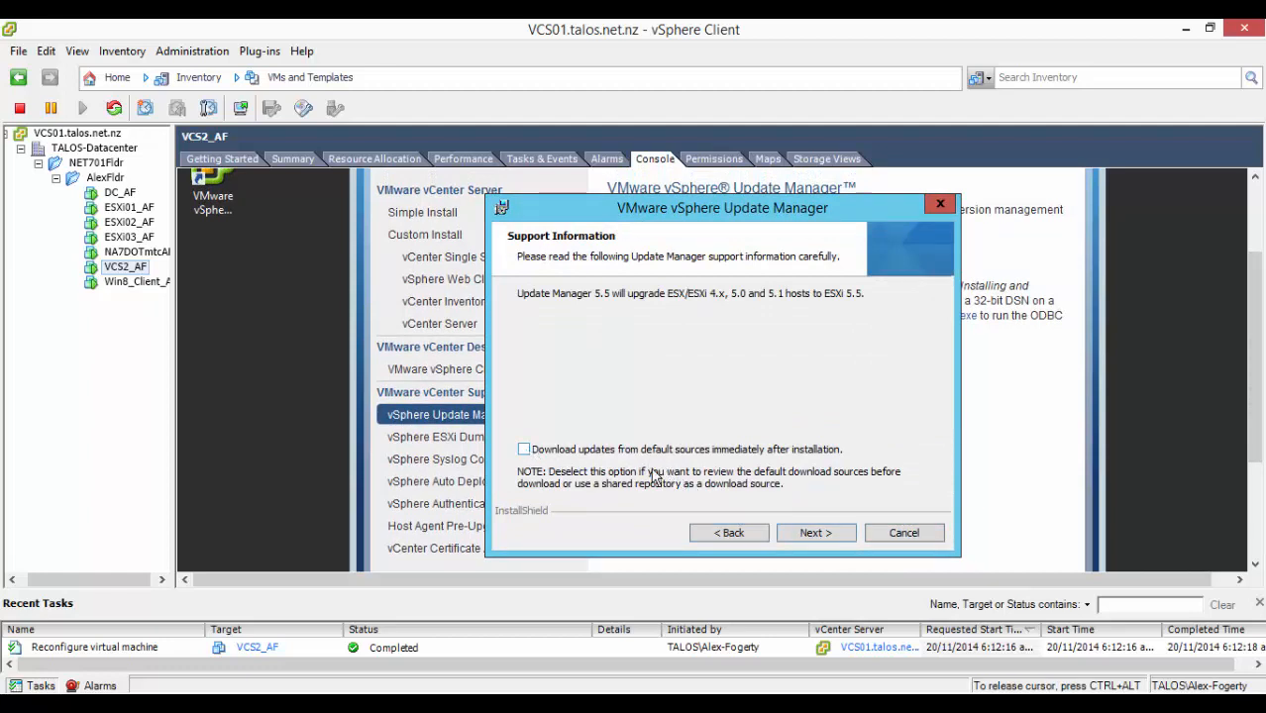
pyautogui.click(815, 533)
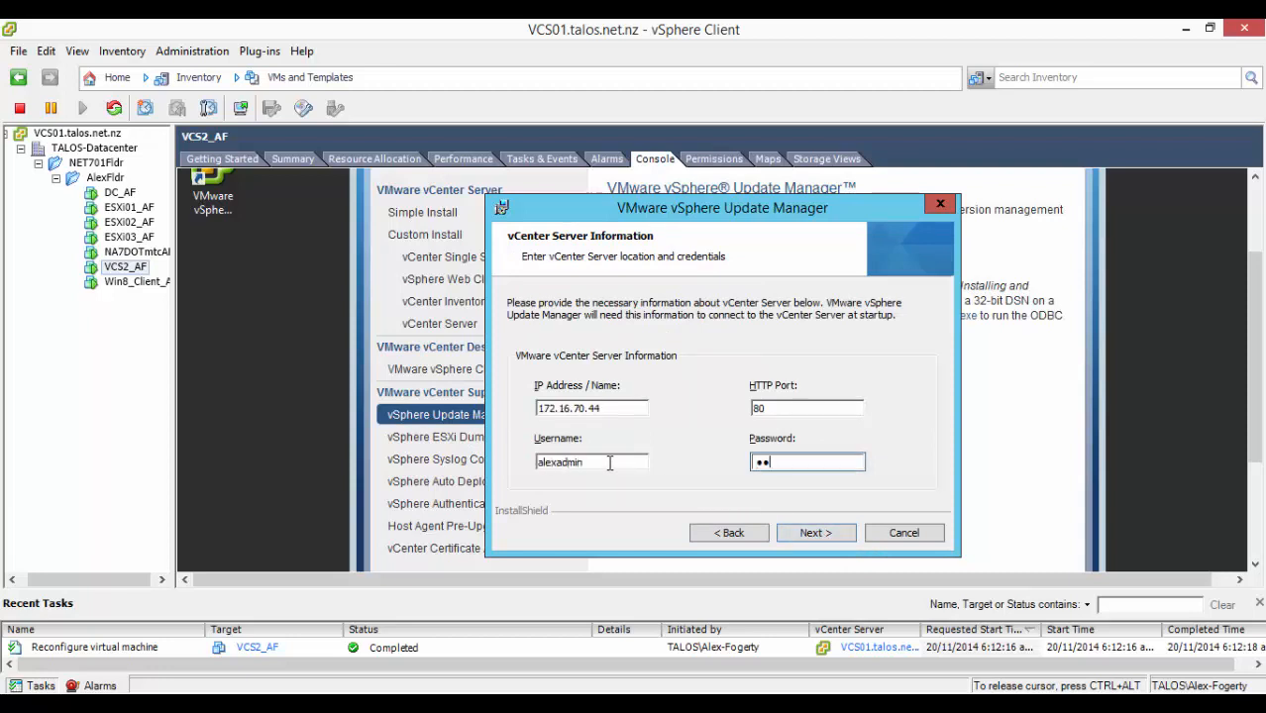
# Enter vCenter credentials, keep SQL Server Express, default ports and folders, and begin installing.
pyautogui.write('password')
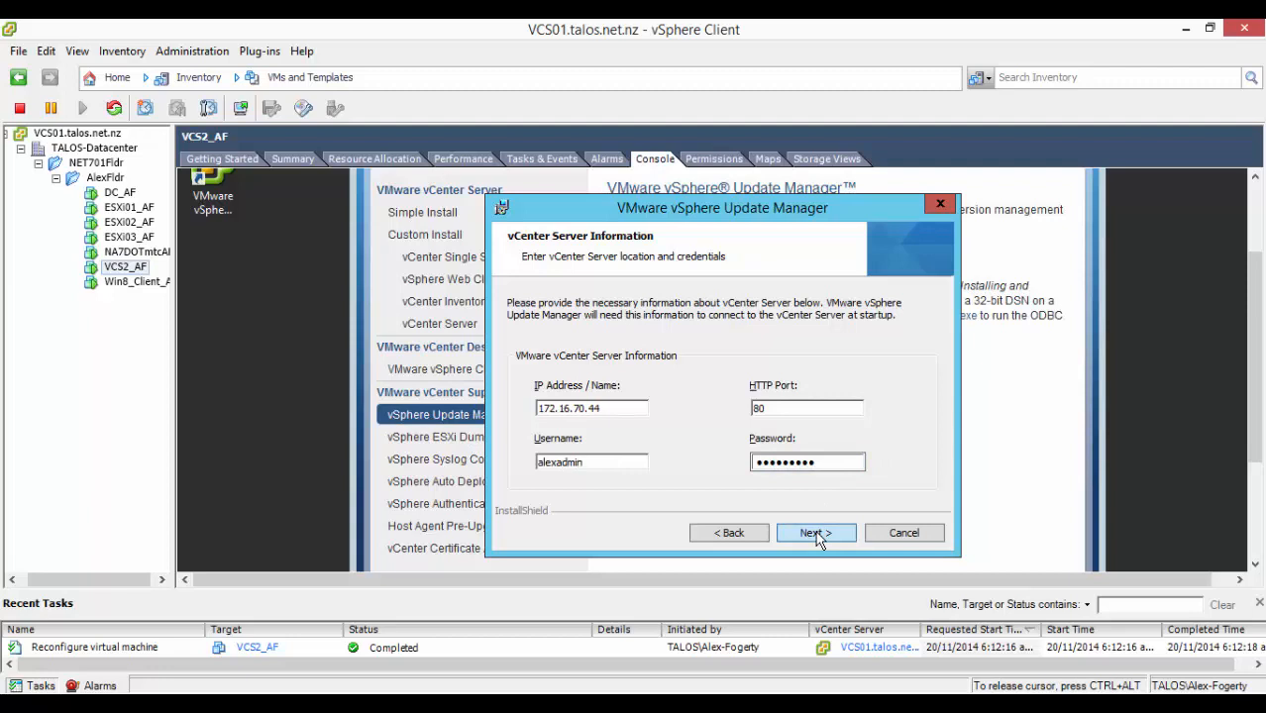
pyautogui.click(815, 533)
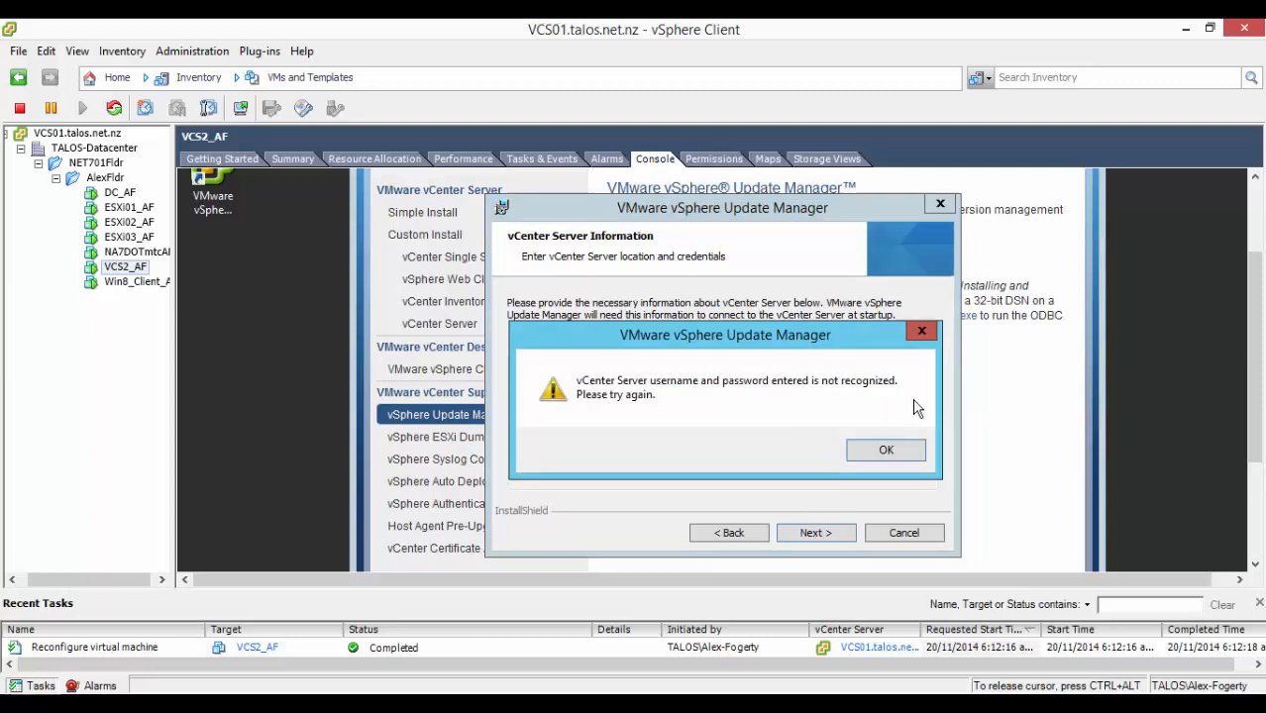
pyautogui.click(885, 449)
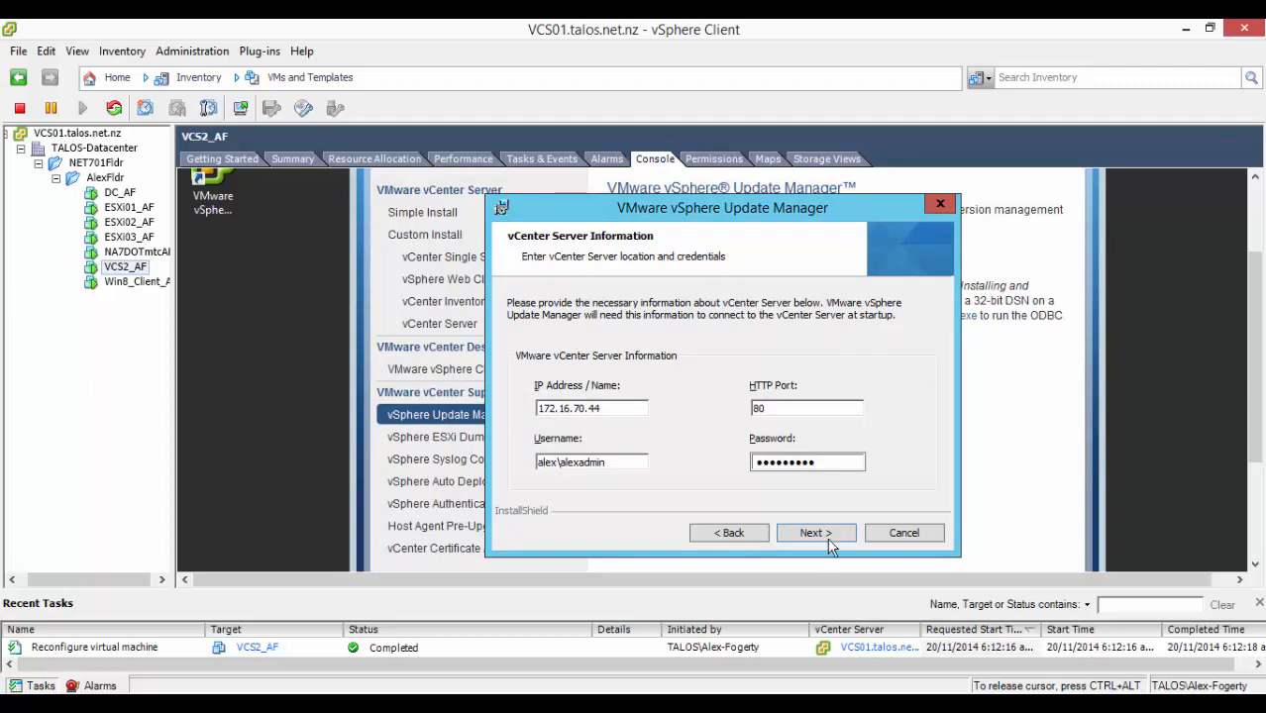
pyautogui.click(815, 534)
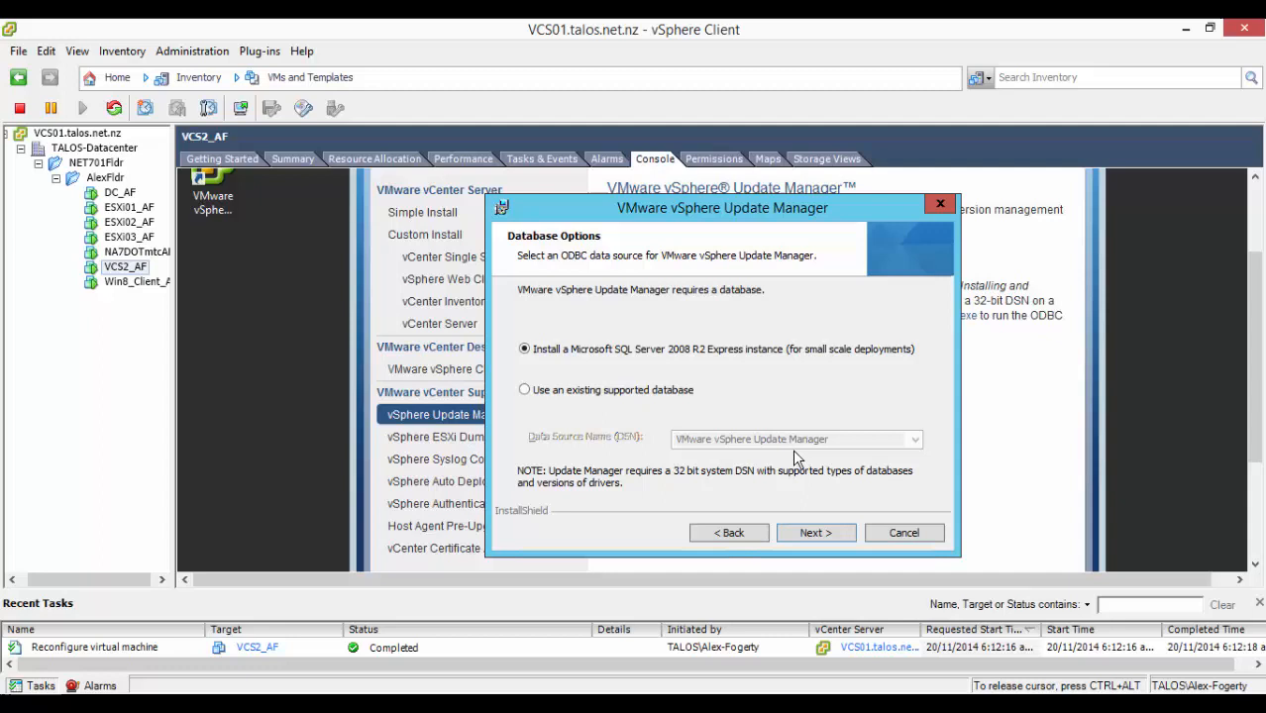
pyautogui.click(815, 533)
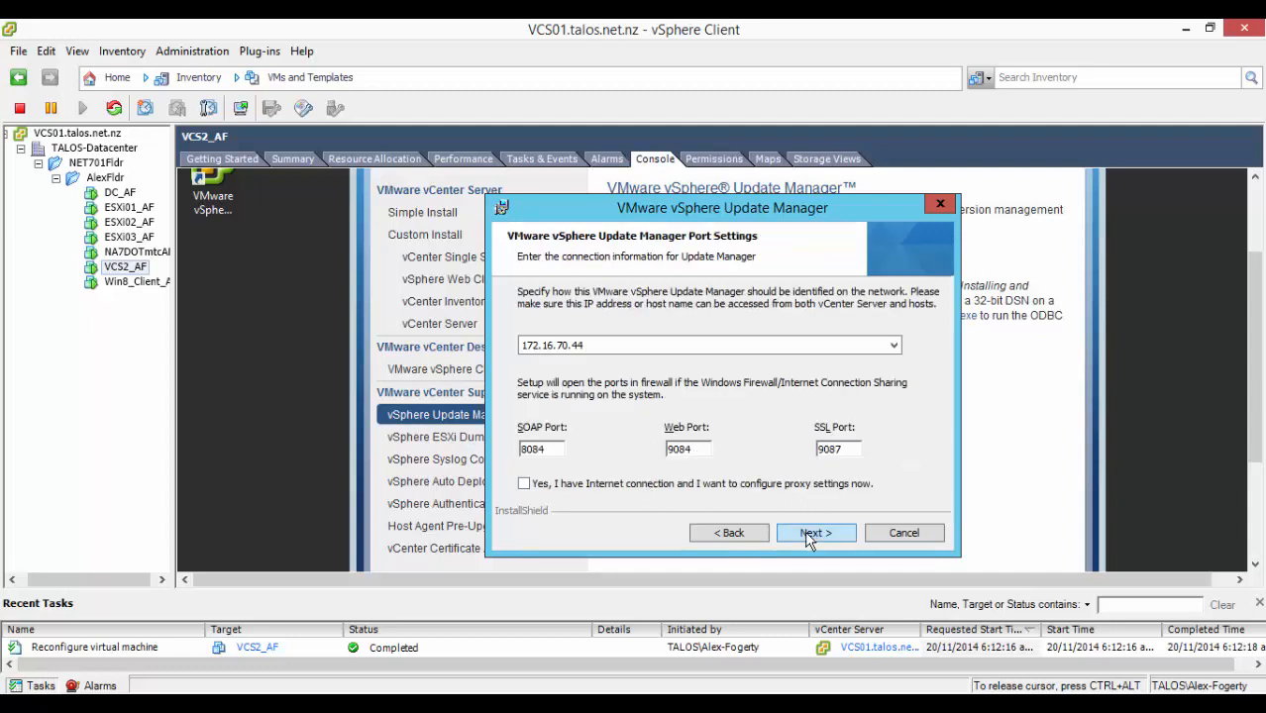
pyautogui.click(815, 533)
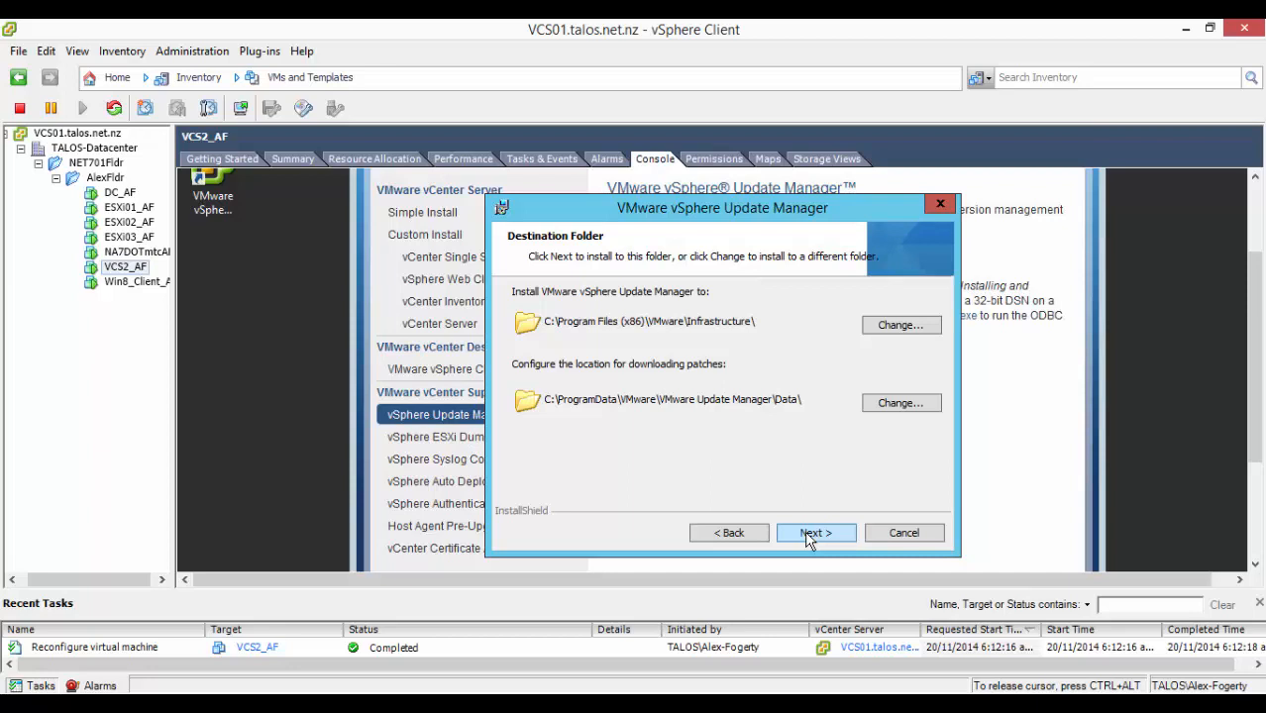
pyautogui.click(815, 533)
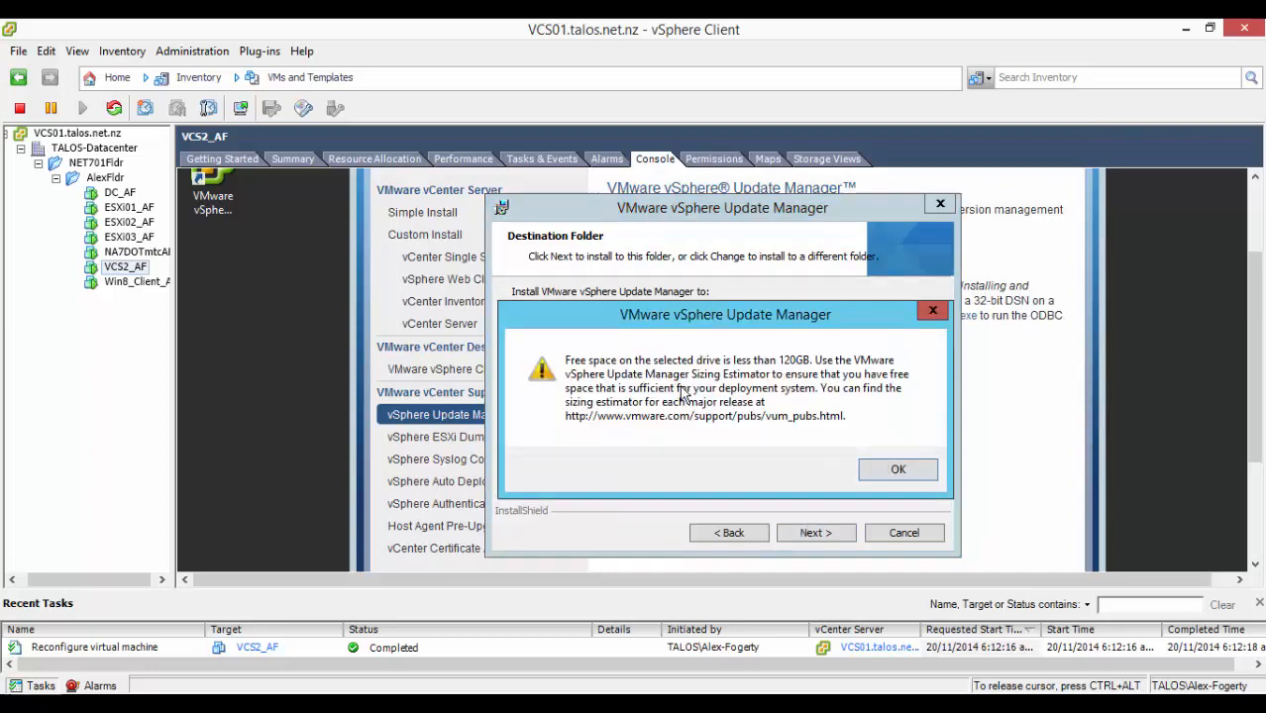
pyautogui.moveTo(830, 454)
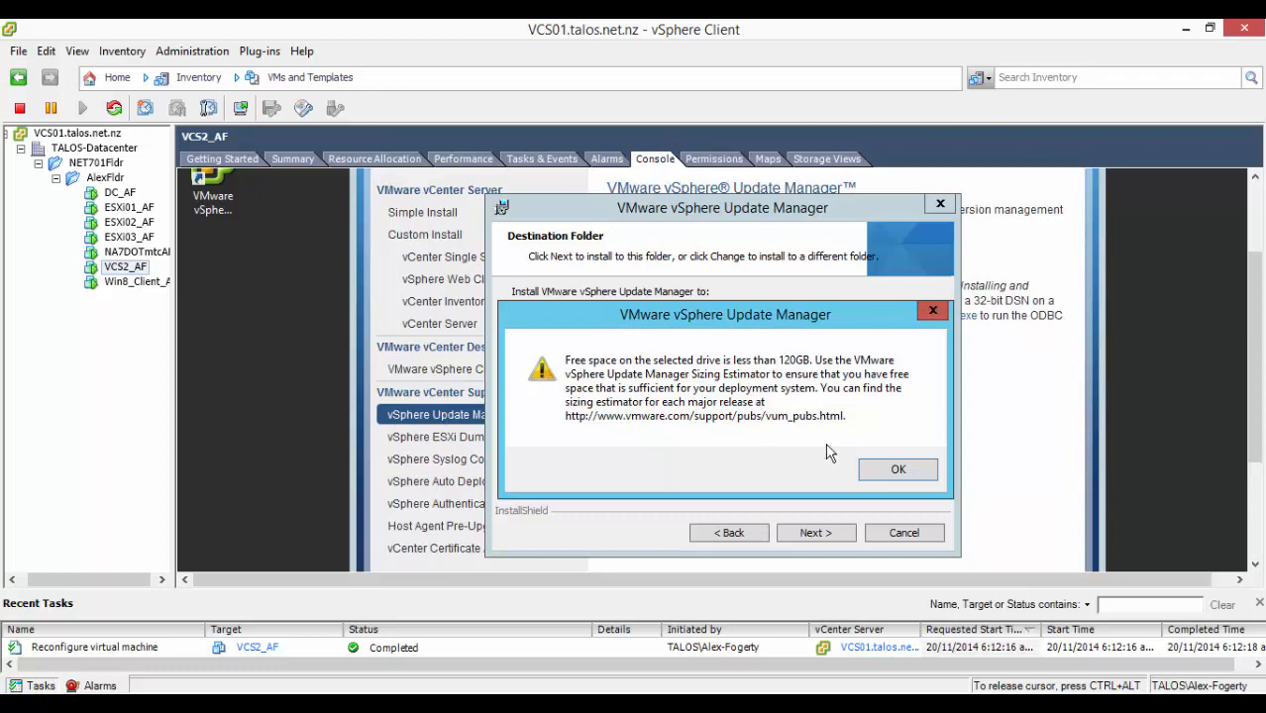
pyautogui.click(897, 469)
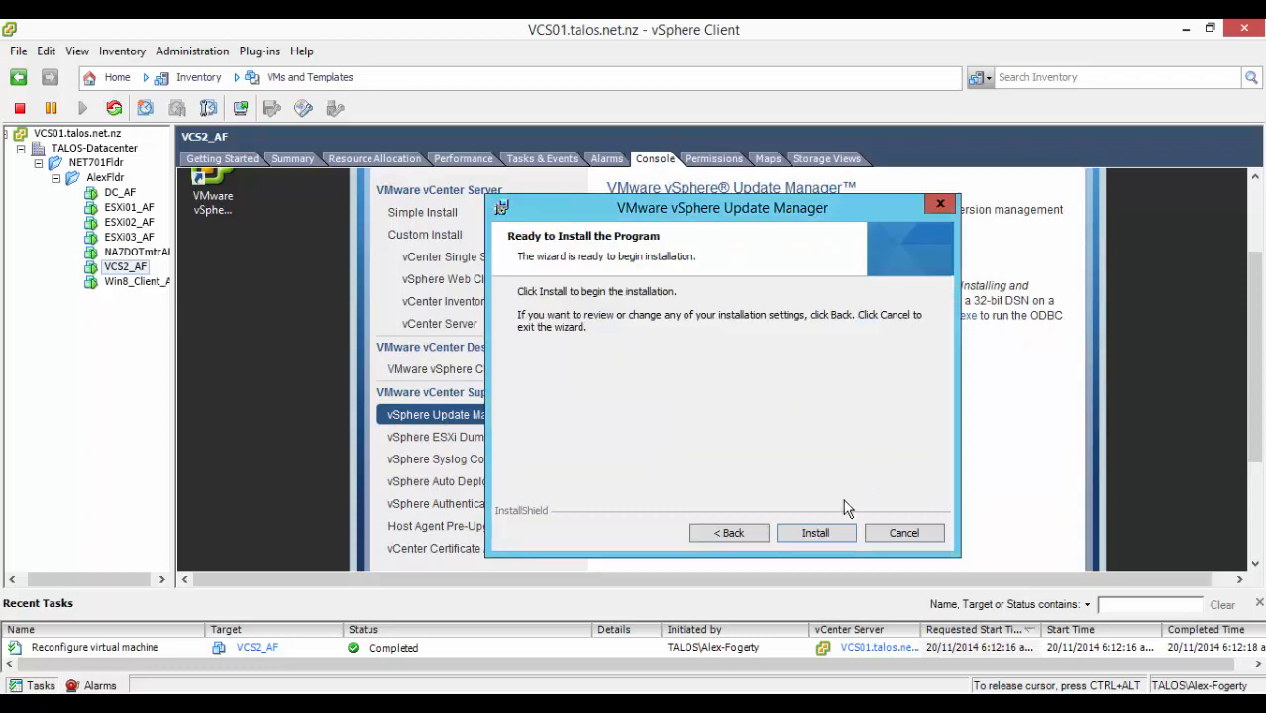
pyautogui.click(816, 532)
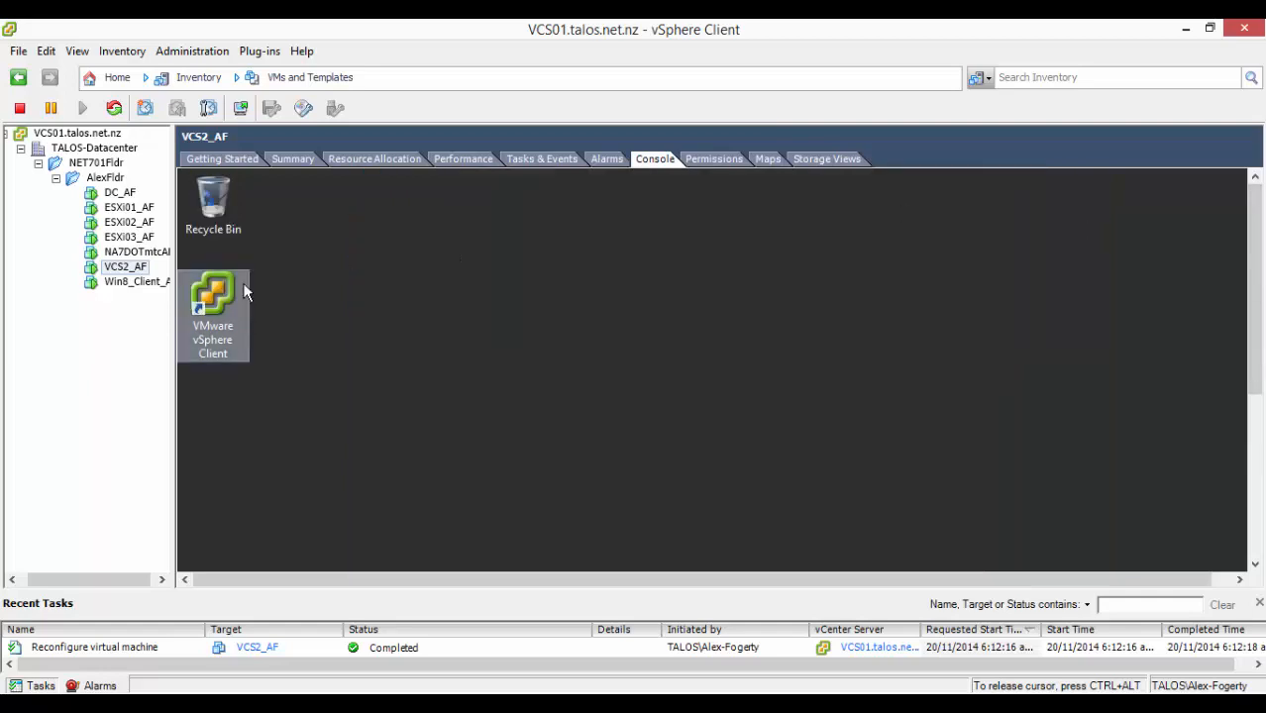
# Launch the nested vSphere Client, install the Update Manager plug-in, and view the Home page.
pyautogui.doubleClick(212, 297)
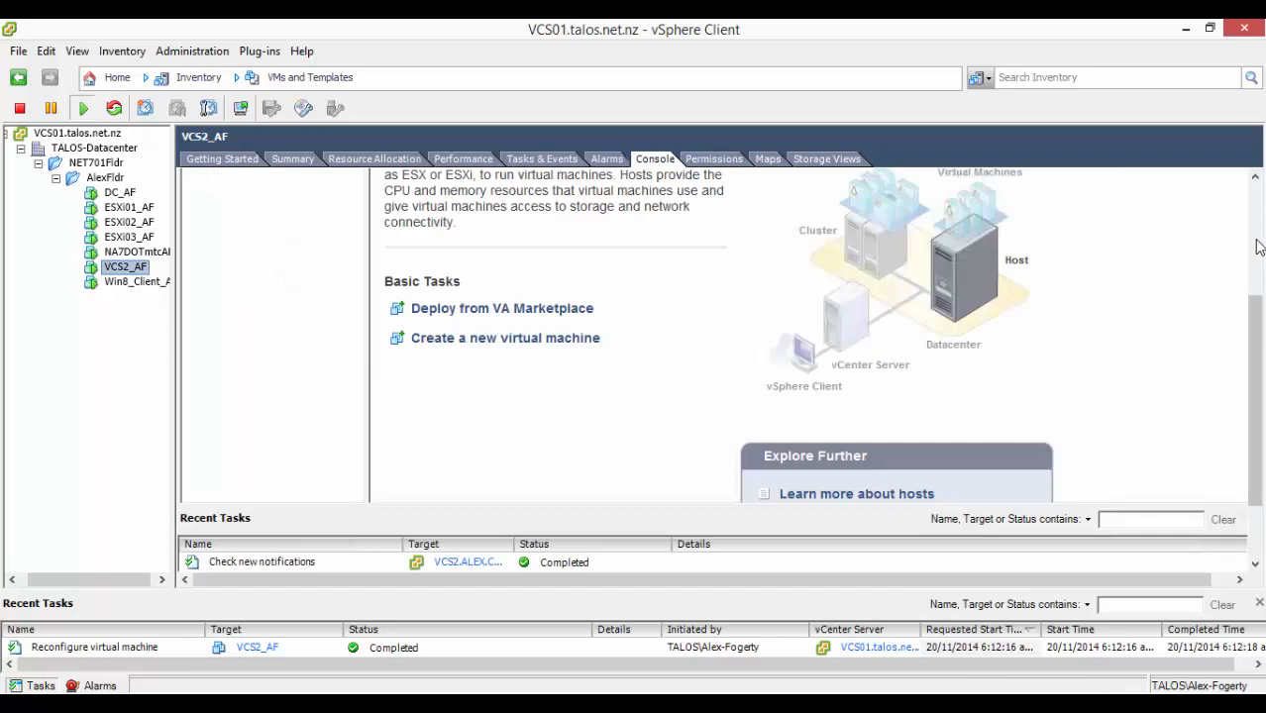
pyautogui.click(437, 201)
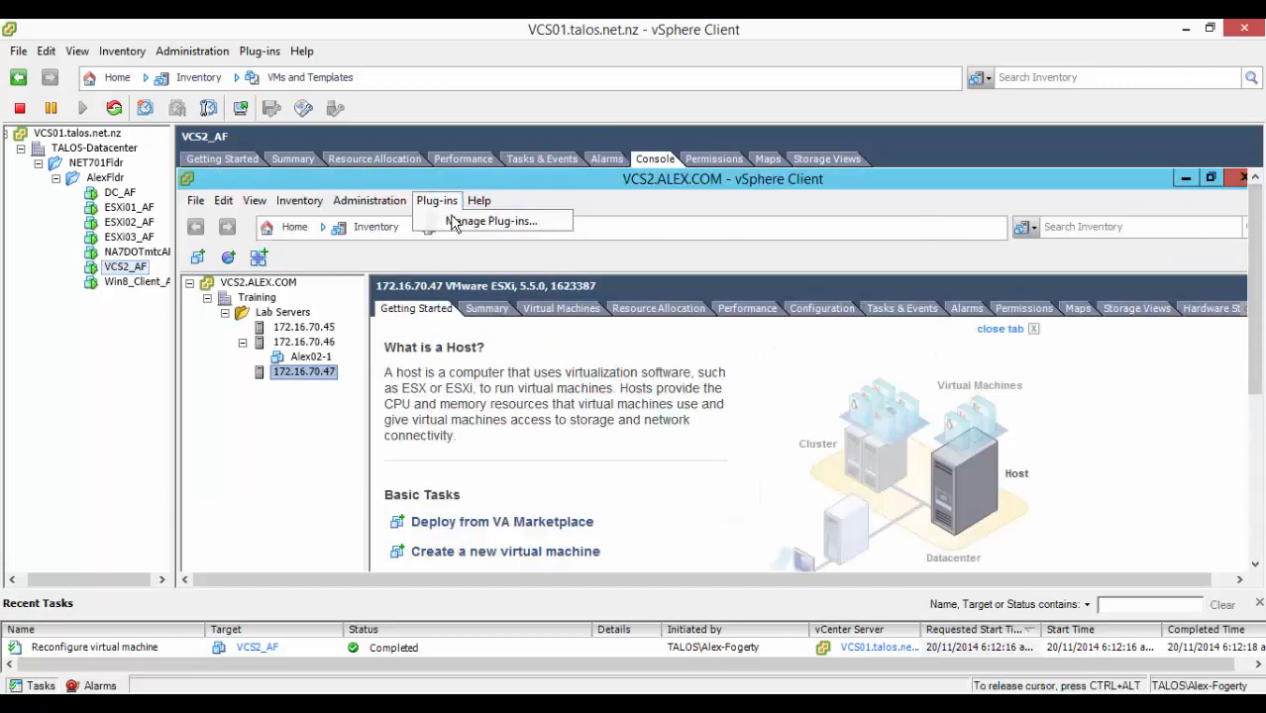
pyautogui.click(492, 221)
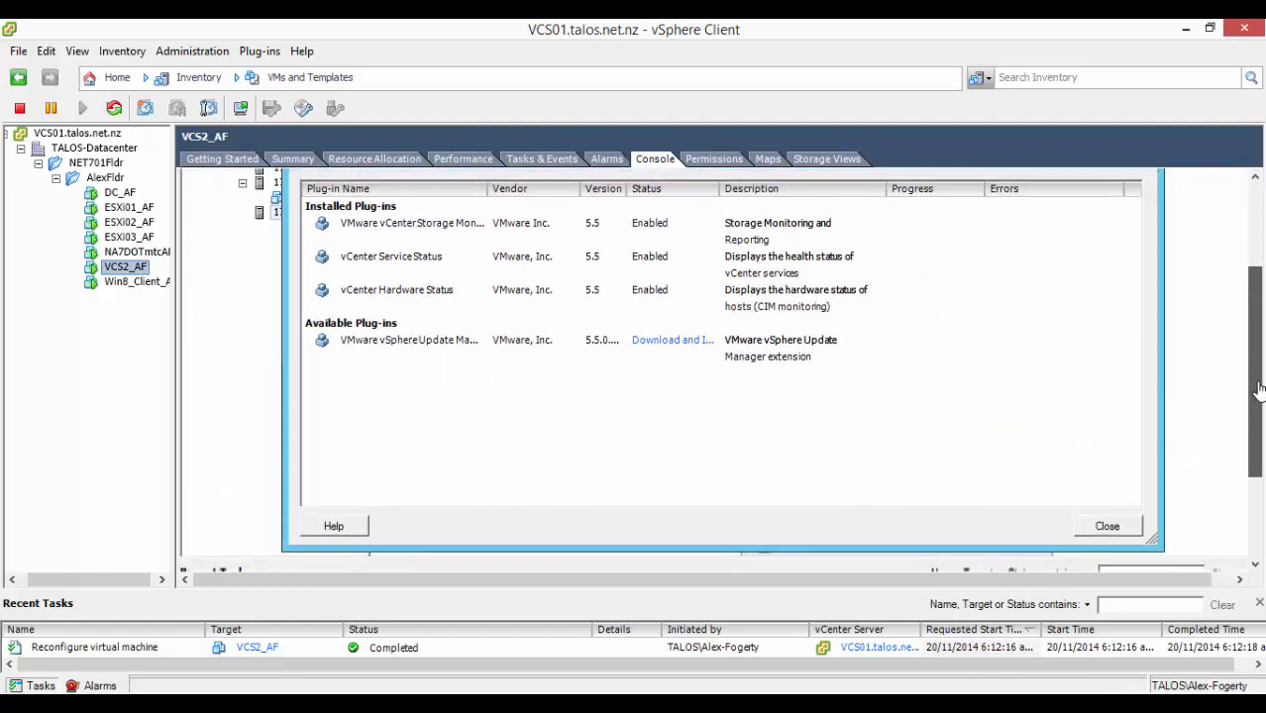
pyautogui.click(672, 339)
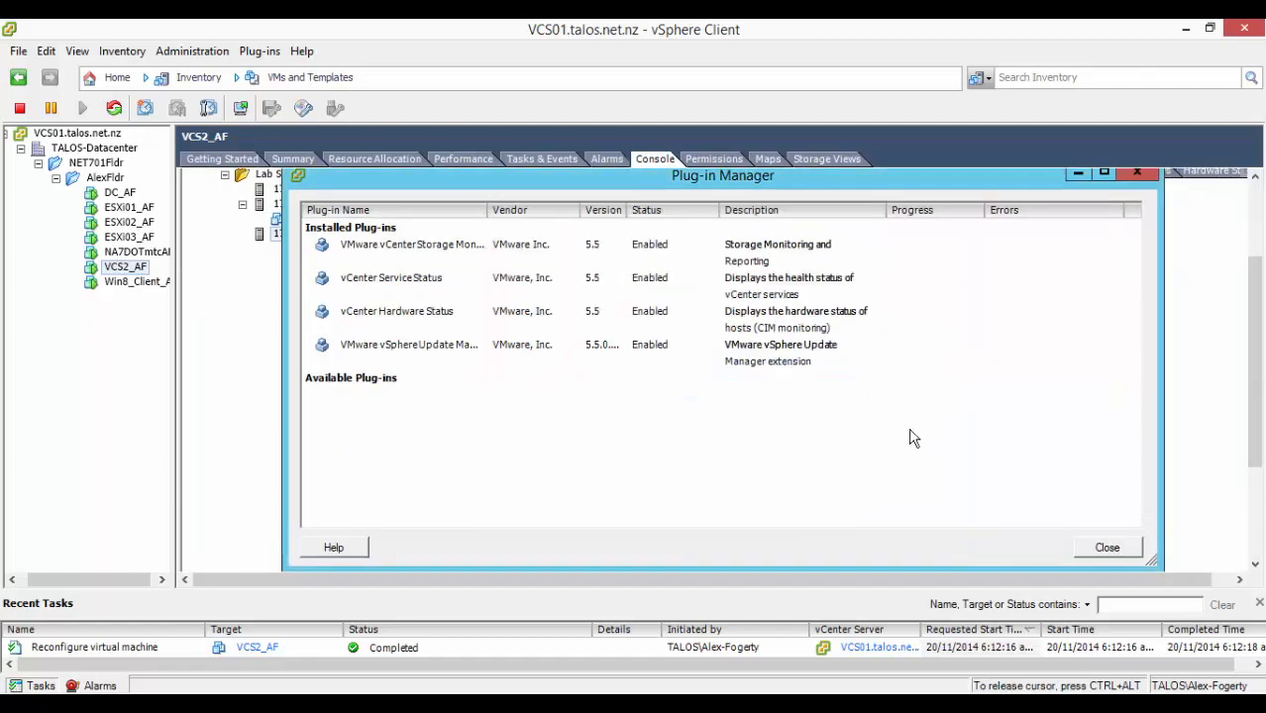
pyautogui.click(1106, 547)
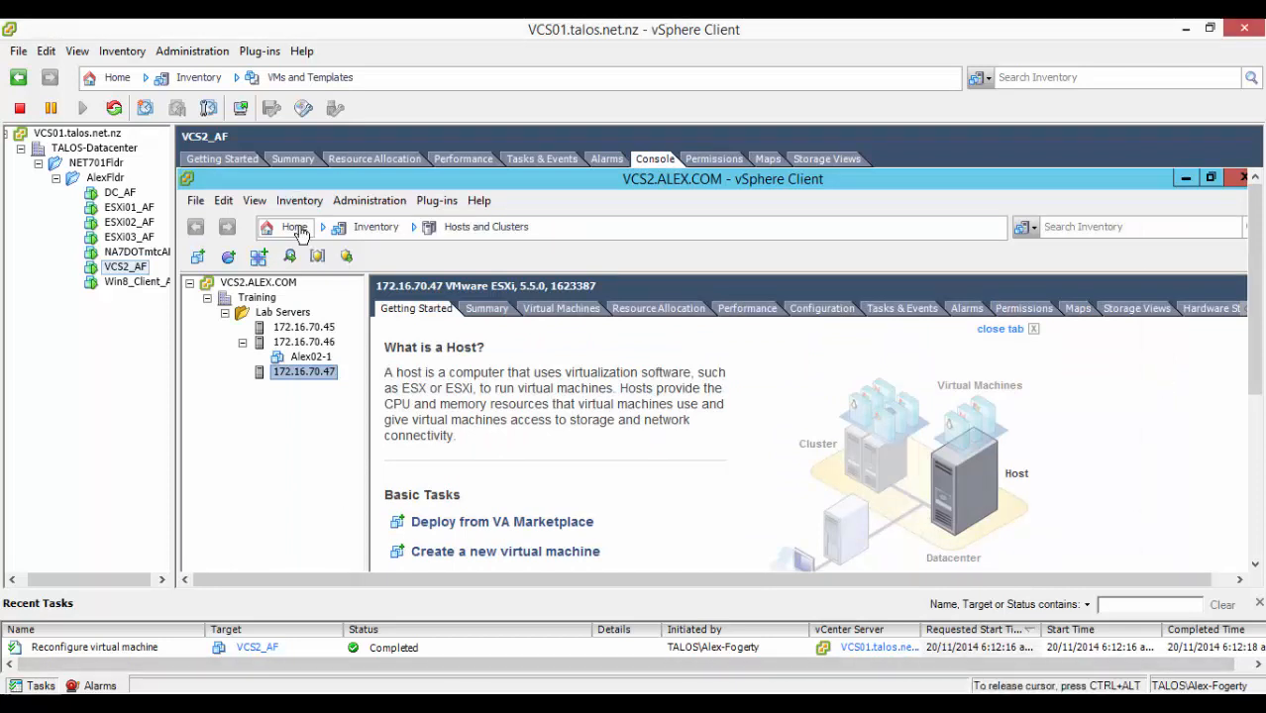
pyautogui.click(295, 227)
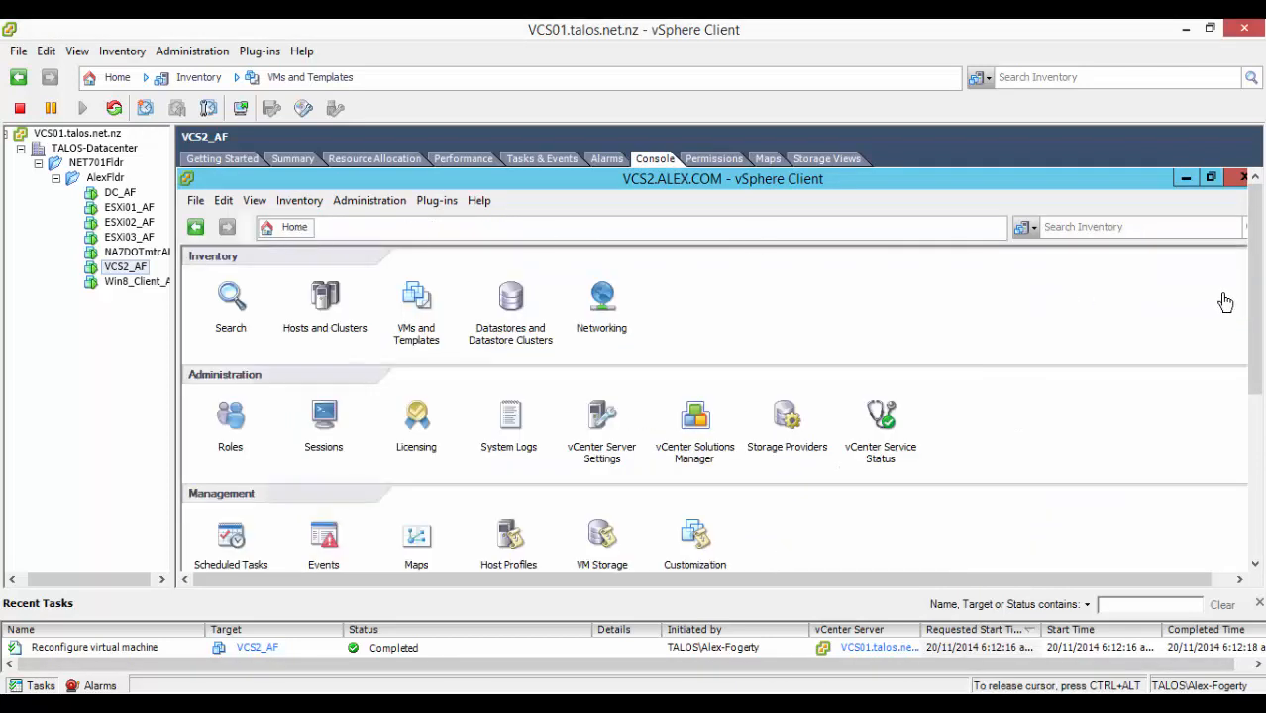
pyautogui.scroll(-3)
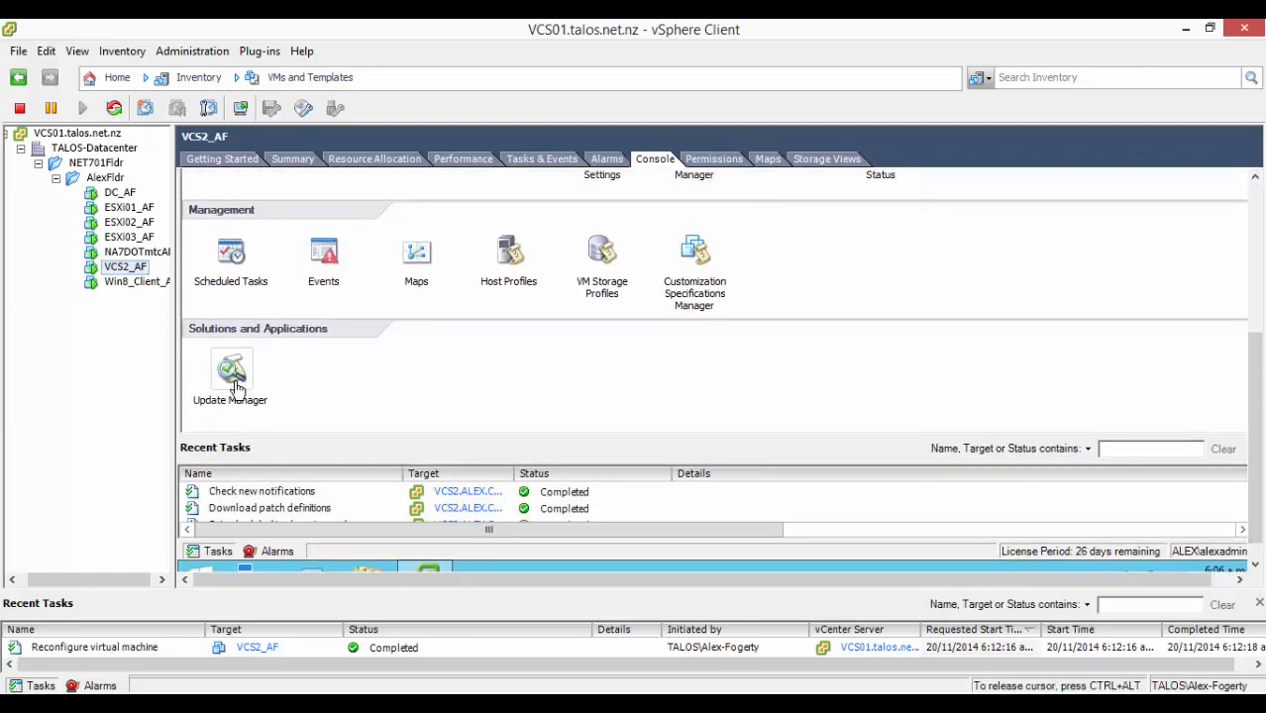
# Set Update Manager's download source to a shared repository and start the Import Patches wizard.
pyautogui.click(230, 372)
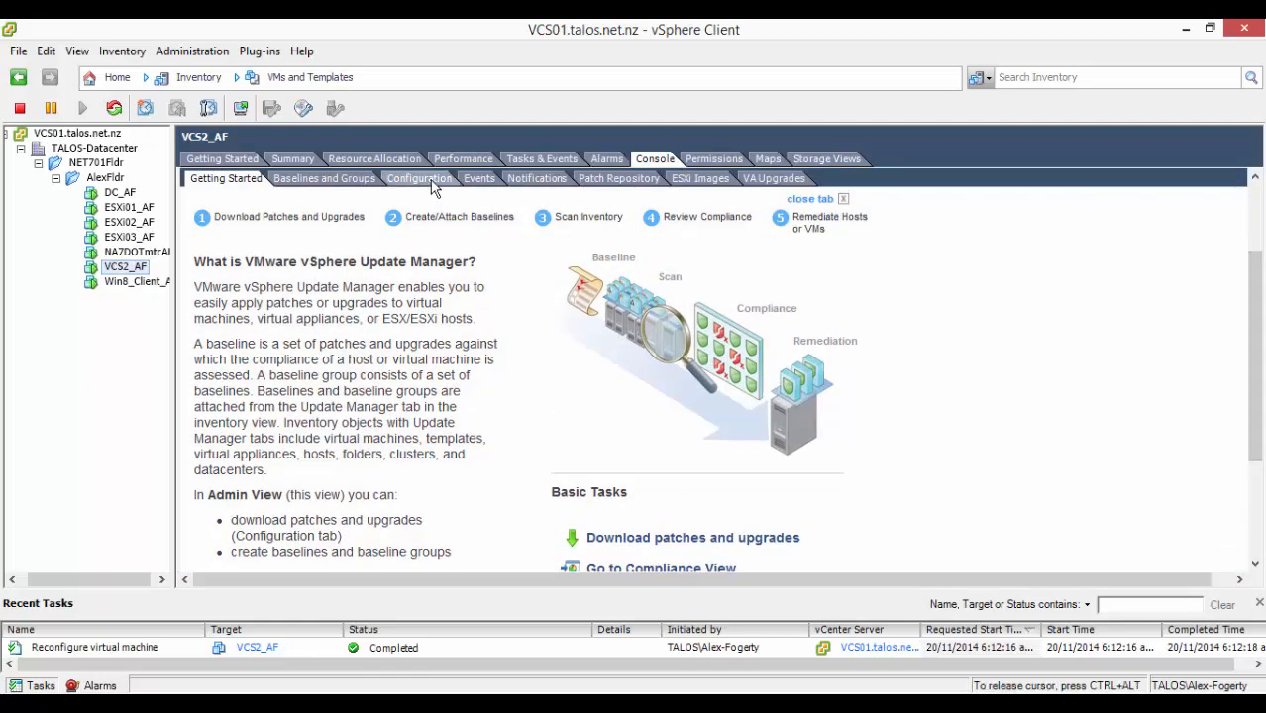
pyautogui.click(420, 179)
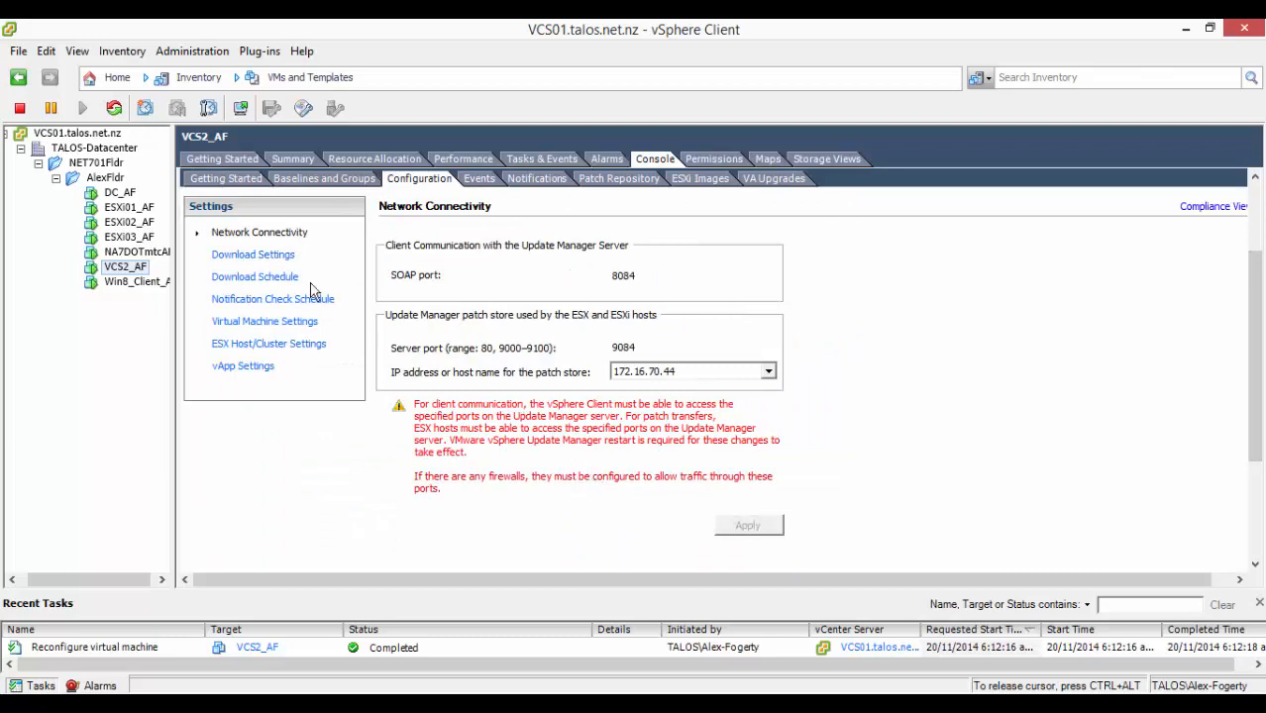
pyautogui.click(252, 255)
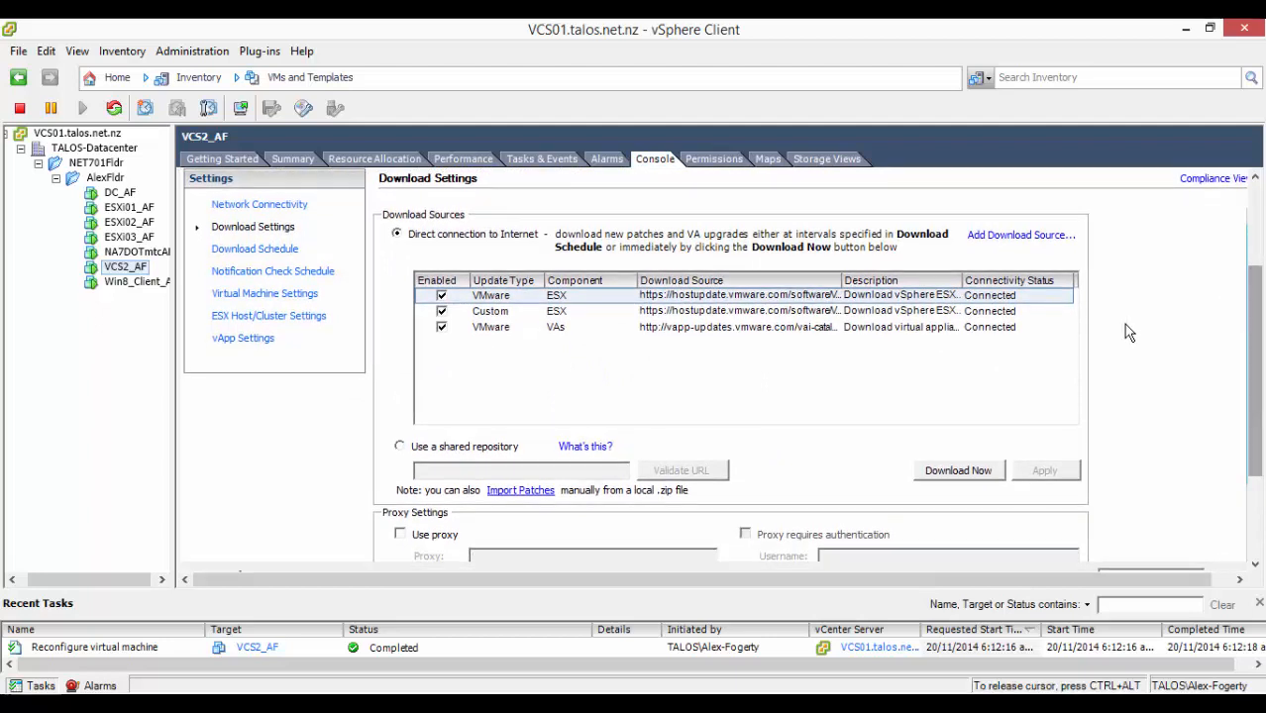
pyautogui.moveTo(879, 377)
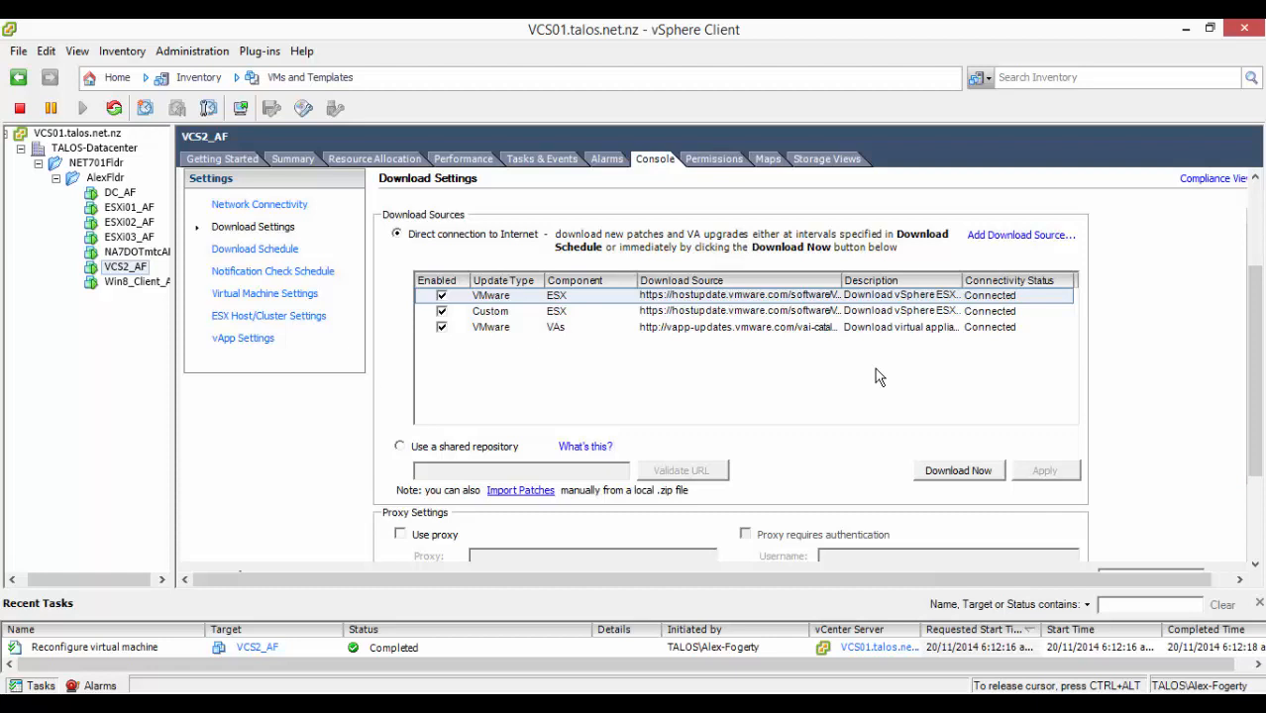
pyautogui.moveTo(609, 380)
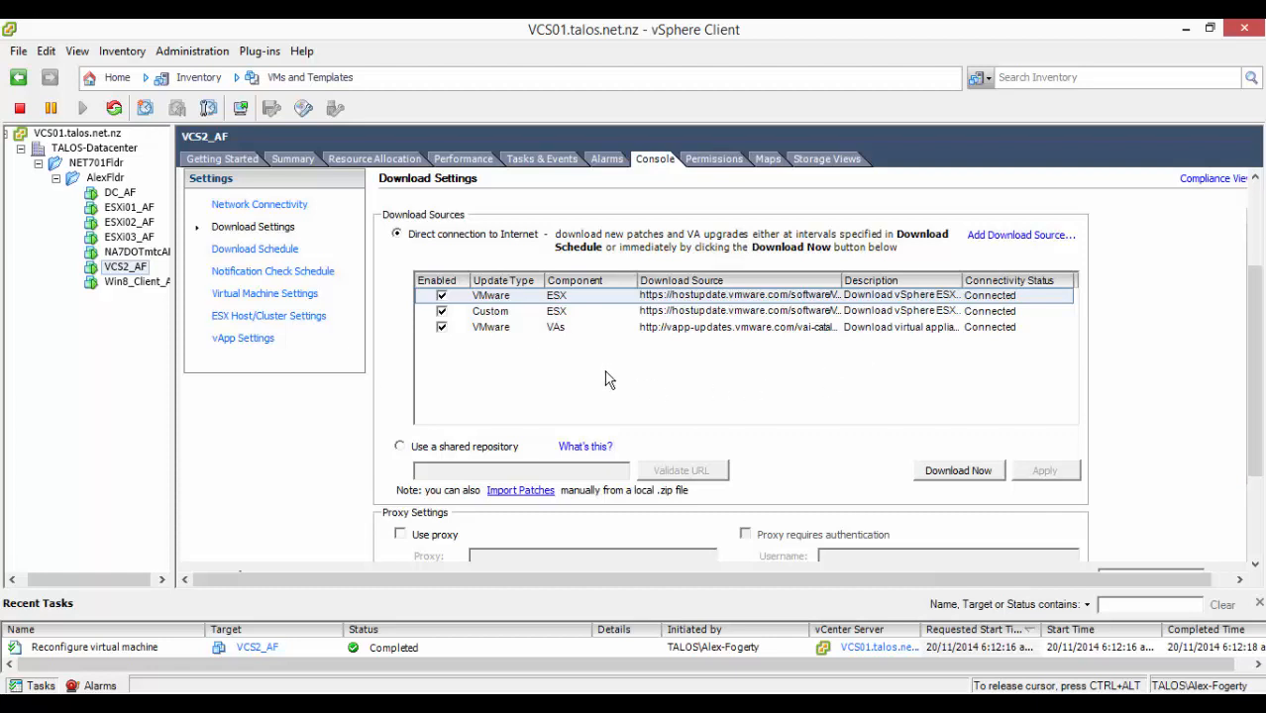
pyautogui.moveTo(516, 245)
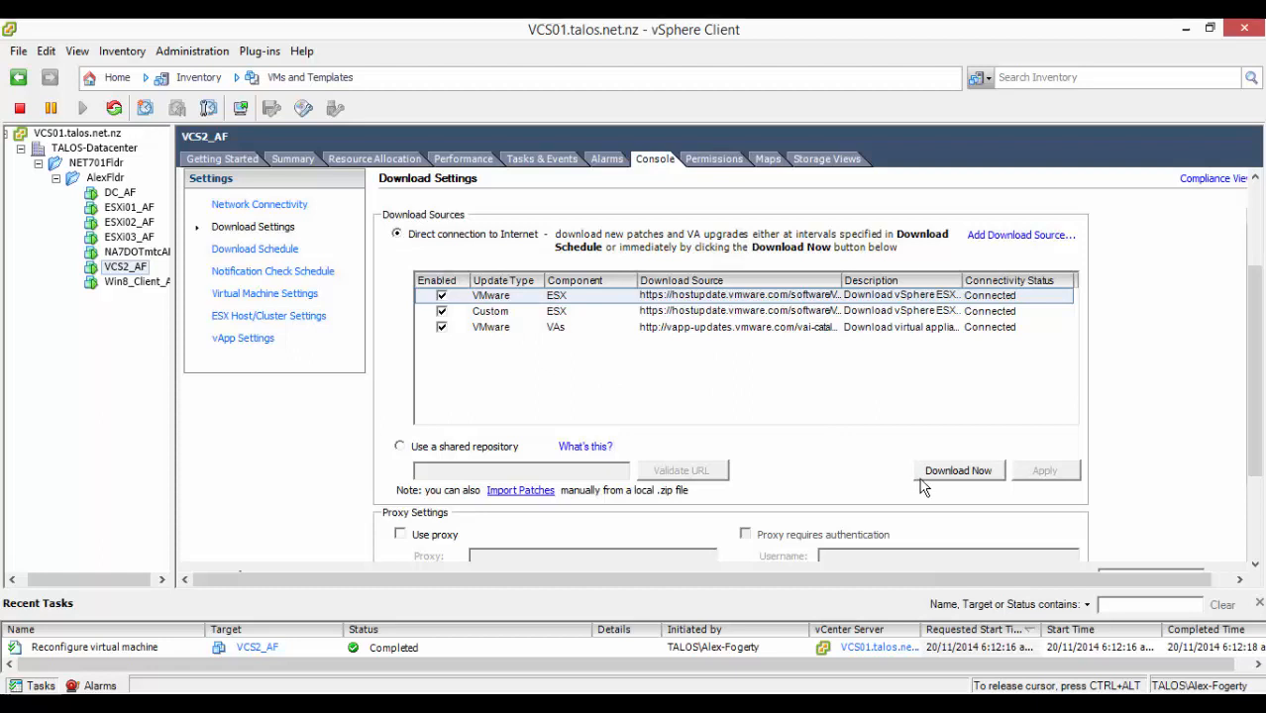
pyautogui.moveTo(670, 374)
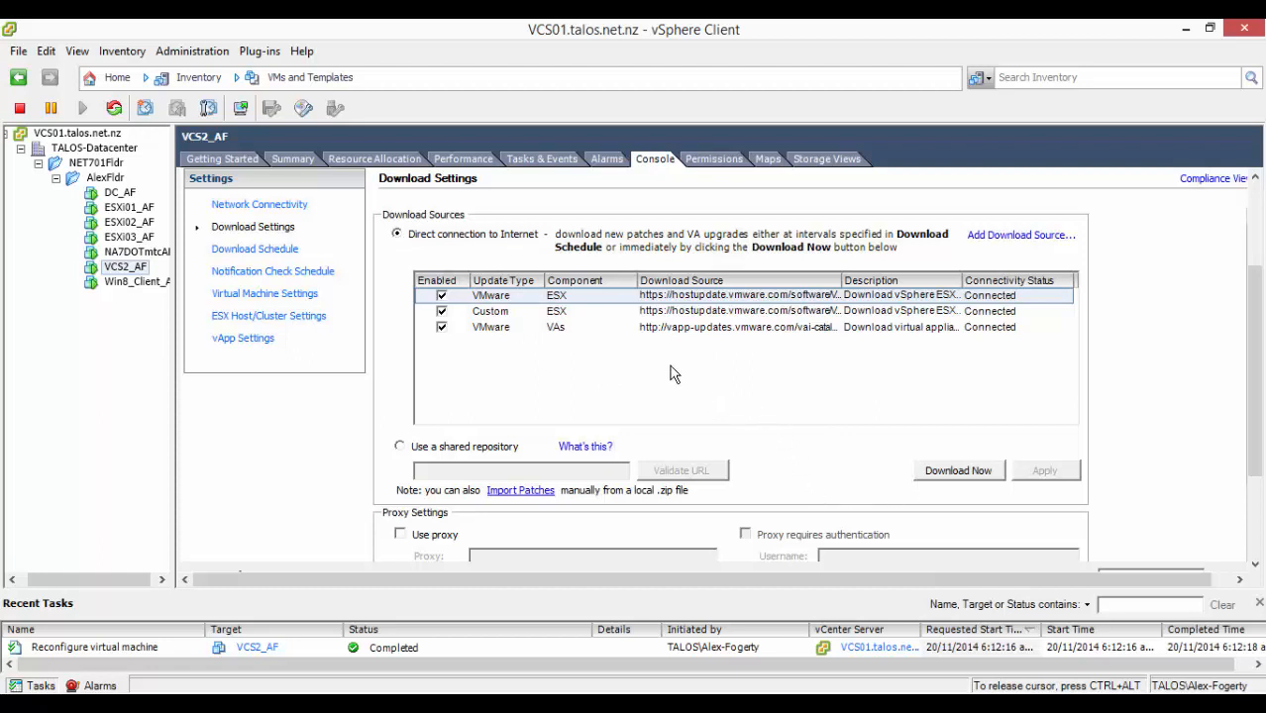
pyautogui.moveTo(1221, 354)
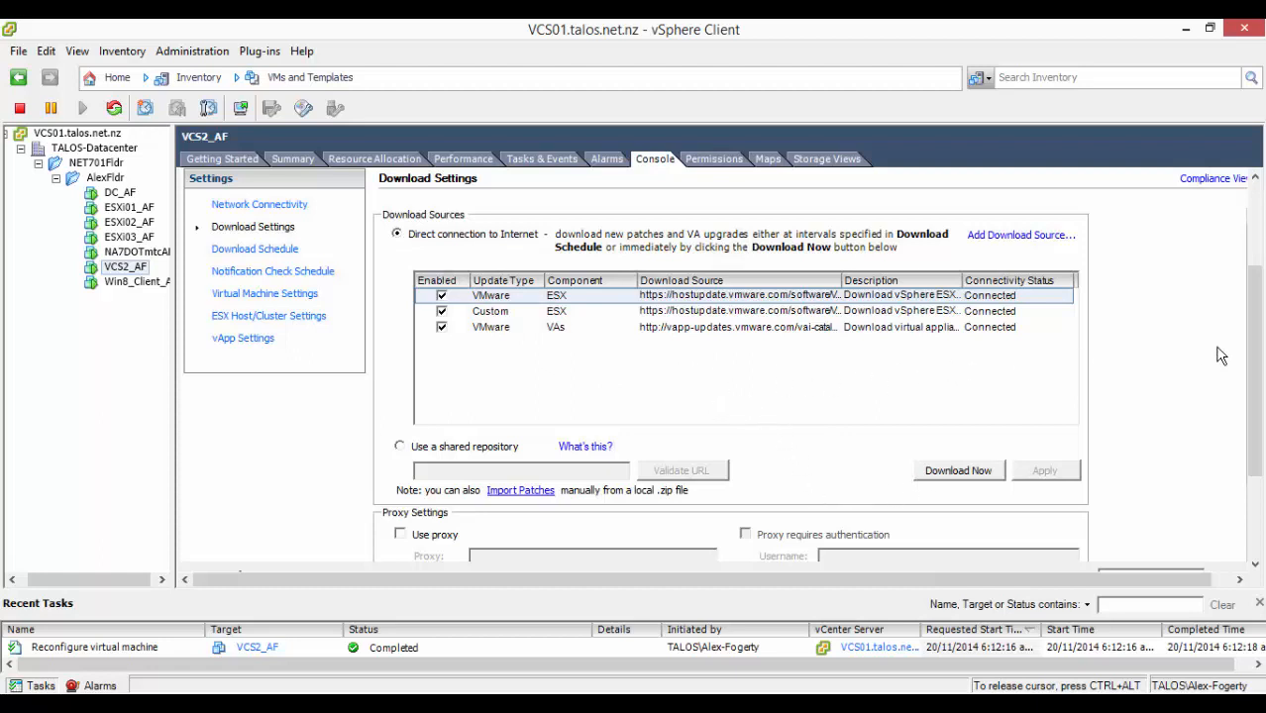
pyautogui.scroll(-3)
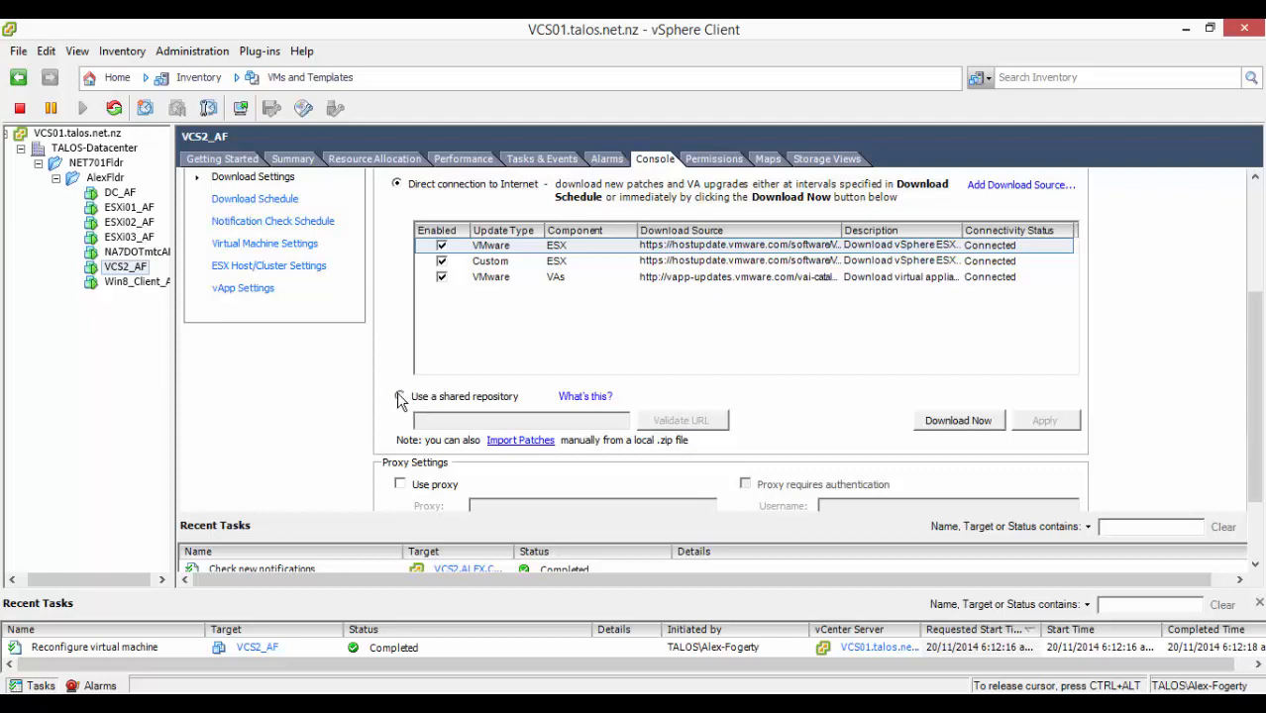
pyautogui.click(401, 396)
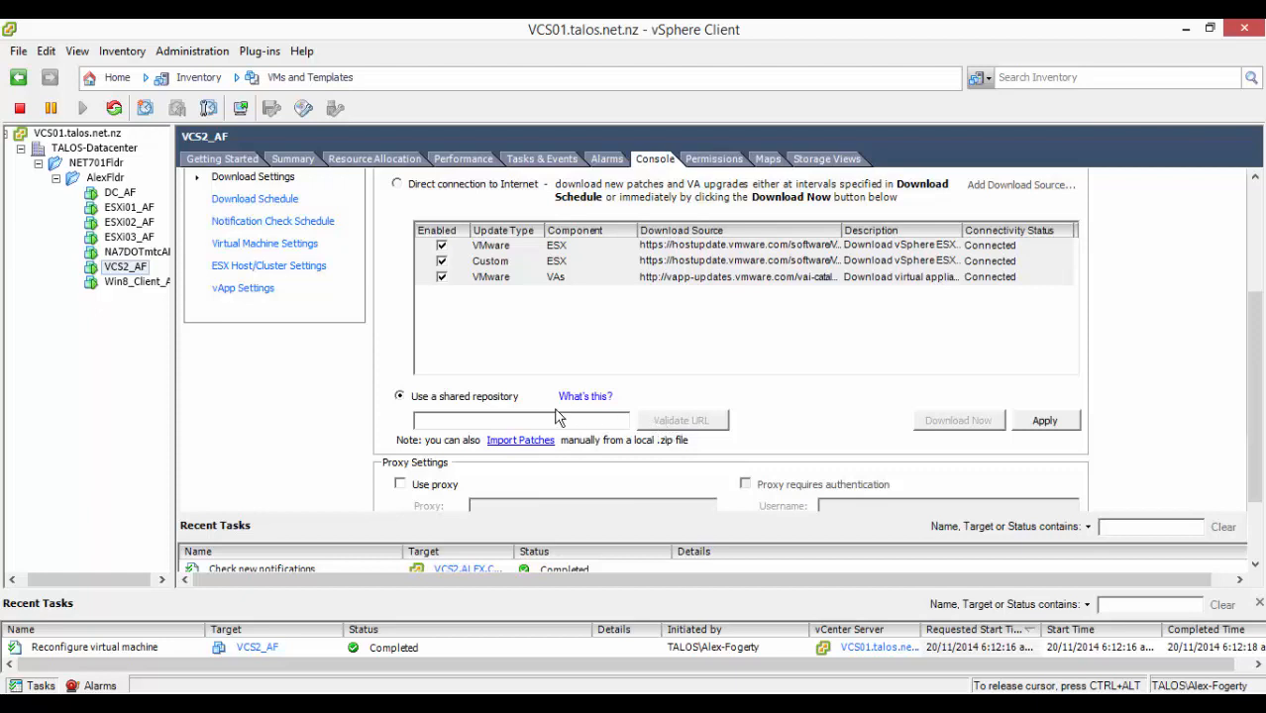
pyautogui.moveTo(401, 191)
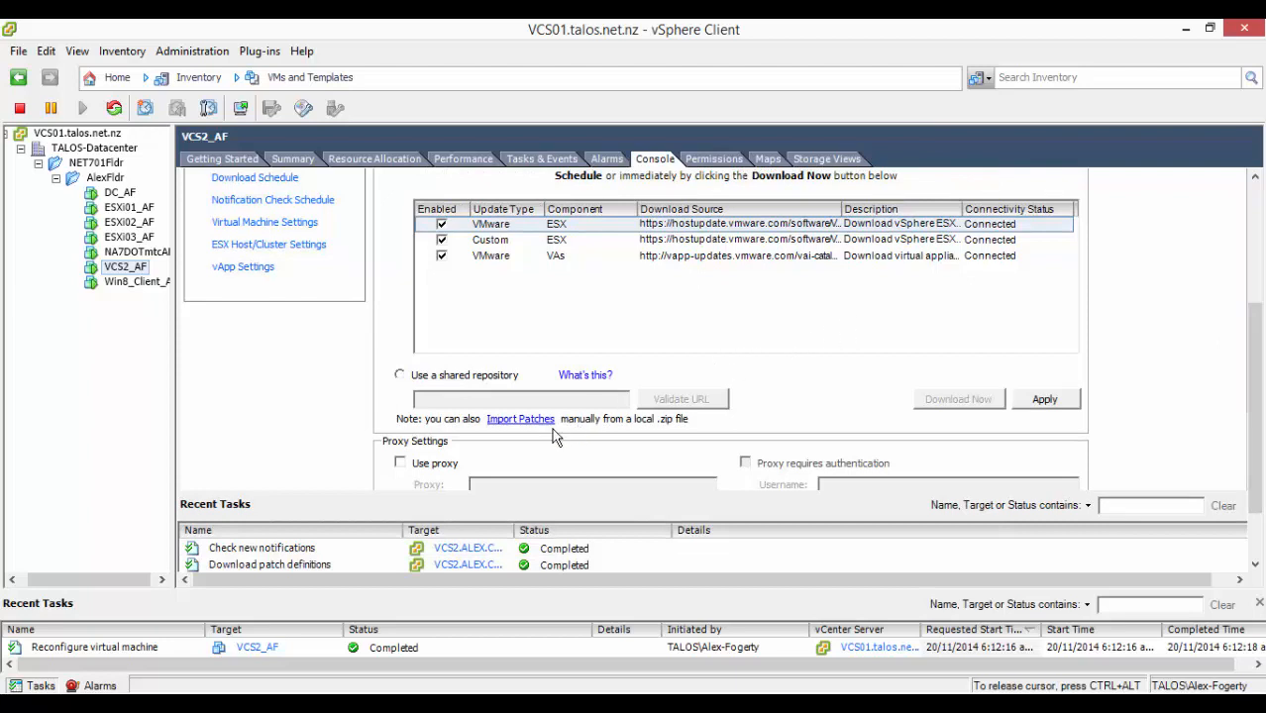
pyautogui.click(521, 418)
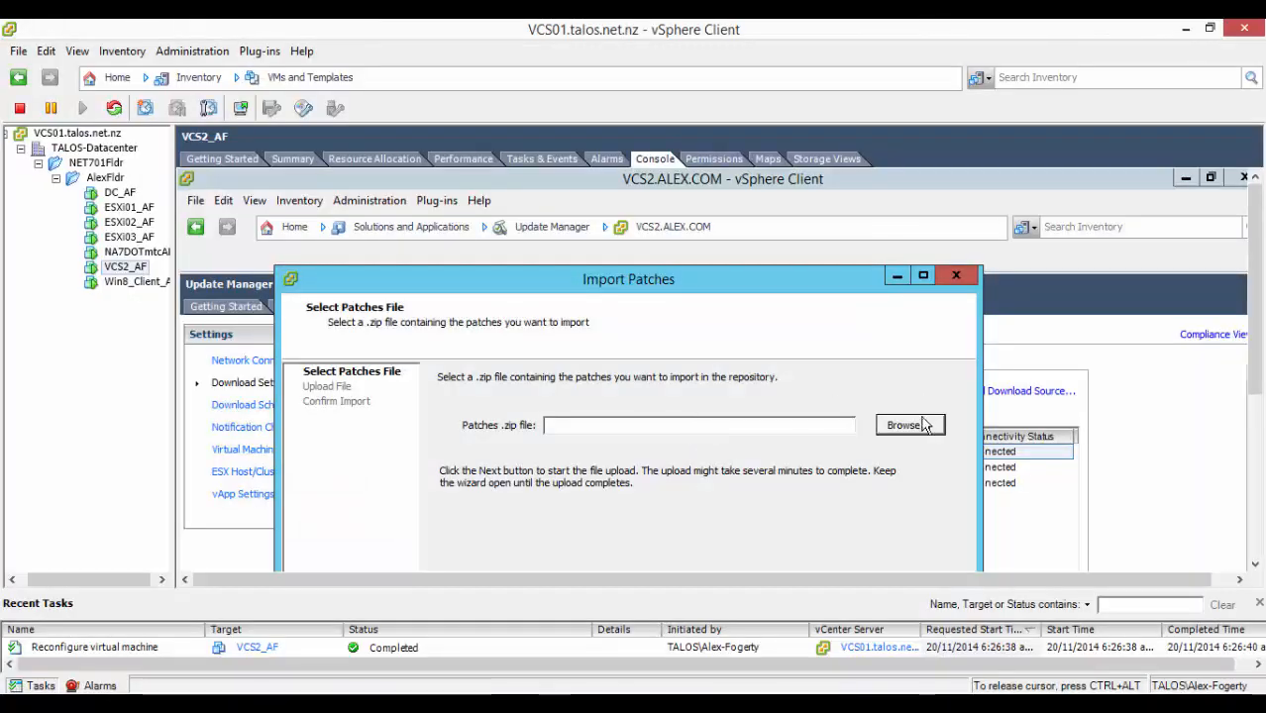
# Upload update-from-esxi5.5-5.5_update02.zip, ignore the certificate warning, and add its nine patches.
pyautogui.click(903, 425)
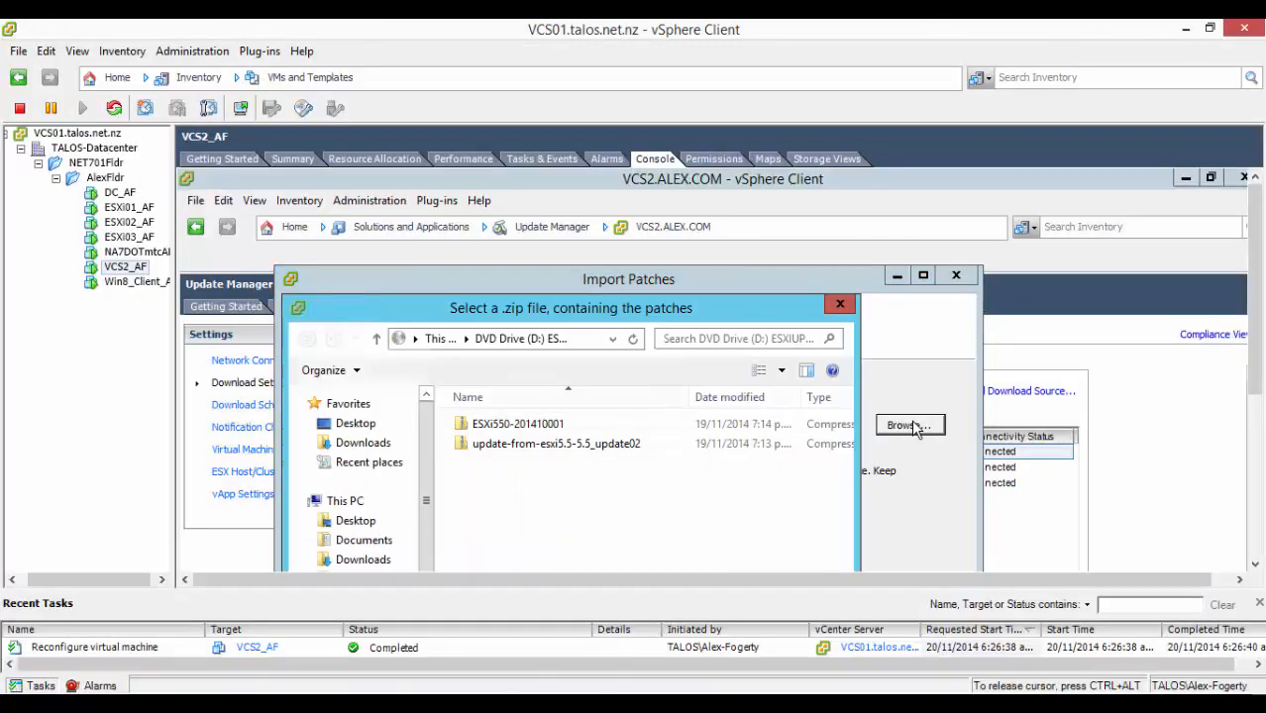
pyautogui.moveTo(624, 451)
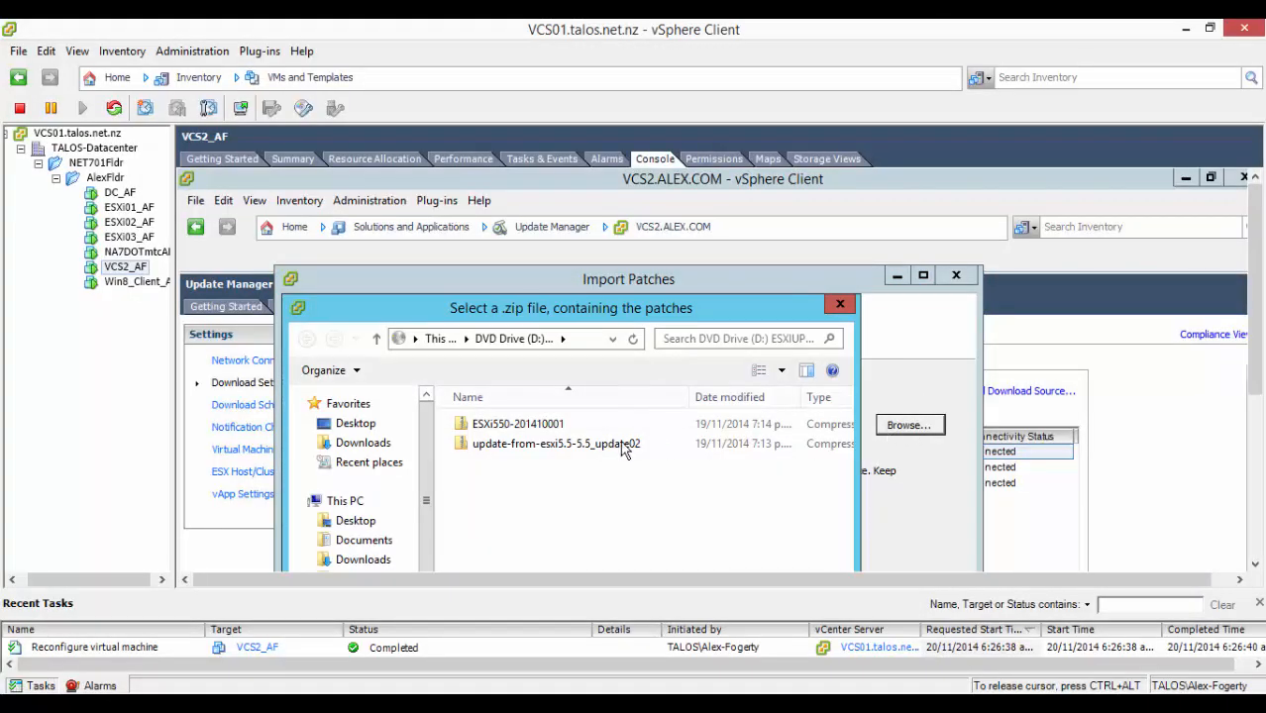
pyautogui.click(555, 443)
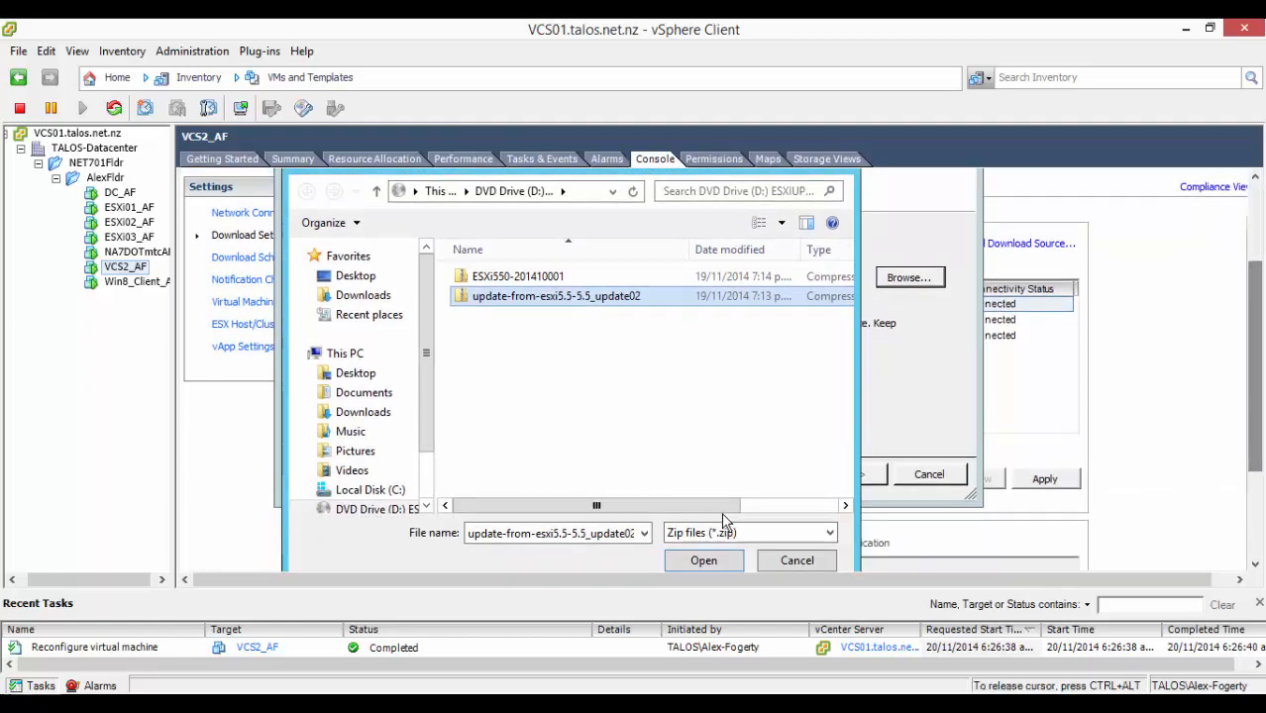
pyautogui.click(703, 560)
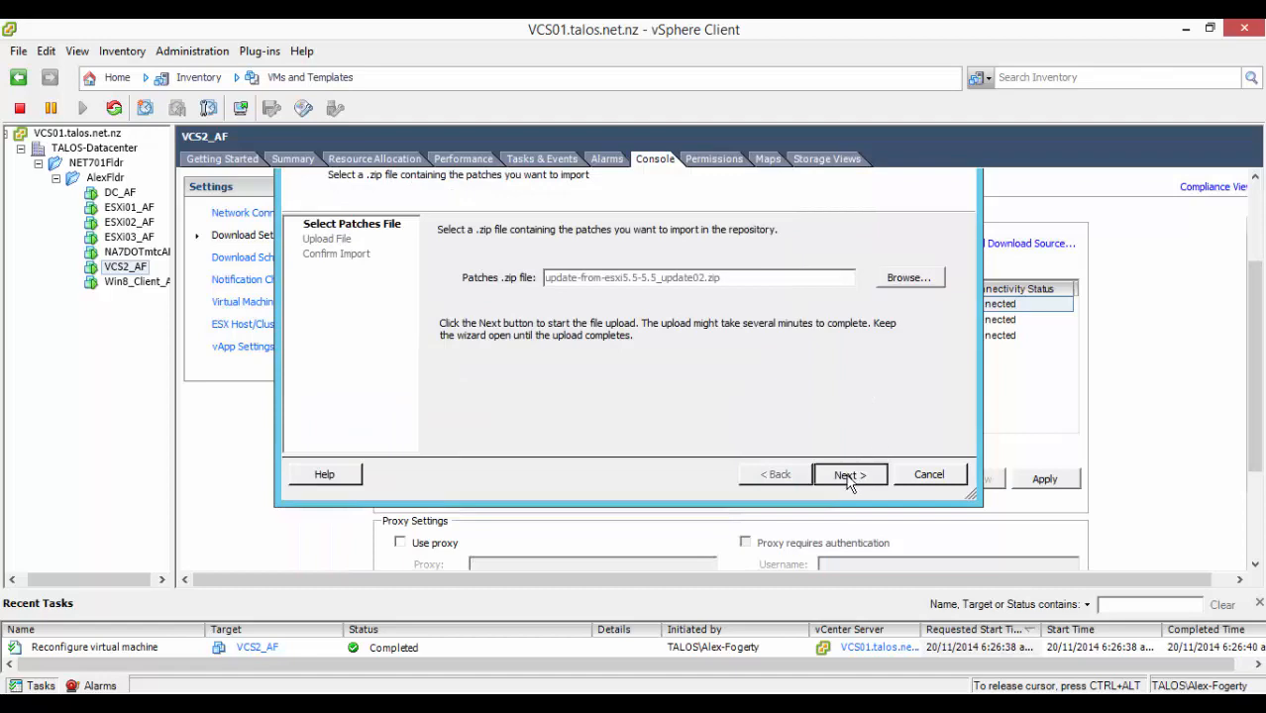
pyautogui.click(849, 475)
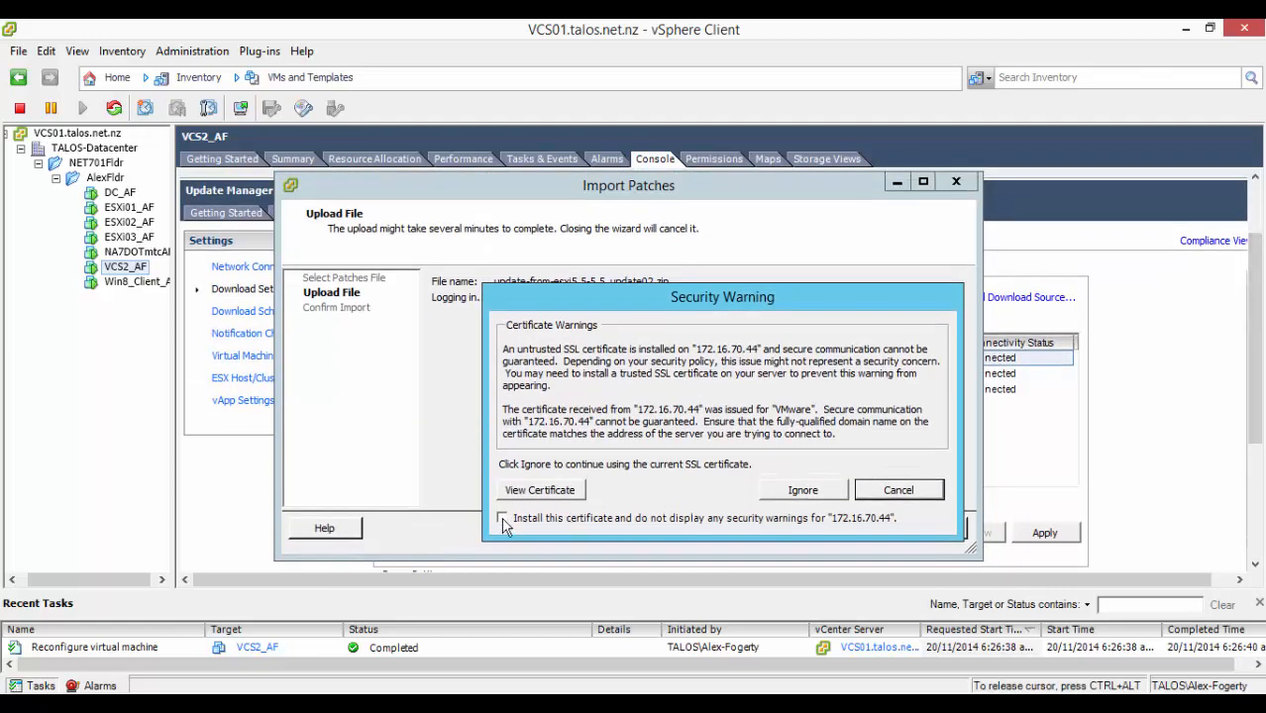
pyautogui.click(802, 490)
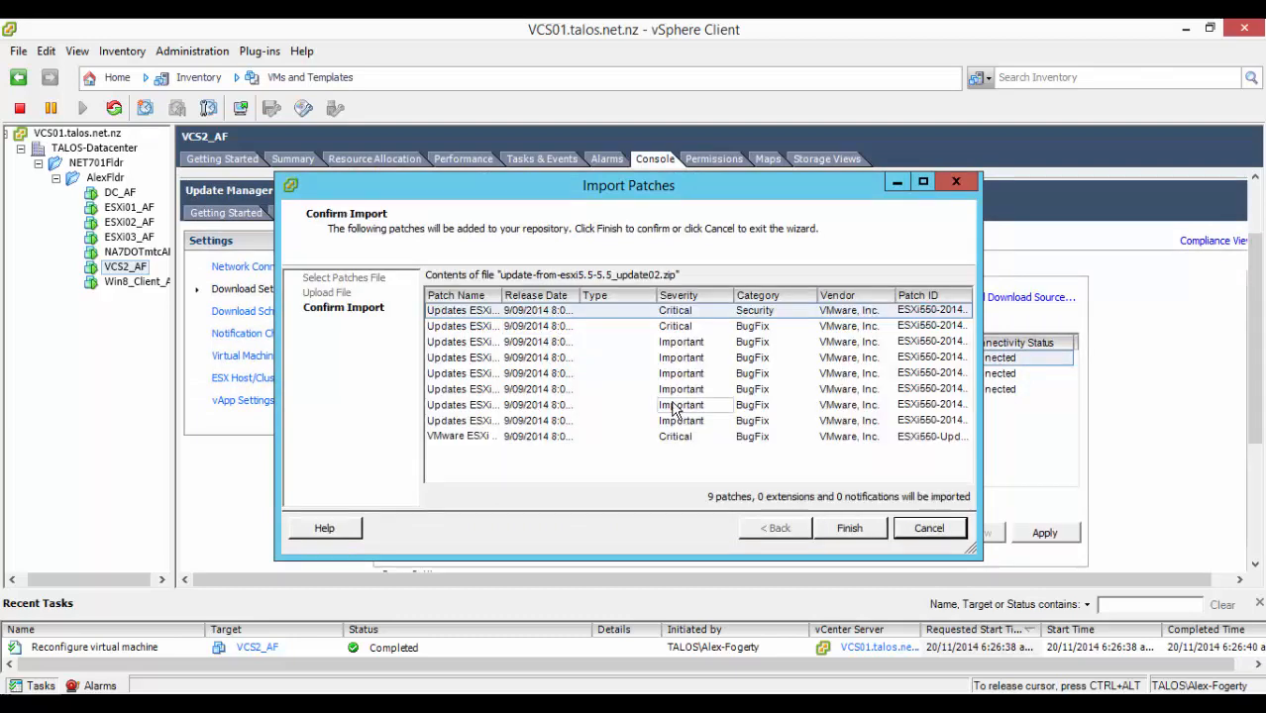
pyautogui.click(929, 527)
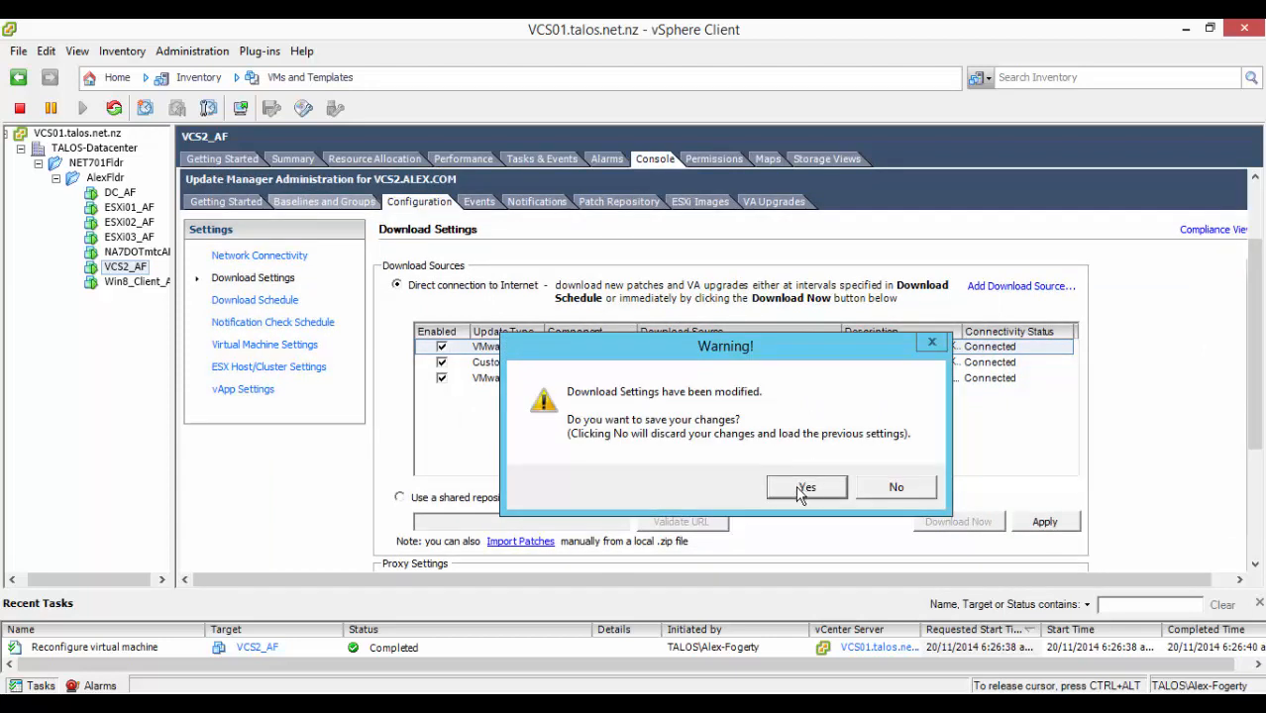
# Save the changed download settings and view the predefined host patch baselines.
pyautogui.click(806, 486)
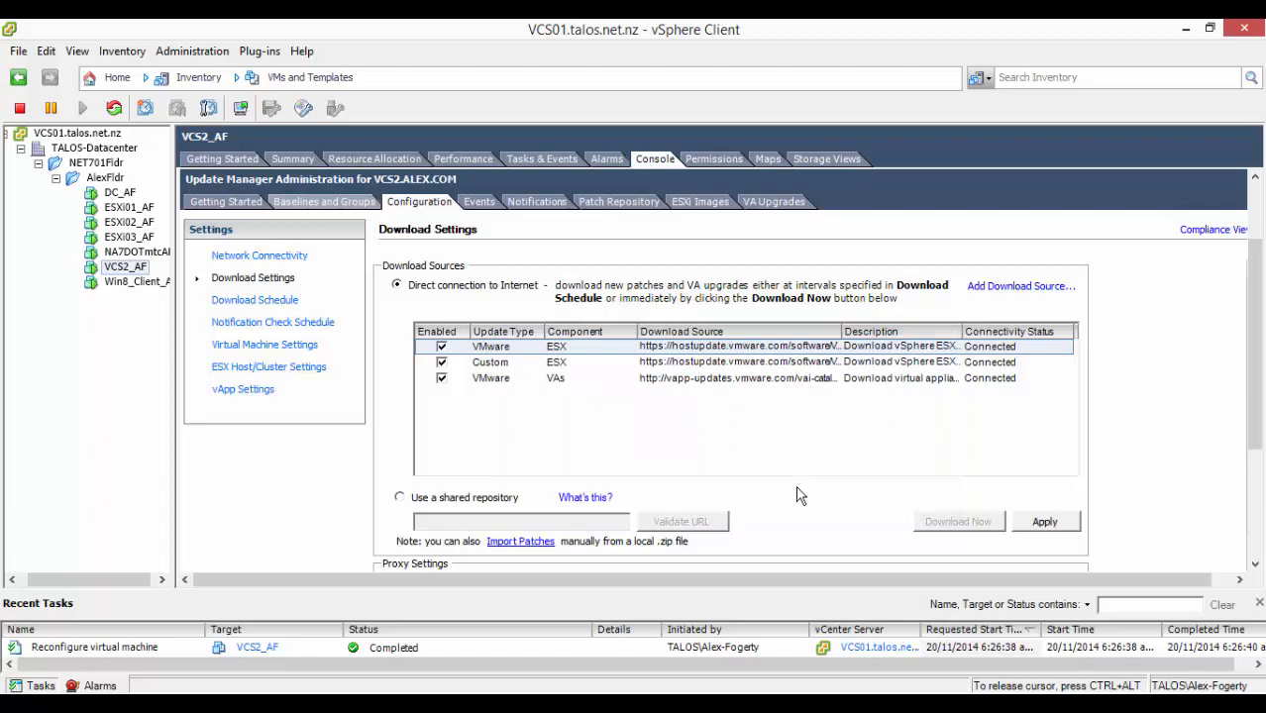
pyautogui.click(324, 202)
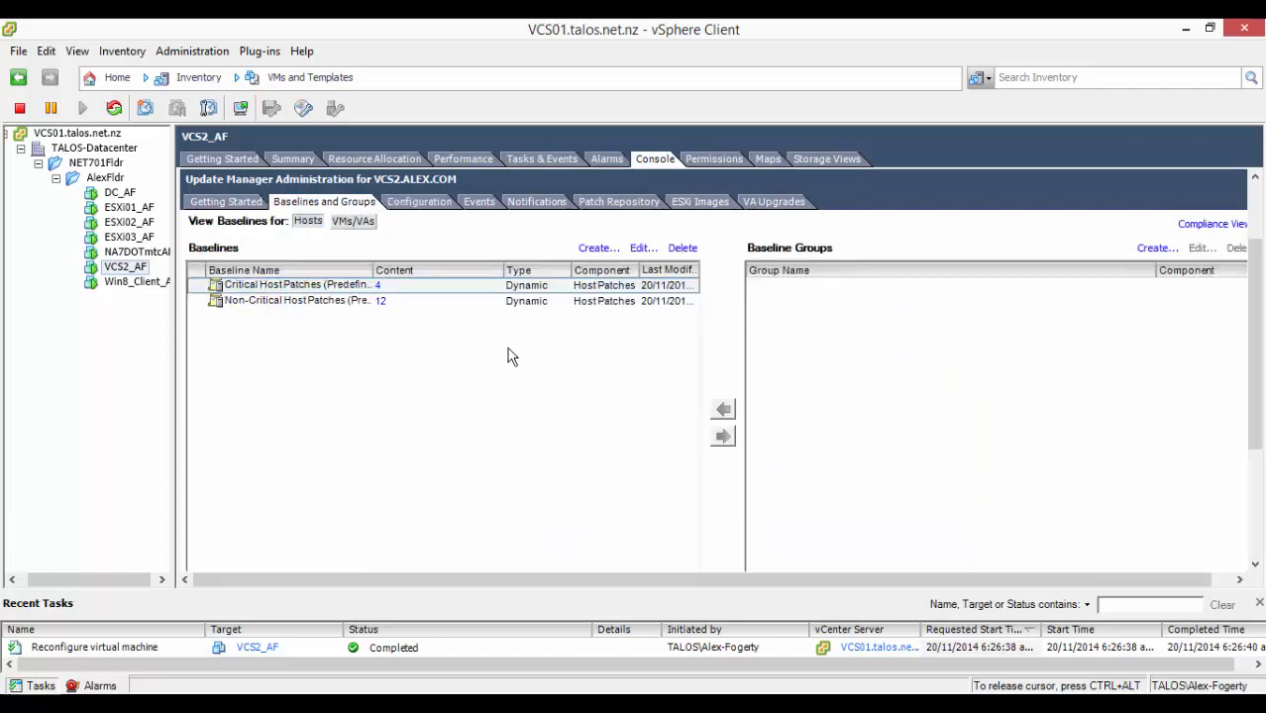
pyautogui.click(297, 284)
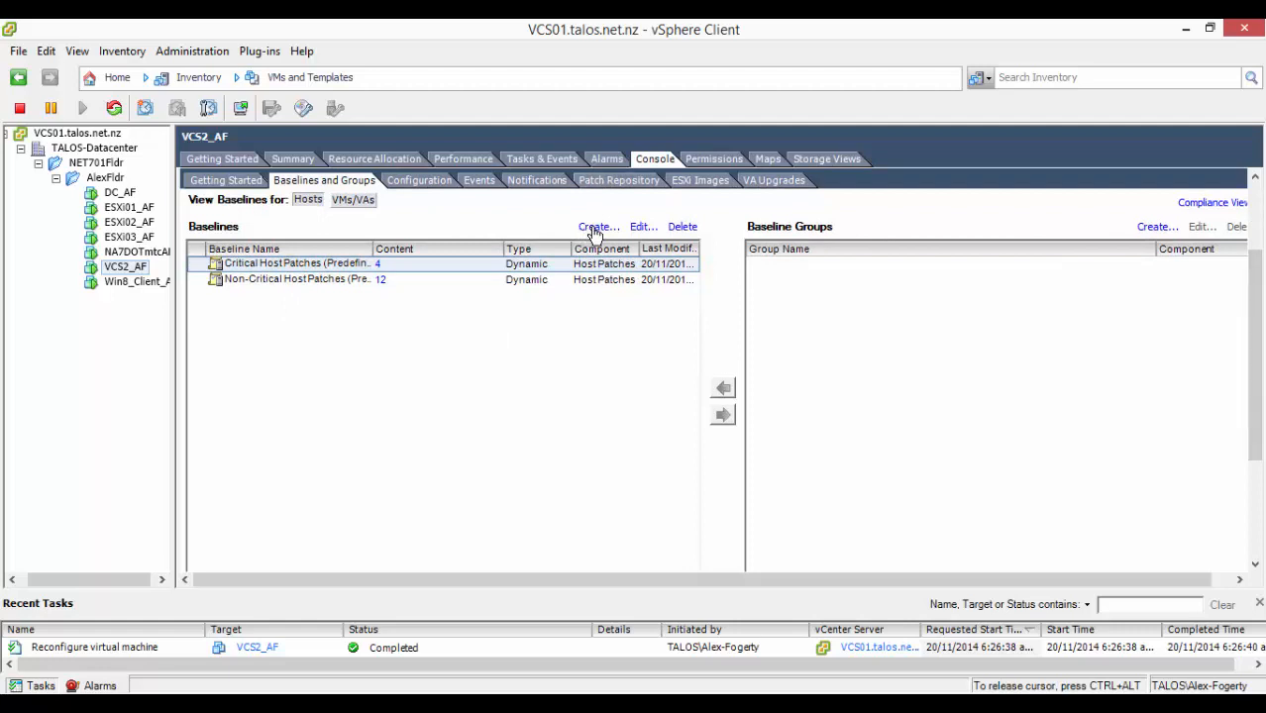
# Create the fixed host patch baseline 'ESXi Host Update' containing 16 patches.
pyautogui.click(599, 227)
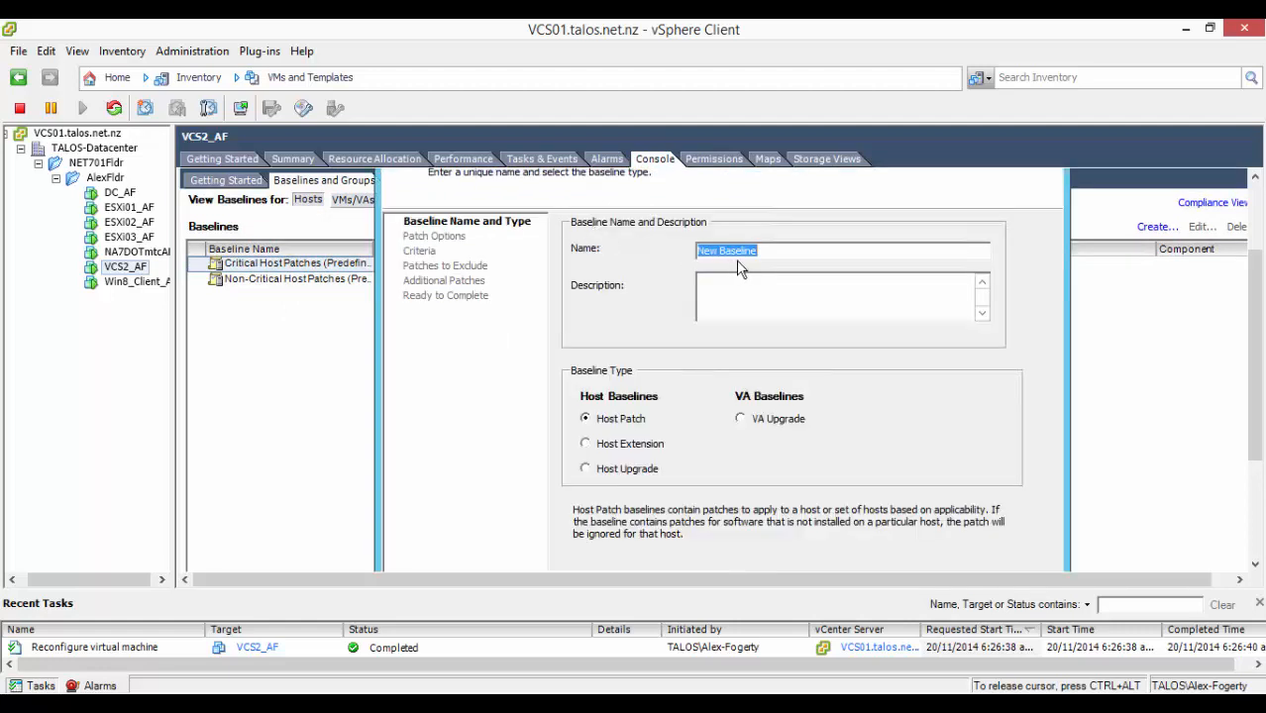
pyautogui.write('ESXi Host Update')
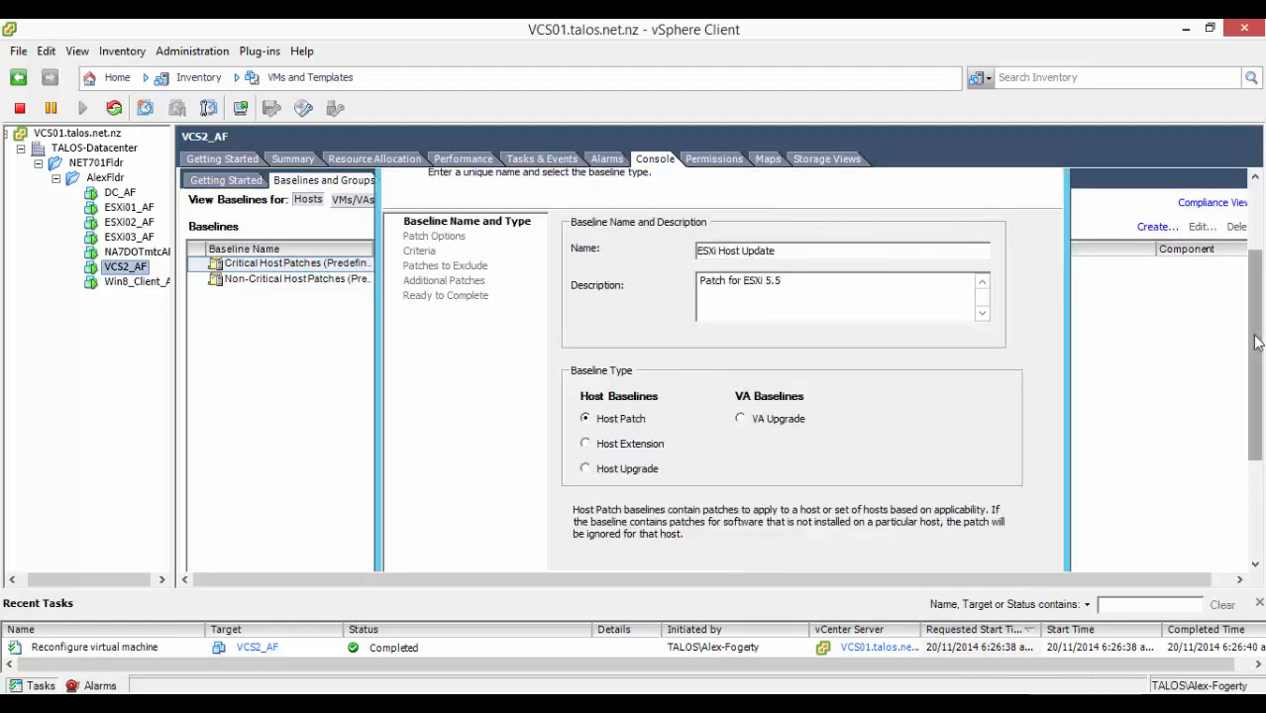
pyautogui.click(933, 536)
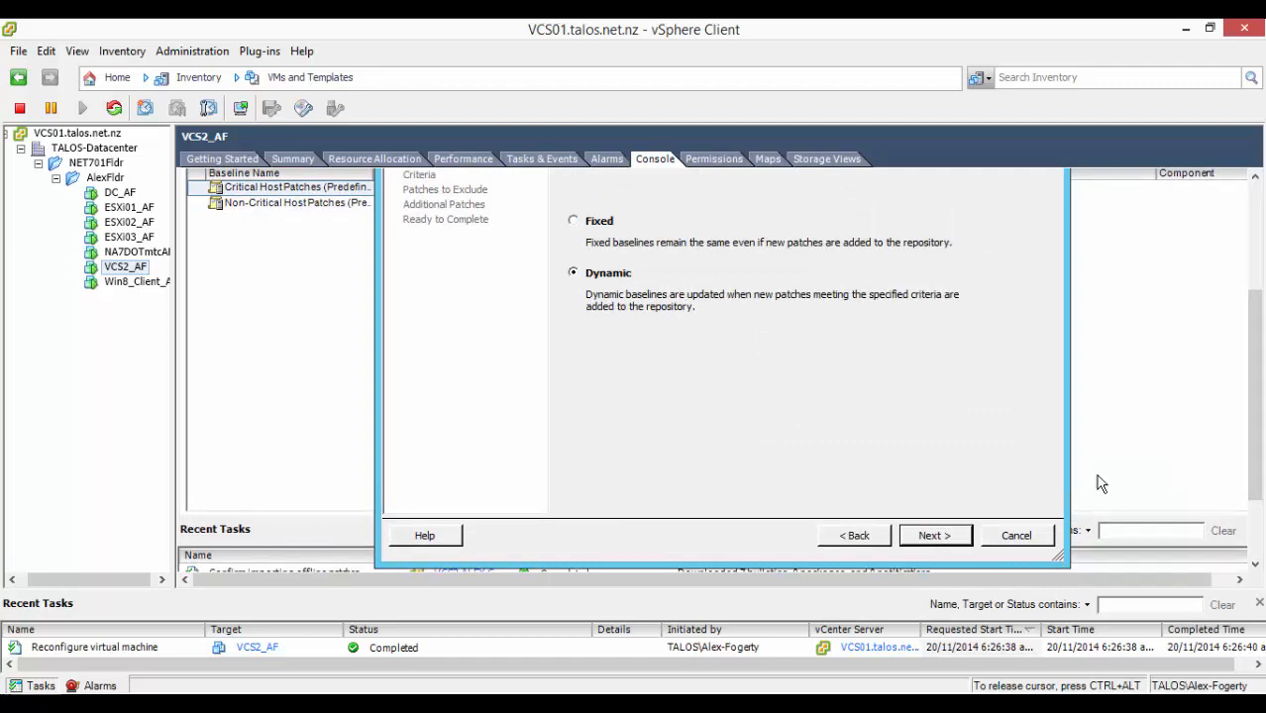
pyautogui.click(573, 220)
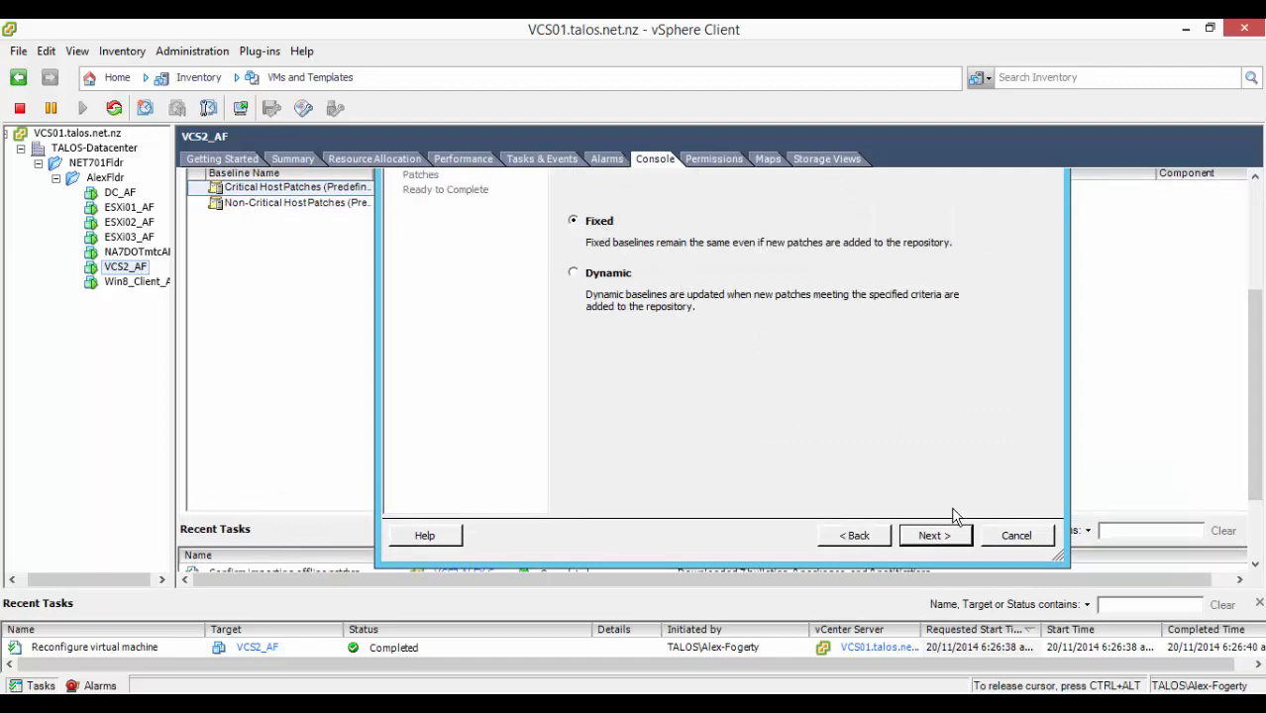
pyautogui.click(934, 535)
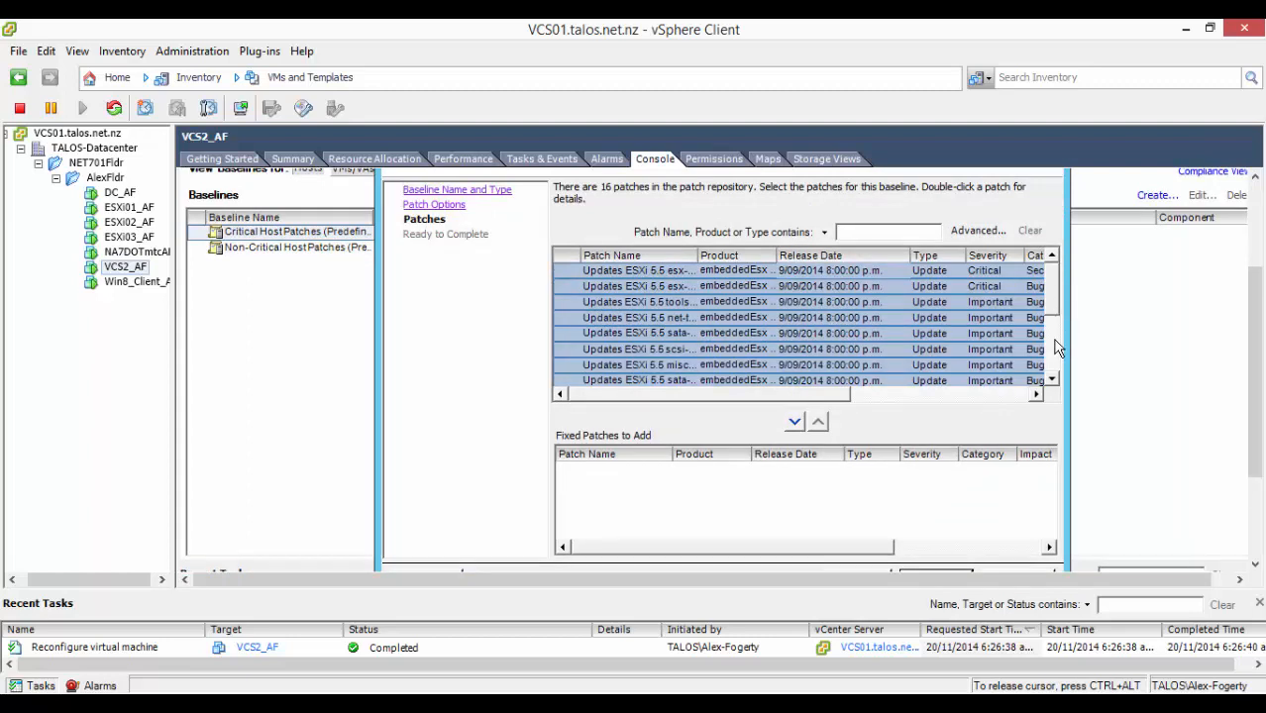
pyautogui.scroll(-3)
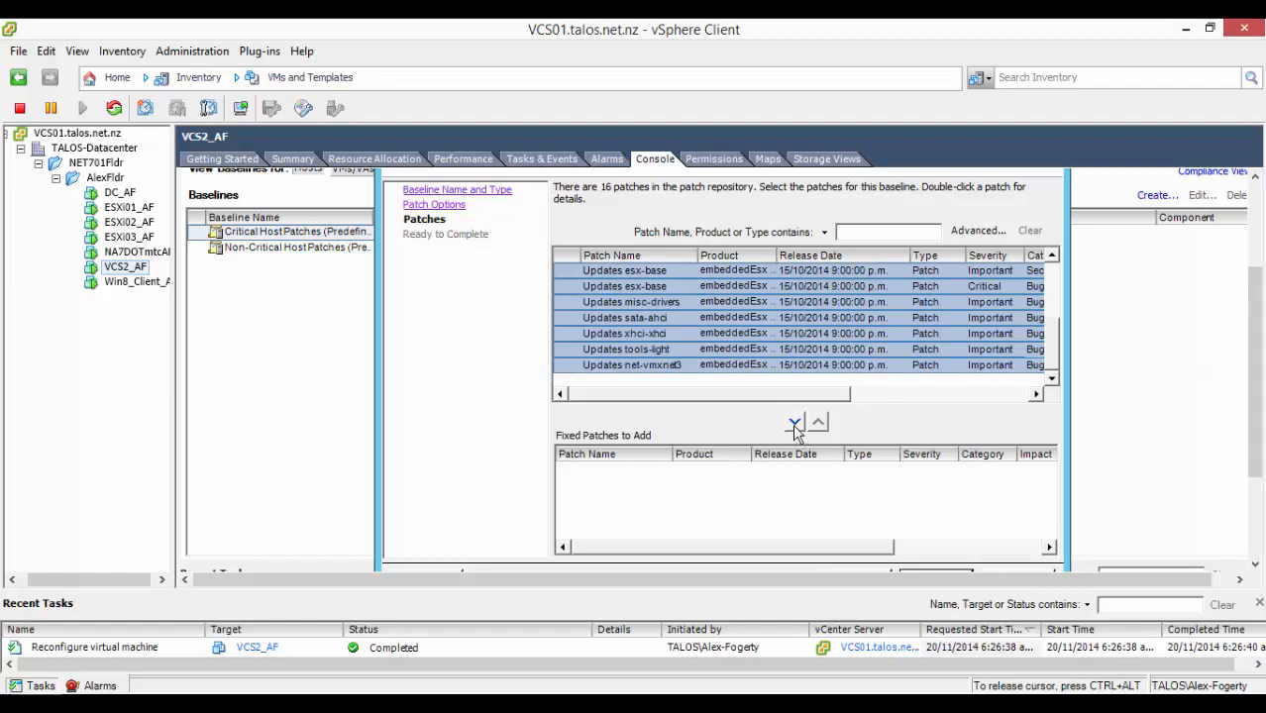
pyautogui.click(794, 422)
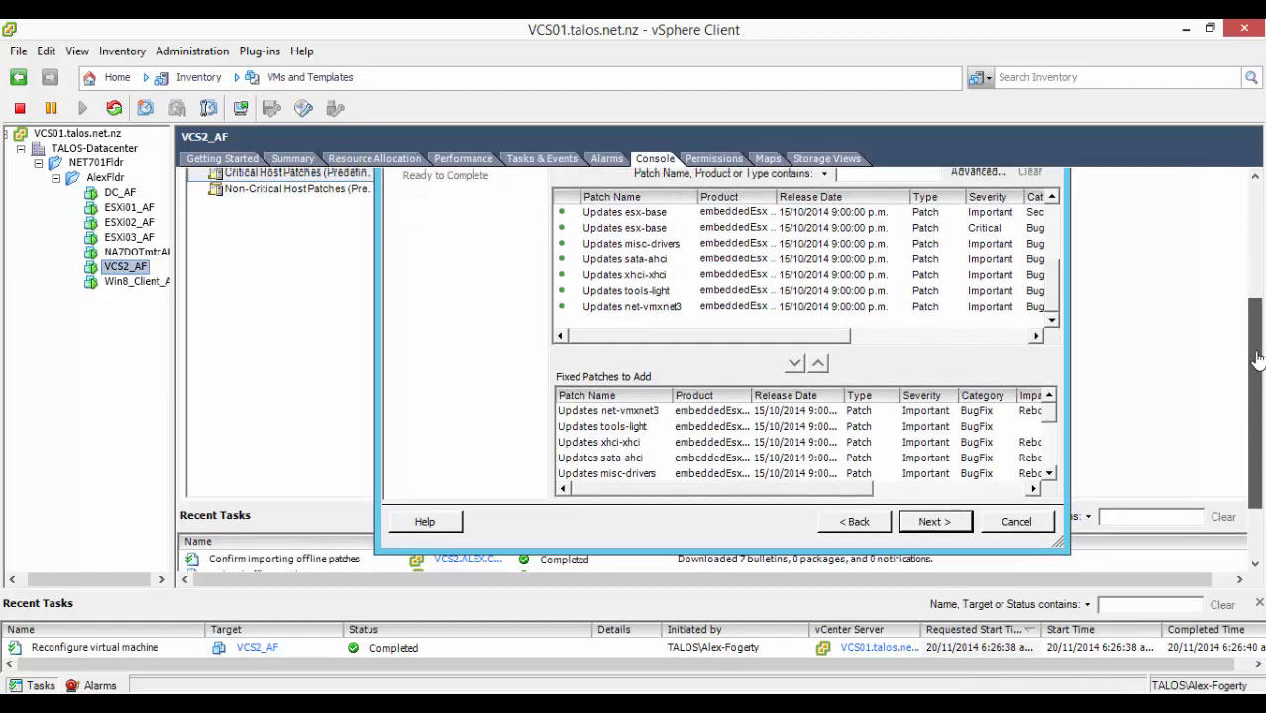
pyautogui.click(933, 521)
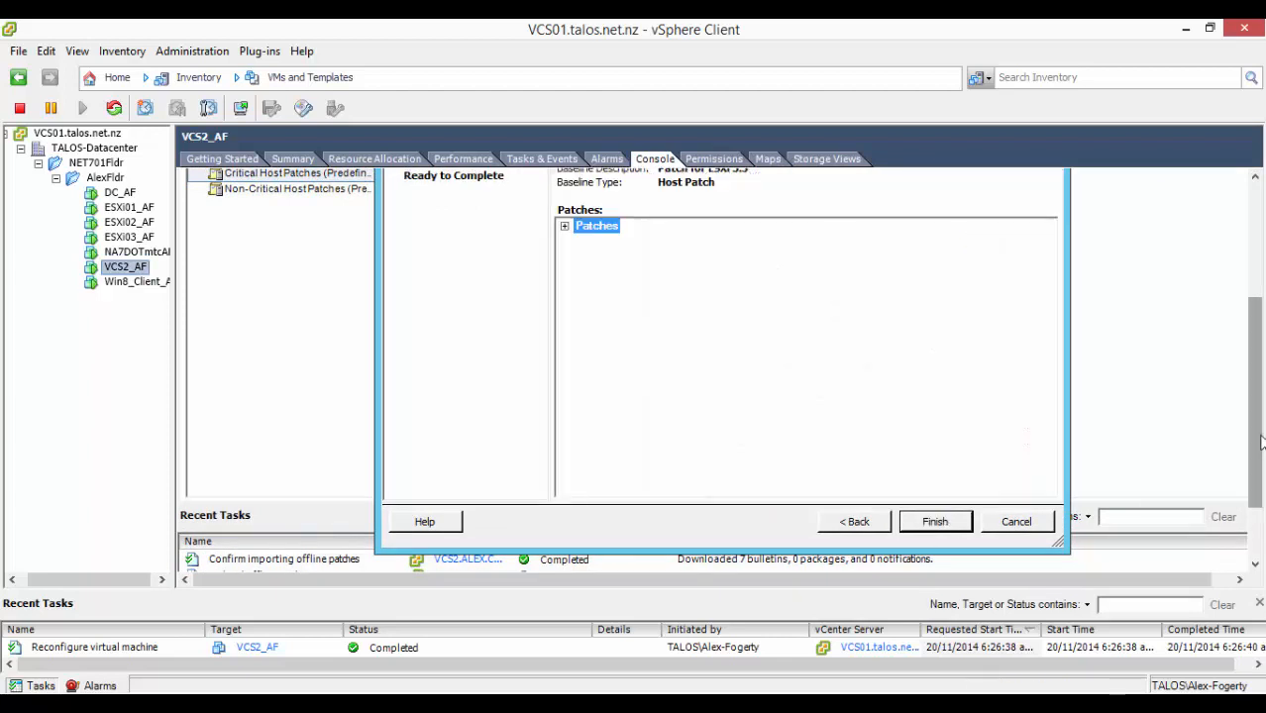
pyautogui.click(934, 521)
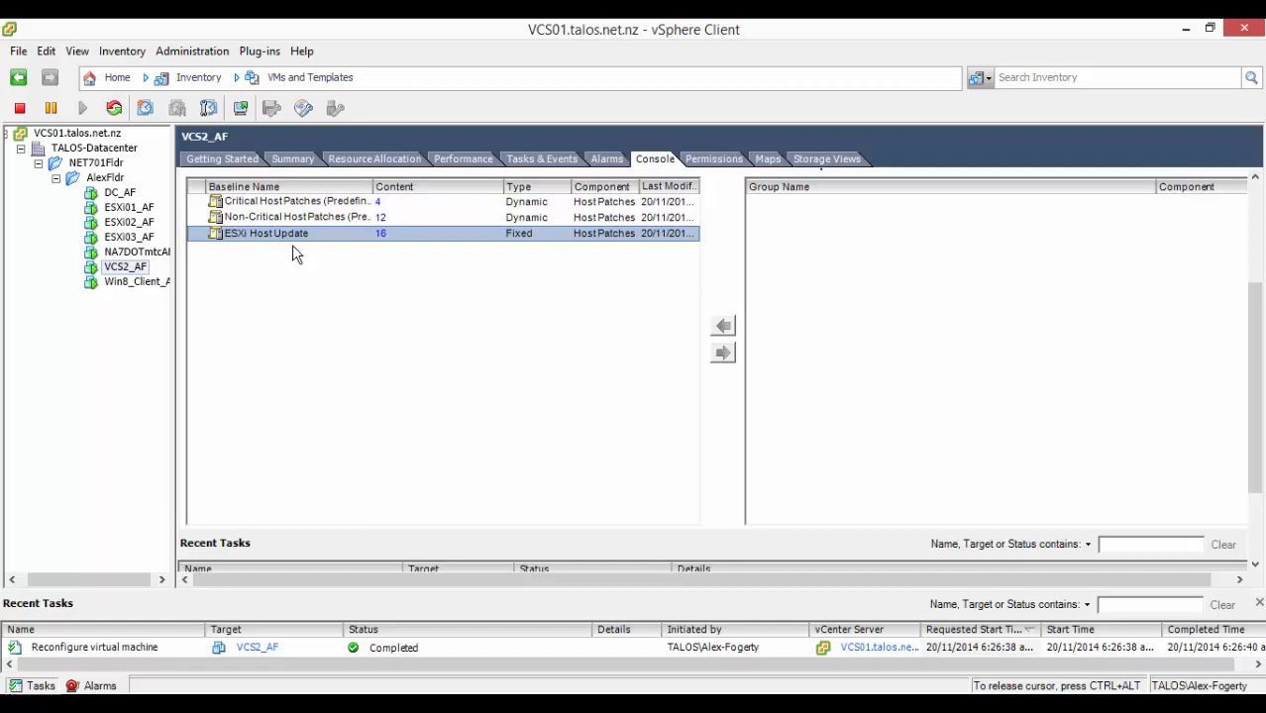
pyautogui.moveTo(1110, 459)
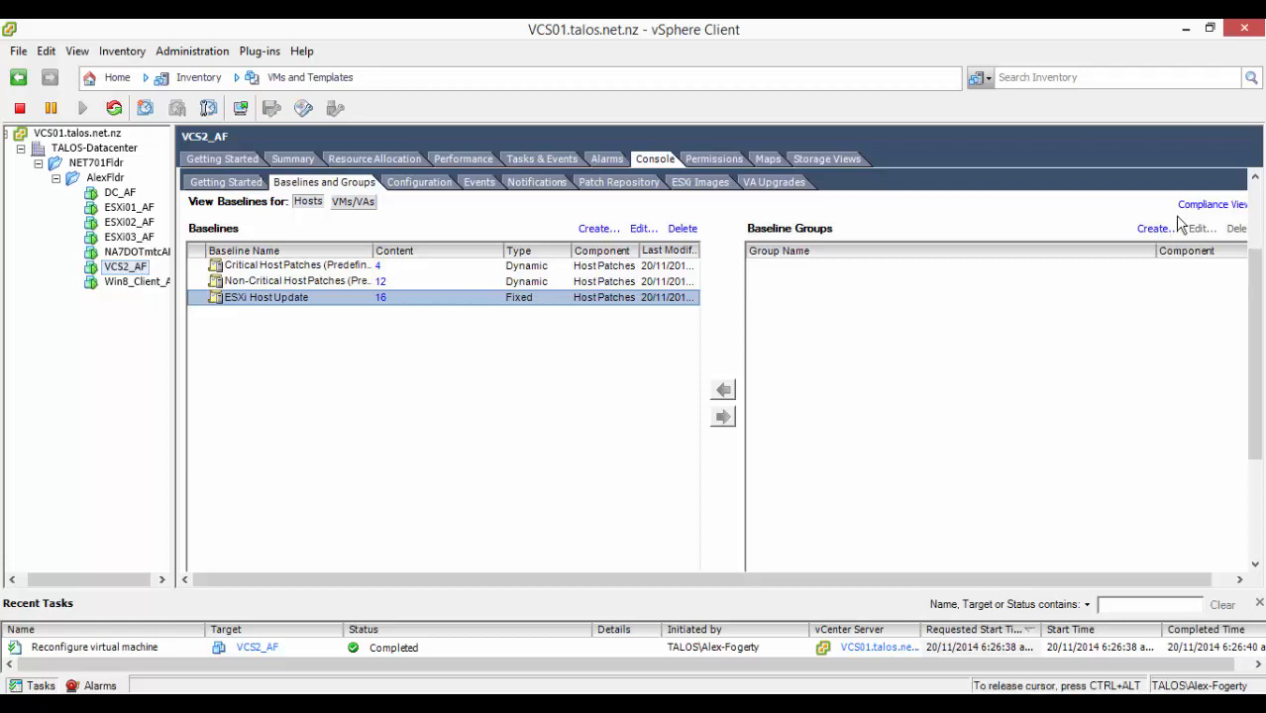
pyautogui.moveTo(1199, 211)
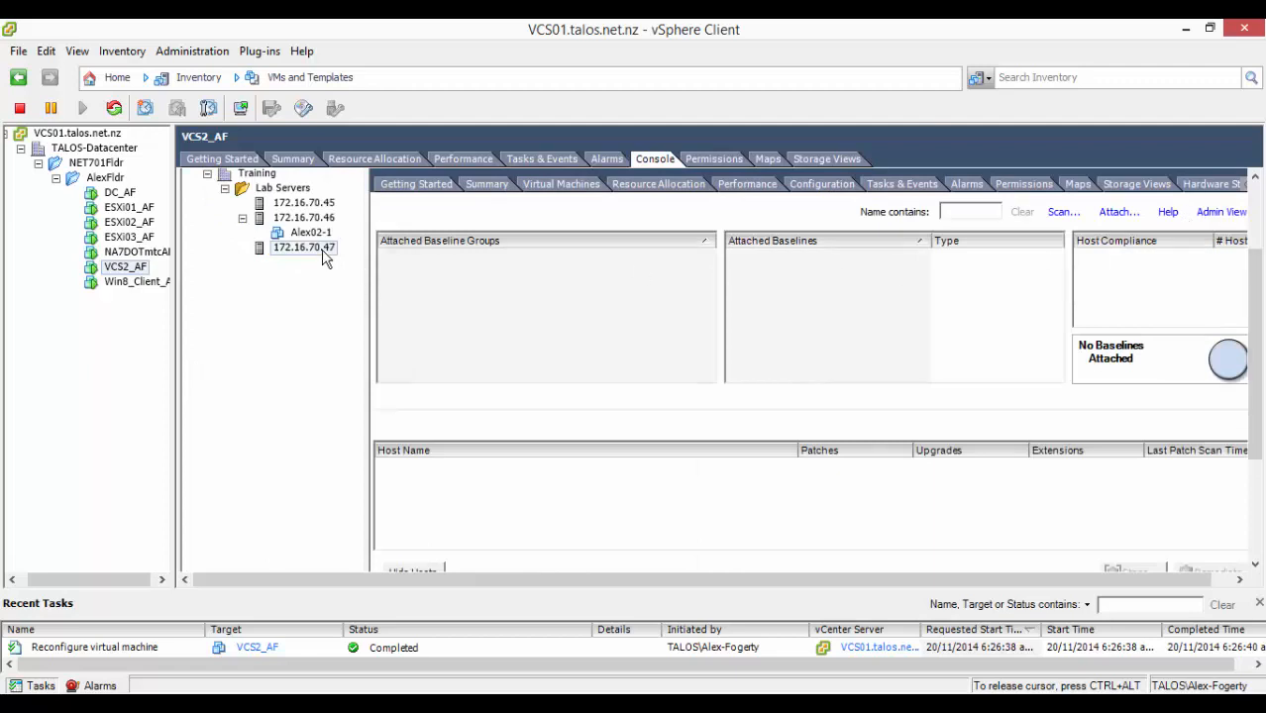
# On the Lab Servers folder's Update Manager tab, attach the ESXi Host Update baseline.
pyautogui.click(303, 246)
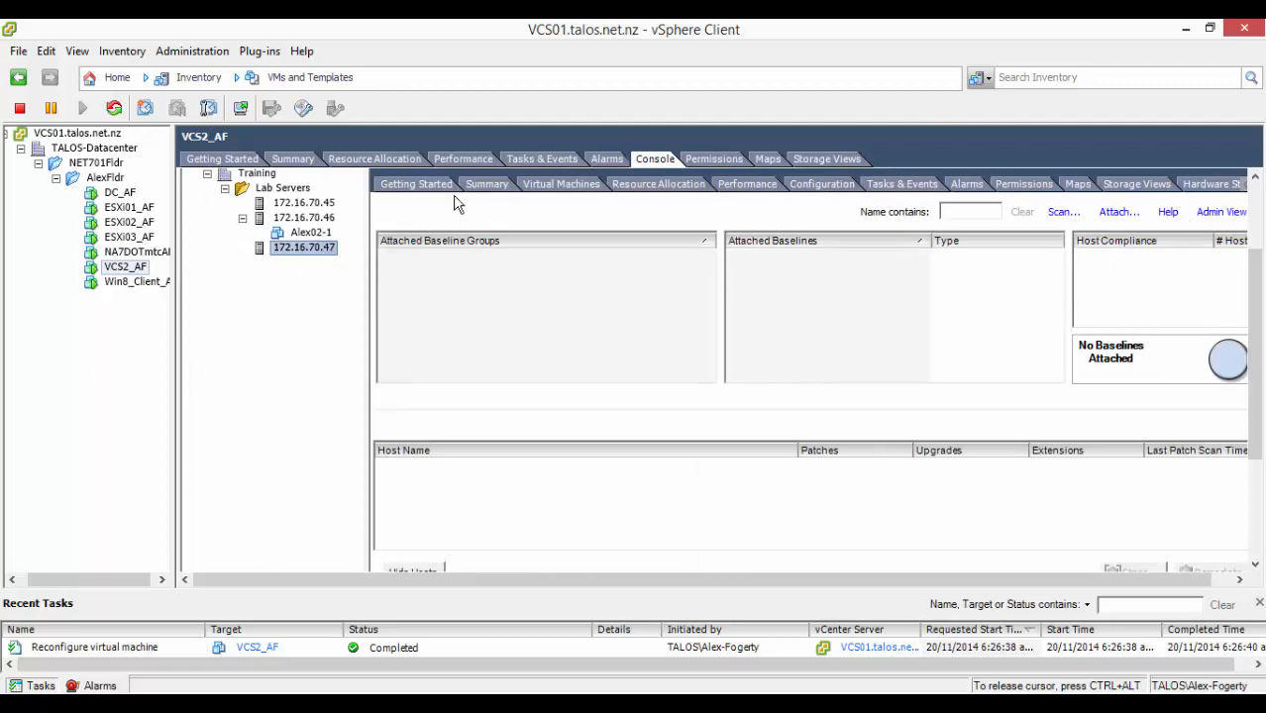
pyautogui.click(283, 188)
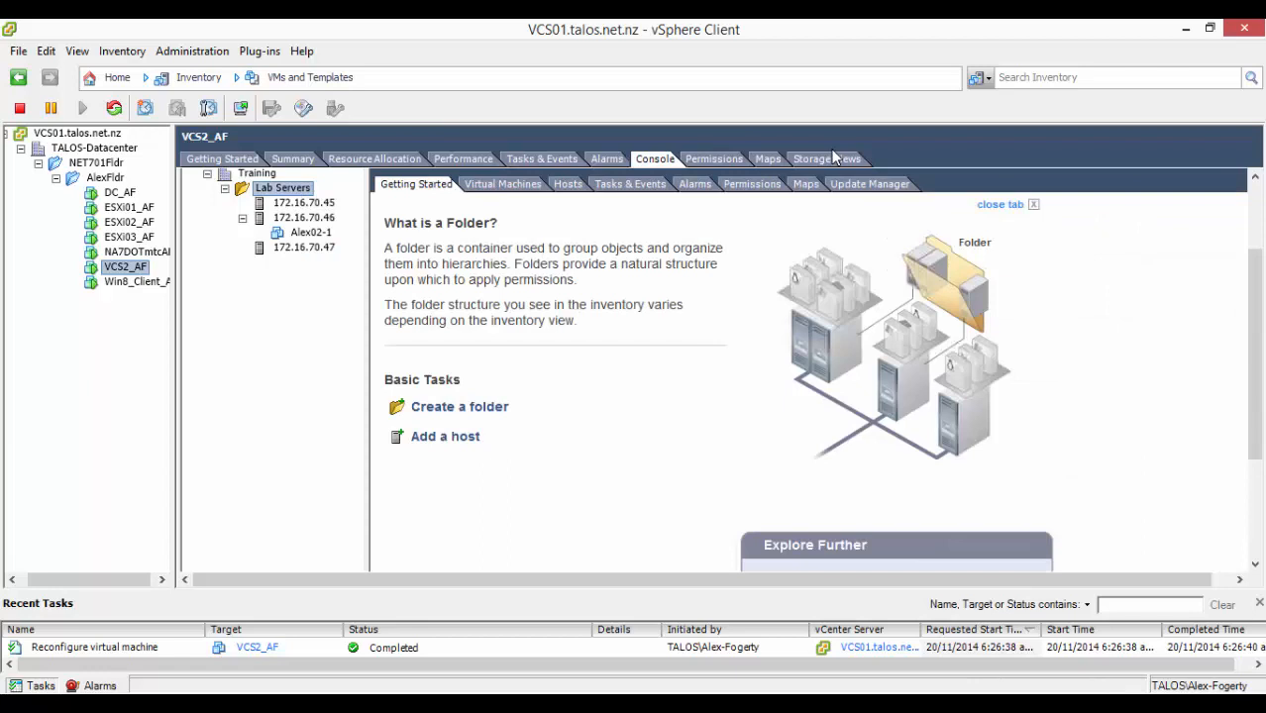
pyautogui.click(869, 183)
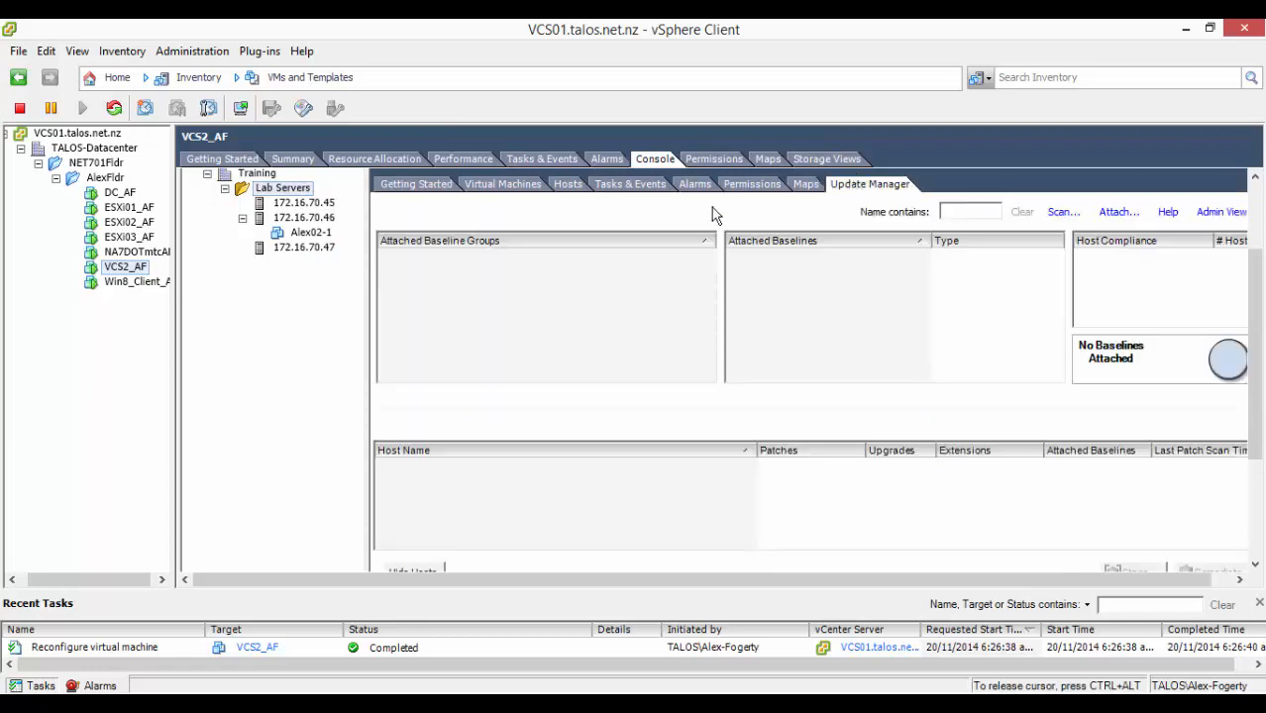
pyautogui.moveTo(1117, 212)
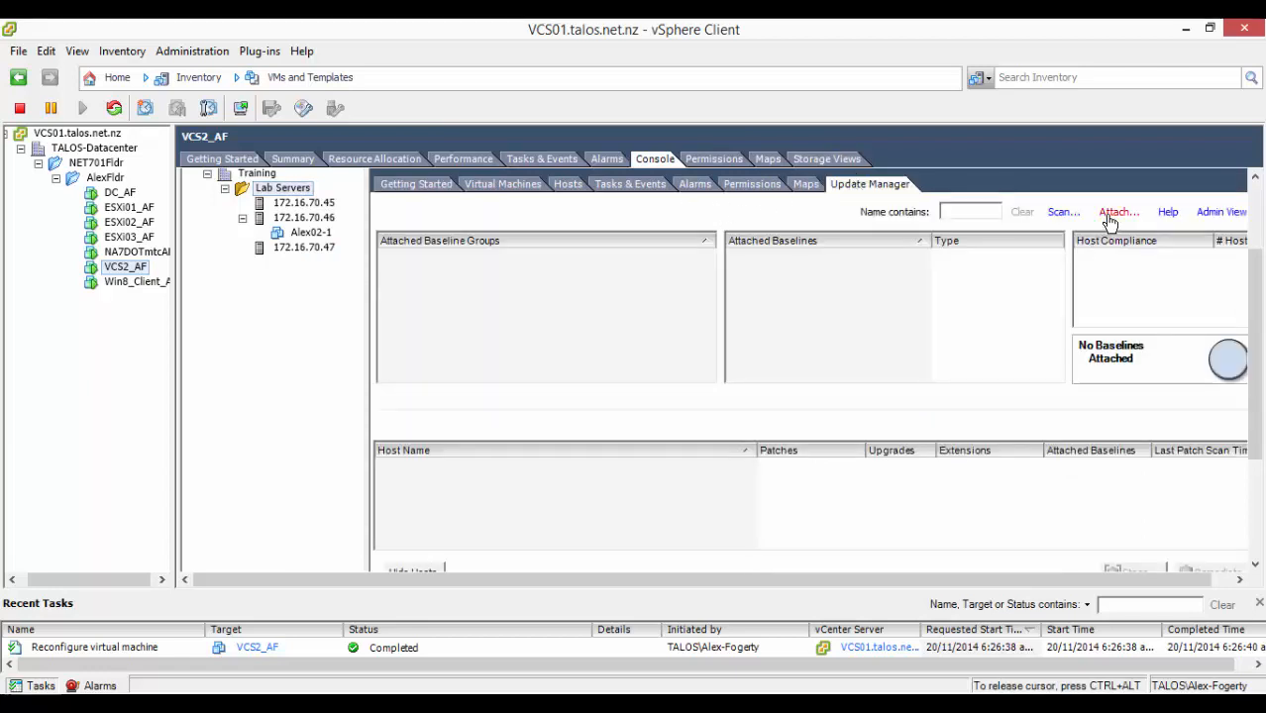
pyautogui.click(1118, 211)
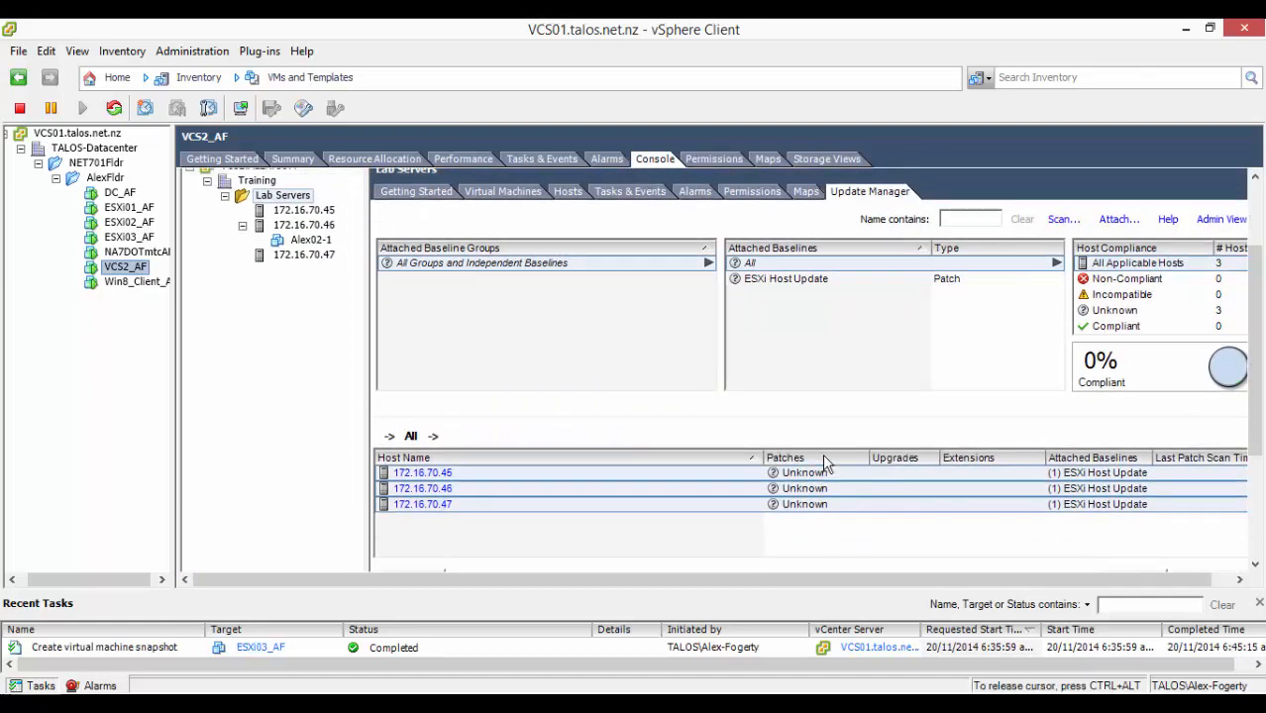
# Scan Lab Servers and view the 14 missing patches on host 172.16.70.47.
pyautogui.click(1063, 219)
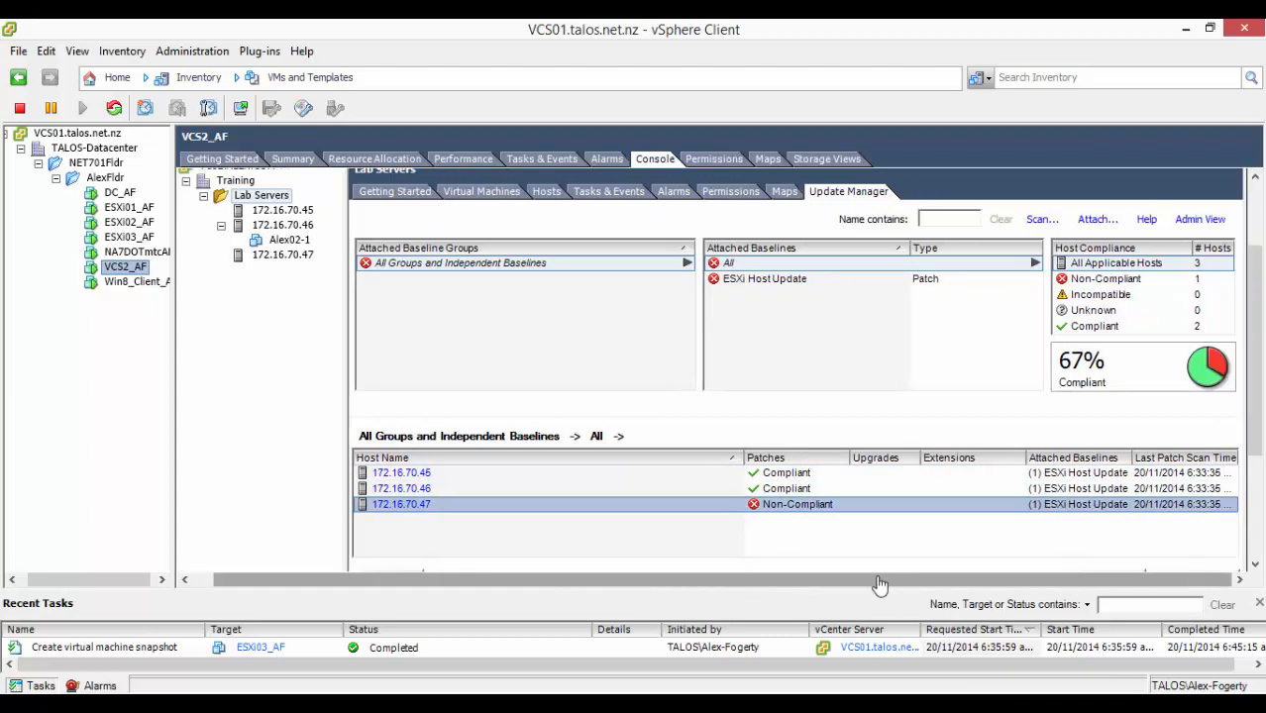
pyautogui.click(282, 254)
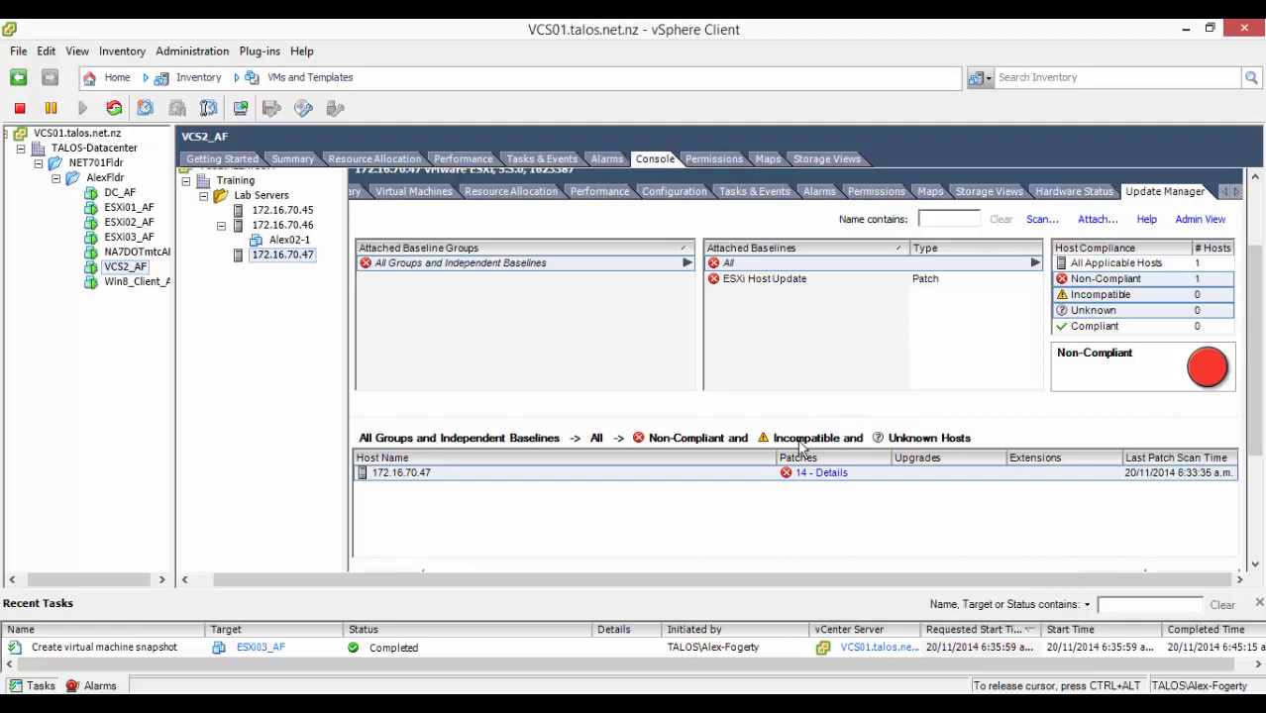
pyautogui.click(820, 472)
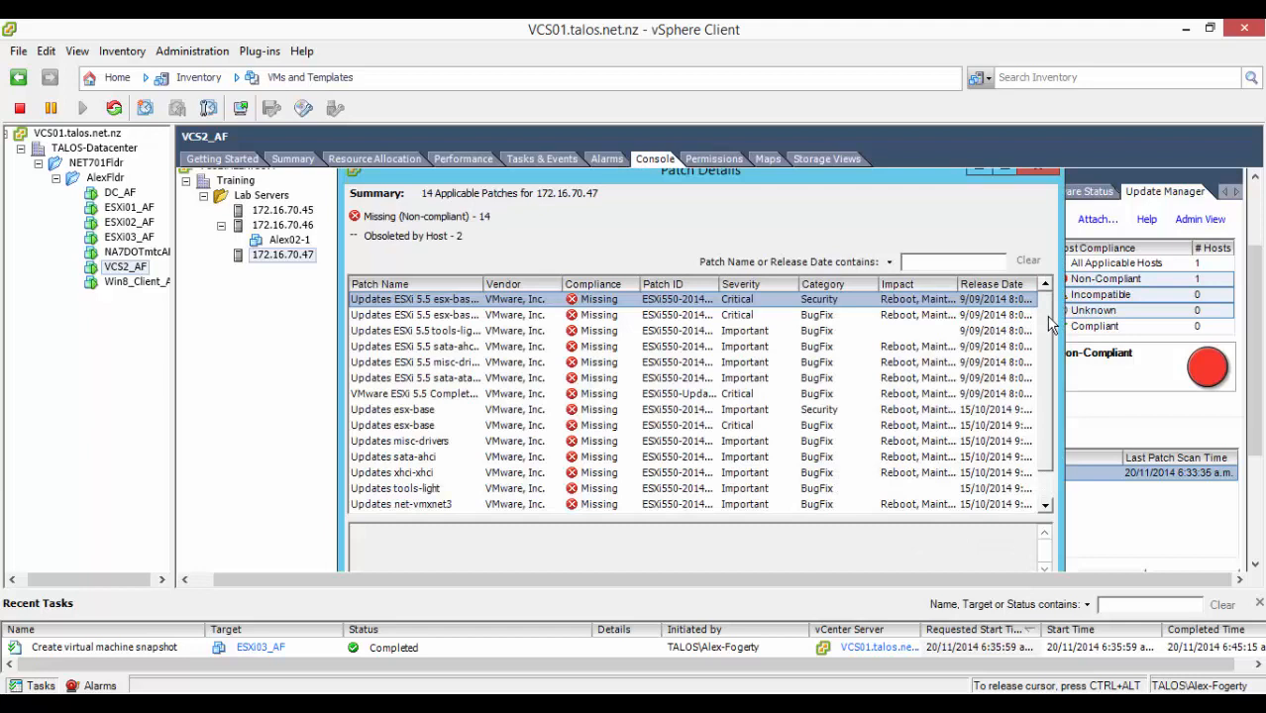
pyautogui.scroll(-3)
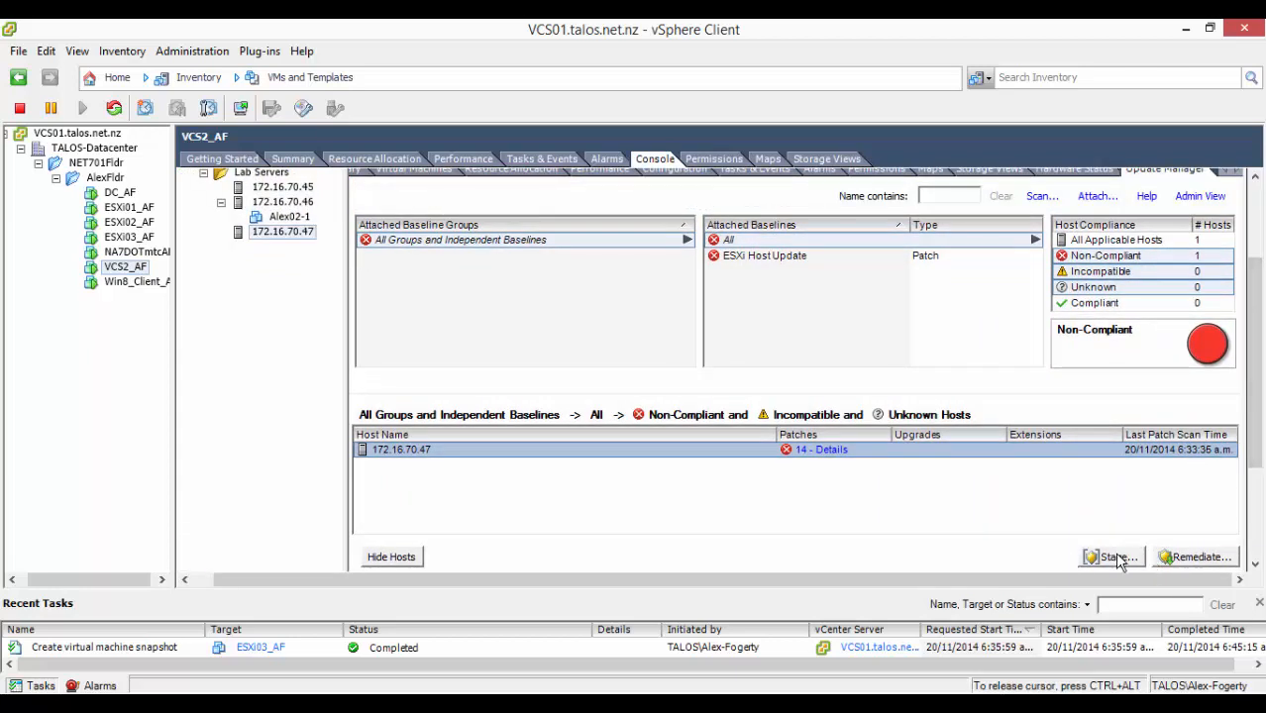
# Stage the ESXi Host Update baseline patches to host 172.16.70.47.
pyautogui.click(1111, 557)
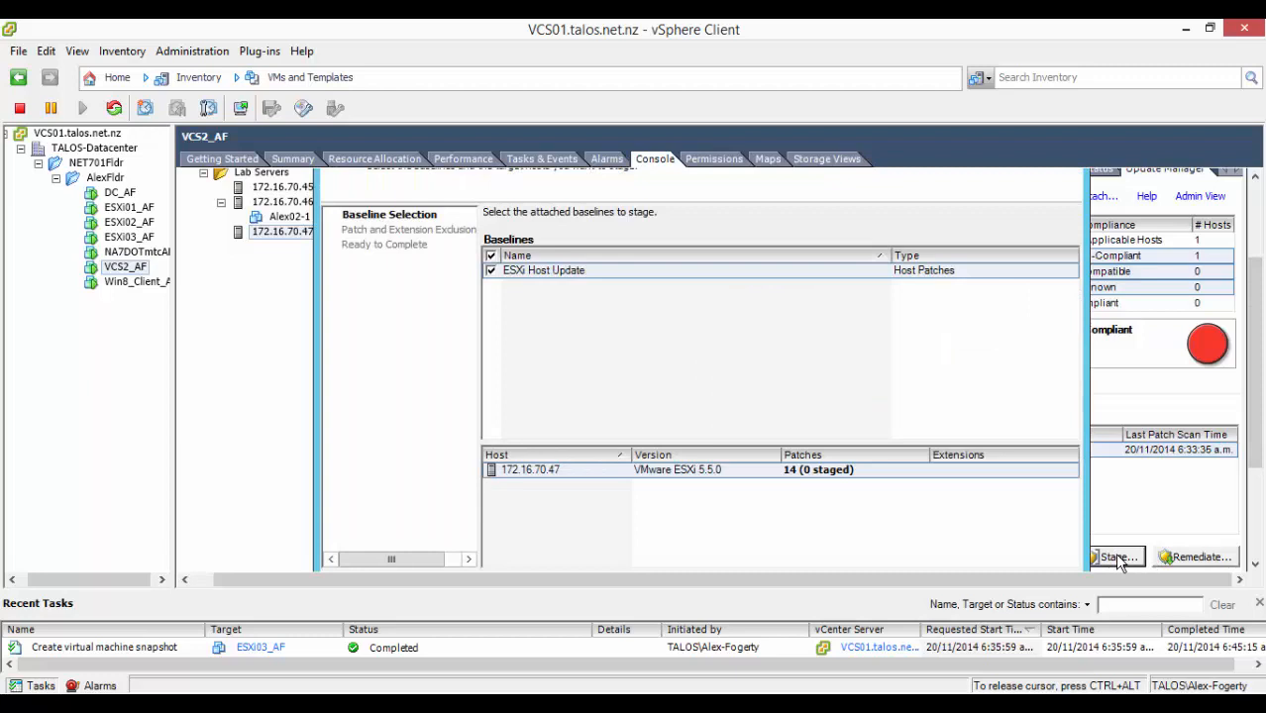
pyautogui.moveTo(1070, 408)
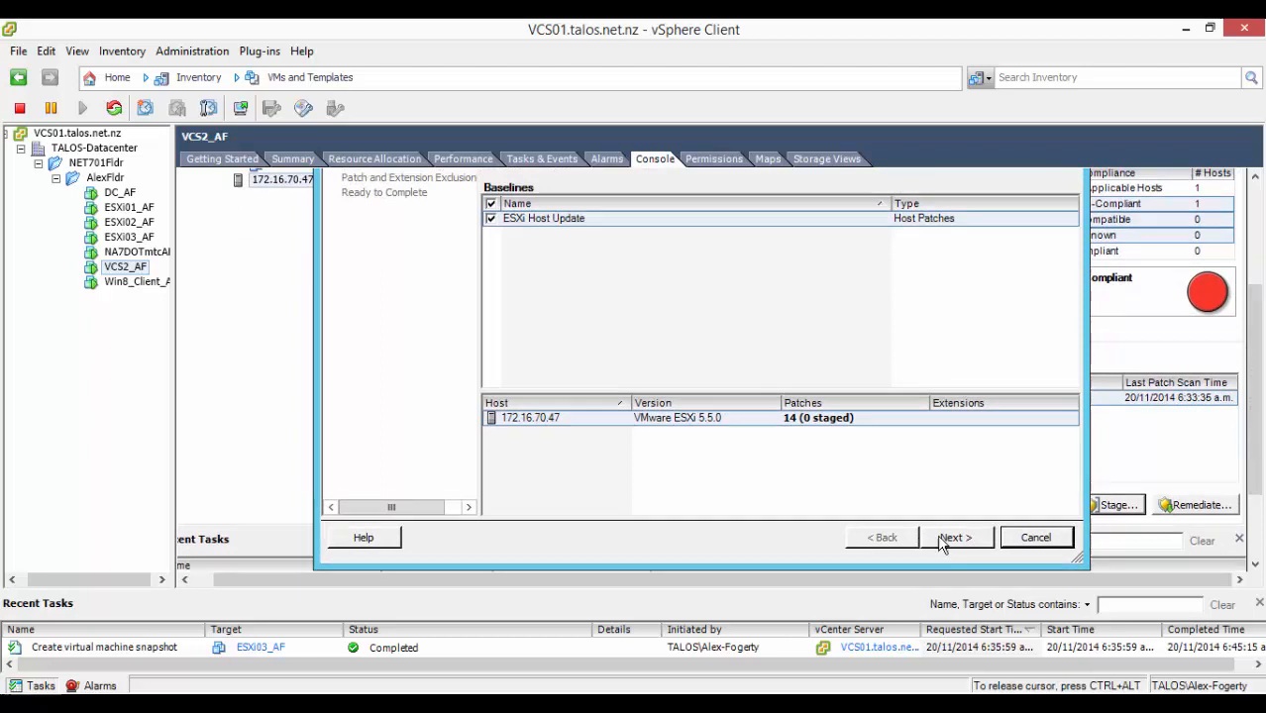
pyautogui.click(954, 537)
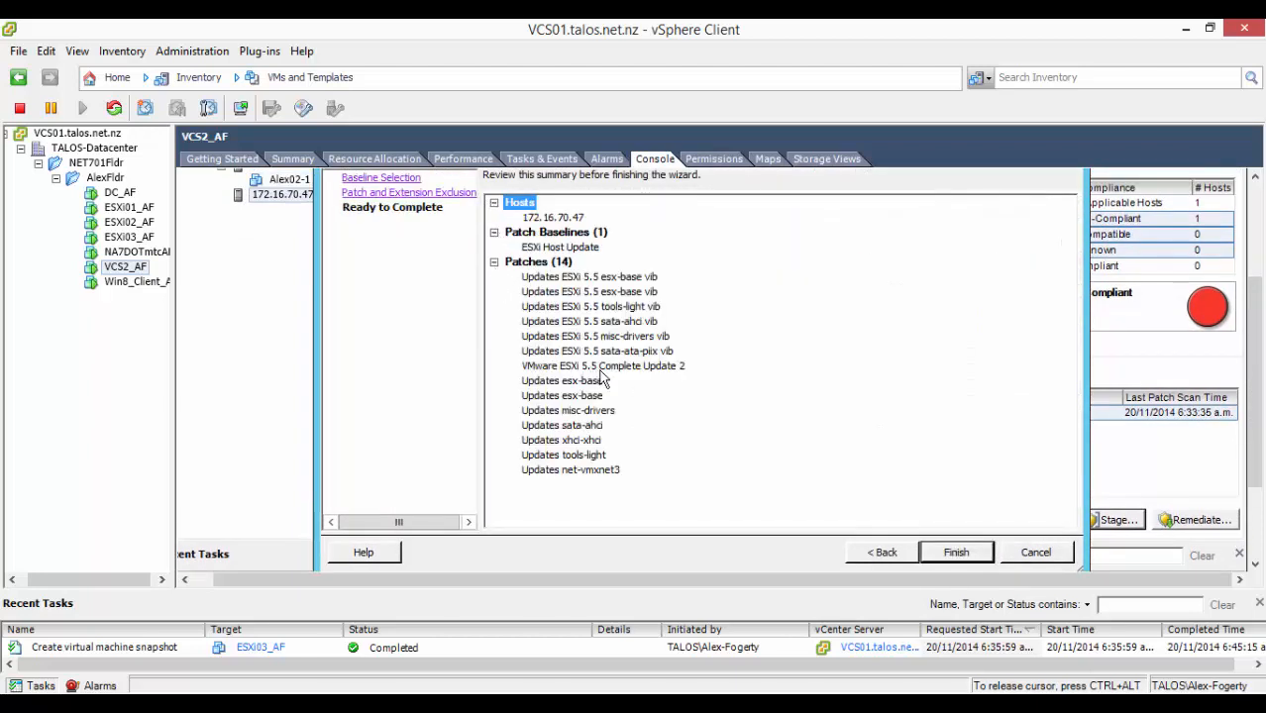
pyautogui.click(954, 552)
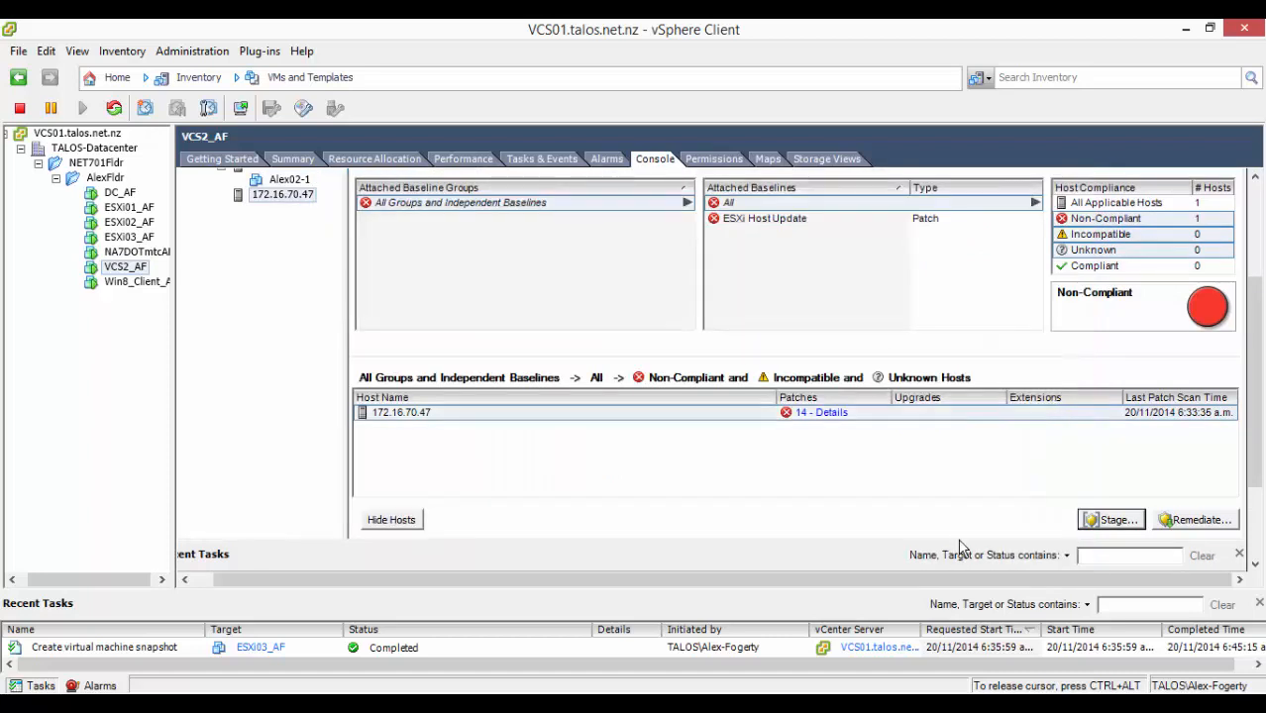
pyautogui.moveTo(1202, 519)
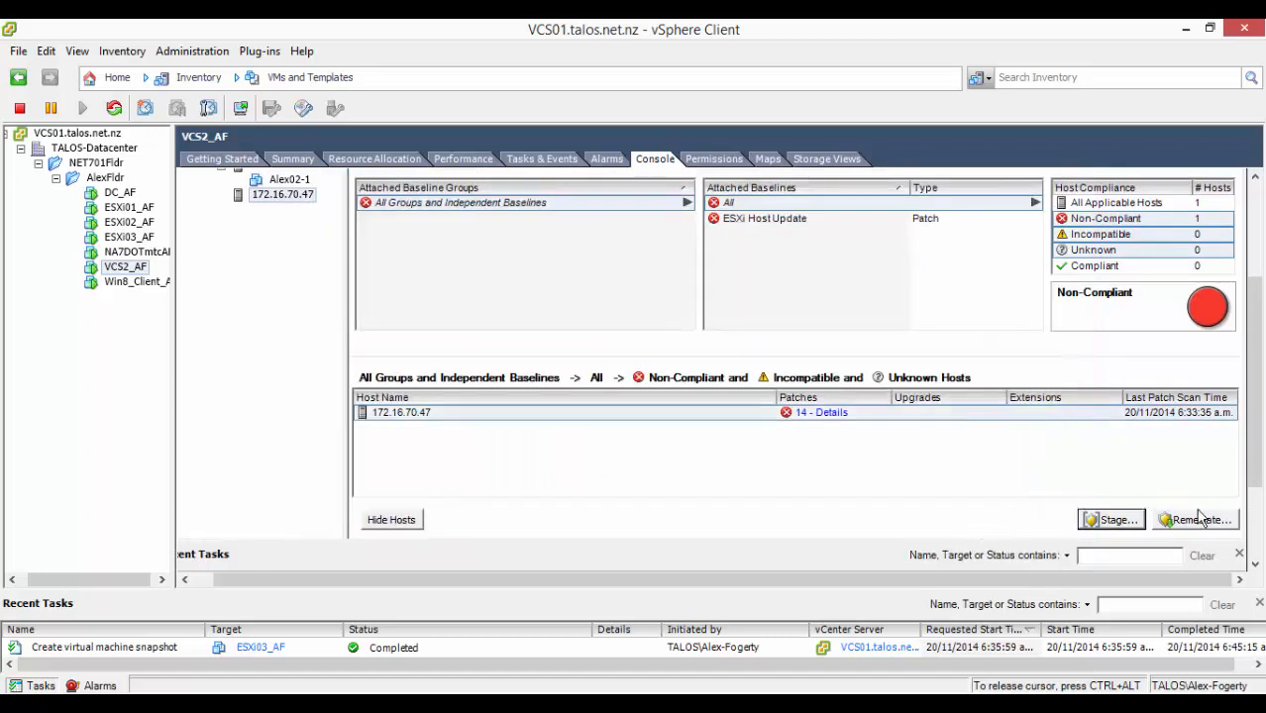
# Remediate 172.16.70.47 against ESXi Host Update with removable media devices disabled.
pyautogui.click(1195, 519)
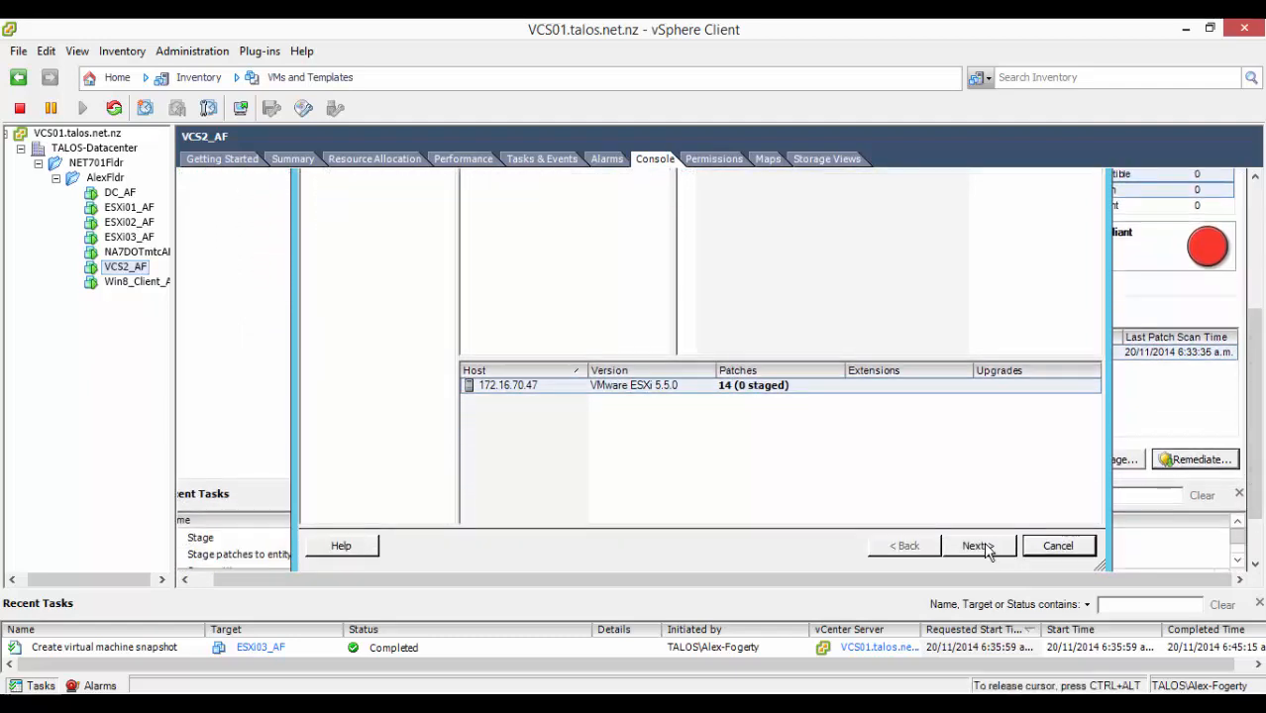
pyautogui.click(976, 546)
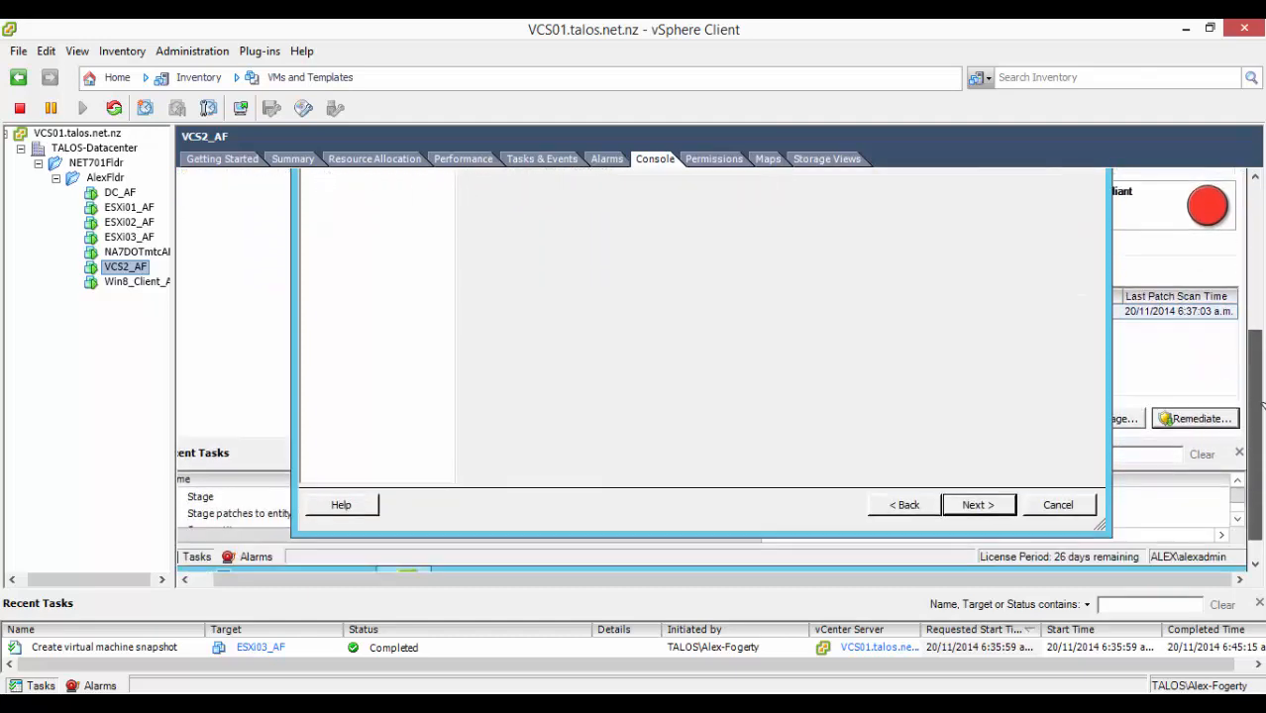
pyautogui.click(976, 504)
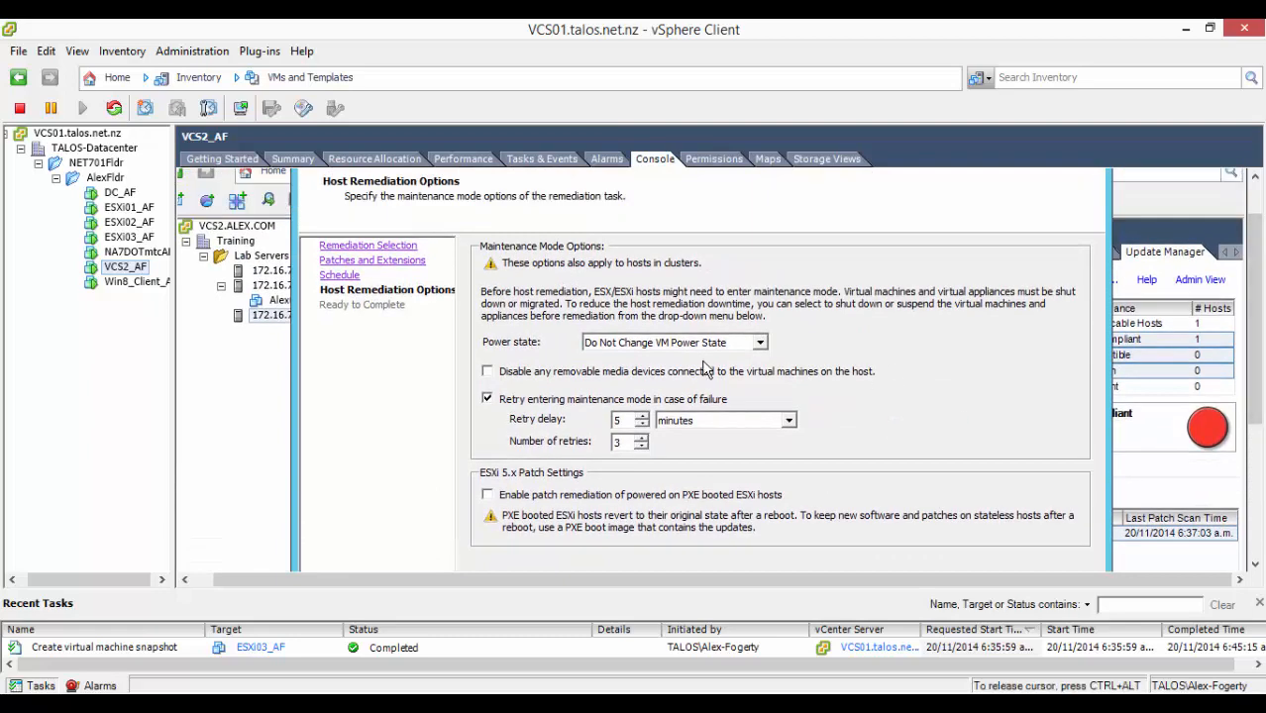
pyautogui.click(486, 370)
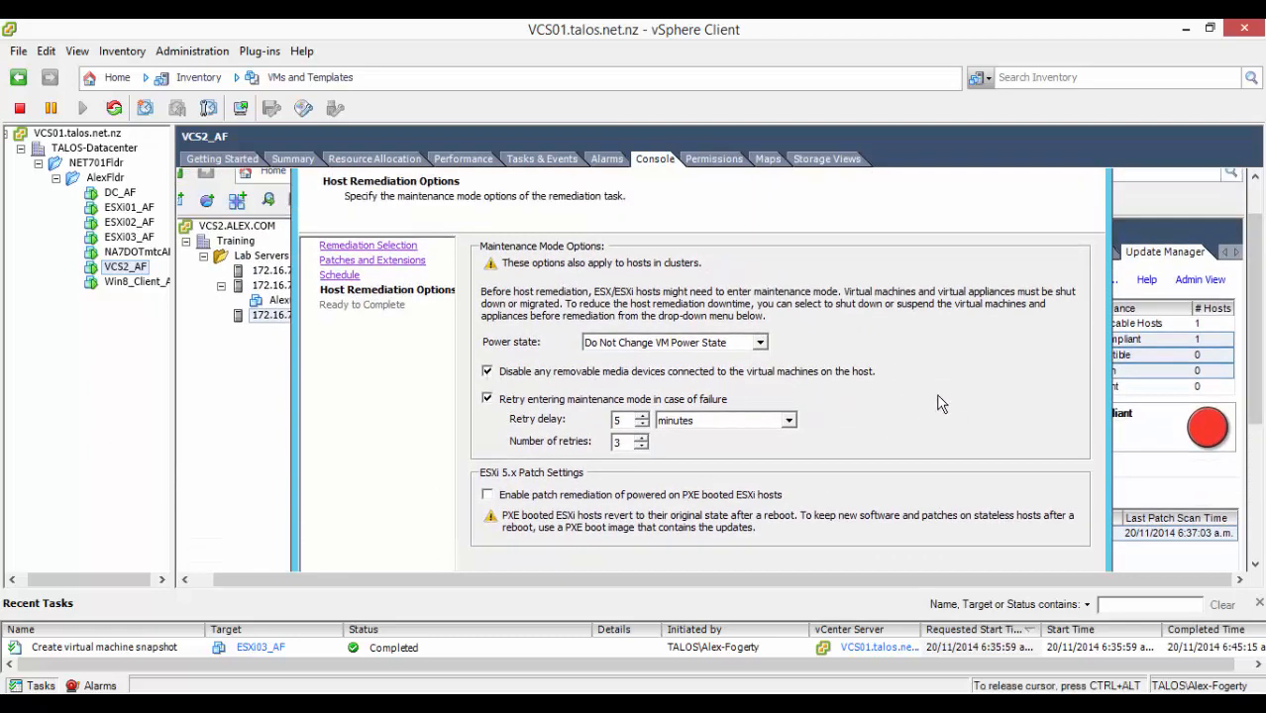
pyautogui.scroll(-3)
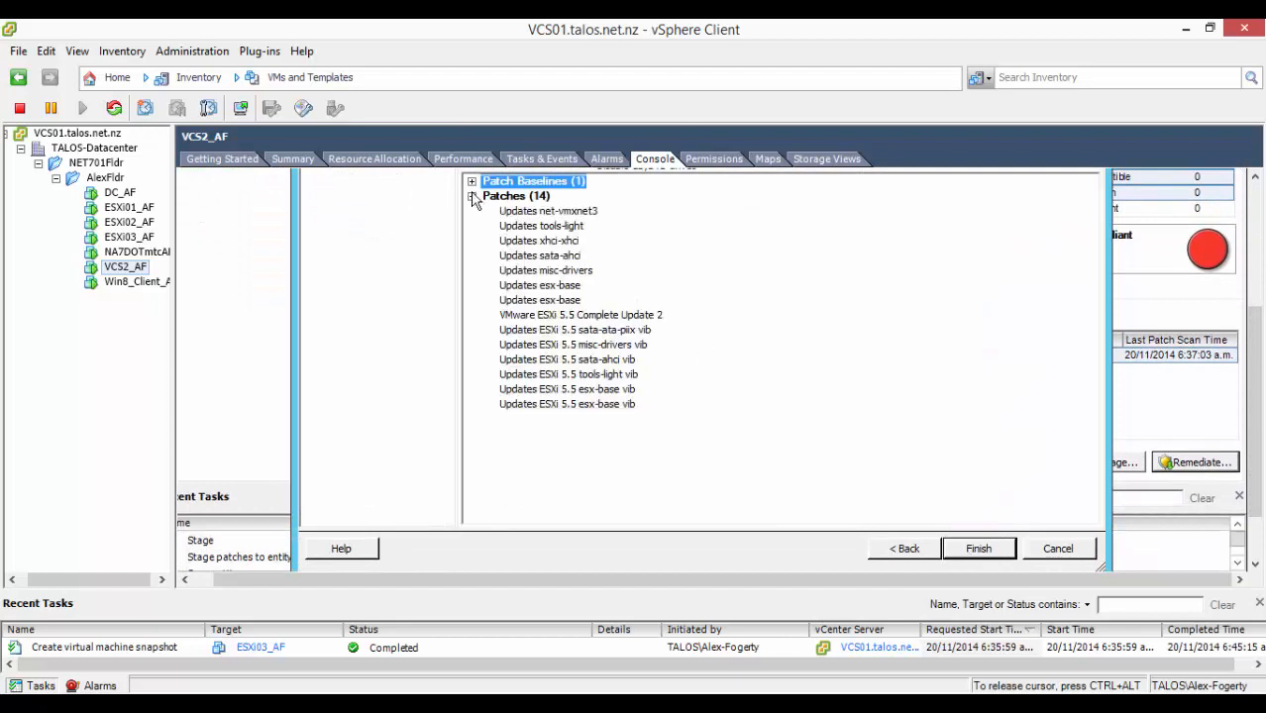
pyautogui.click(977, 549)
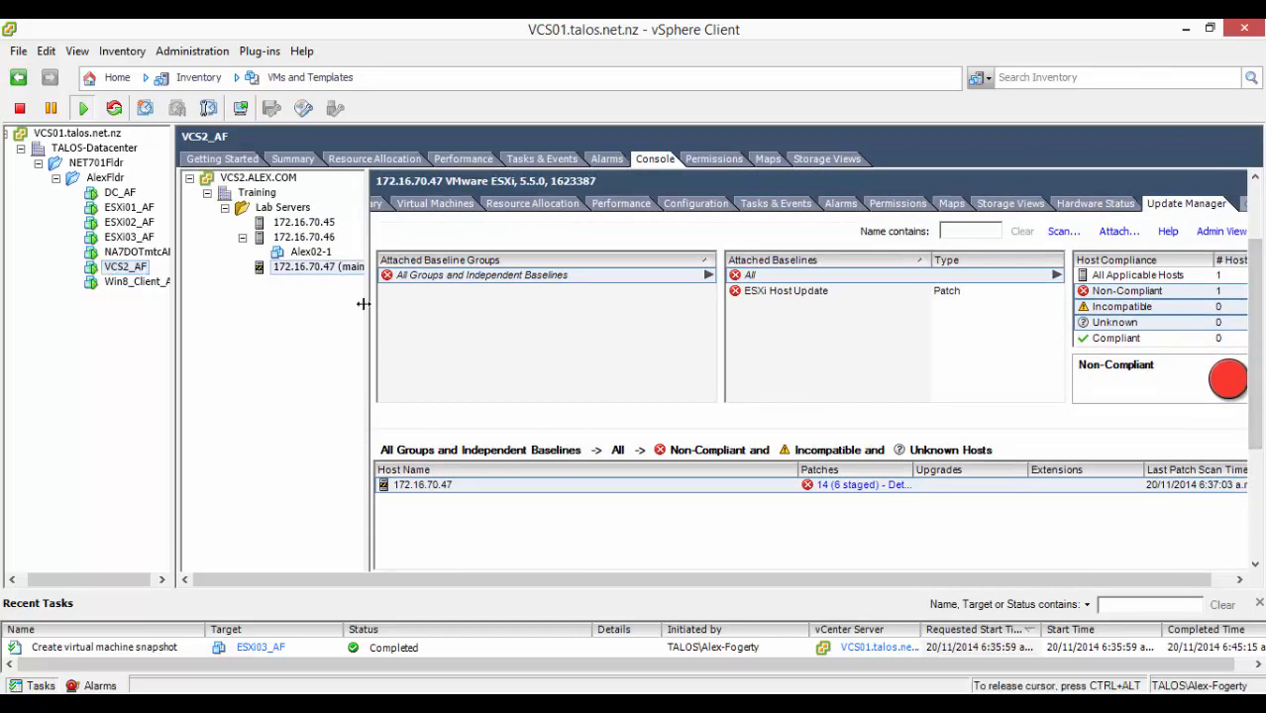
# Widen the Recent Tasks list to follow host 172.16.70.47's install and reboot tasks.
pyautogui.moveTo(372, 304); pyautogui.dragTo(456, 304)
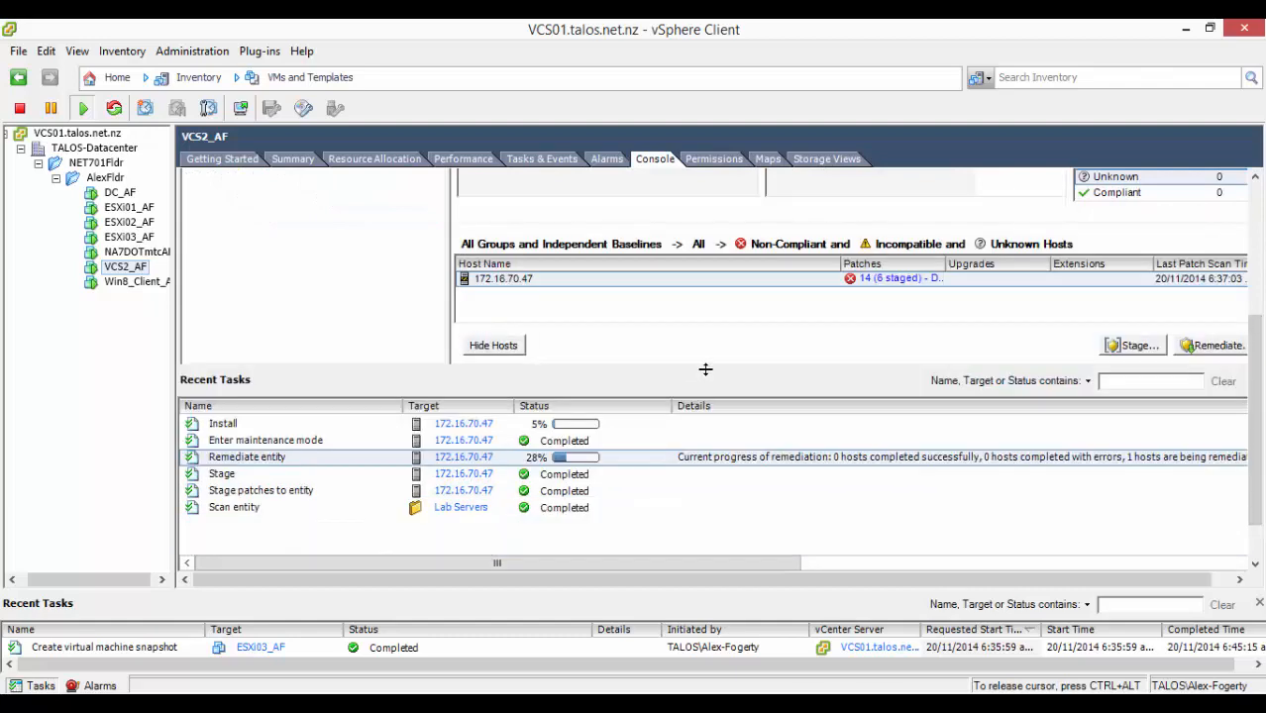
pyautogui.scroll(3)
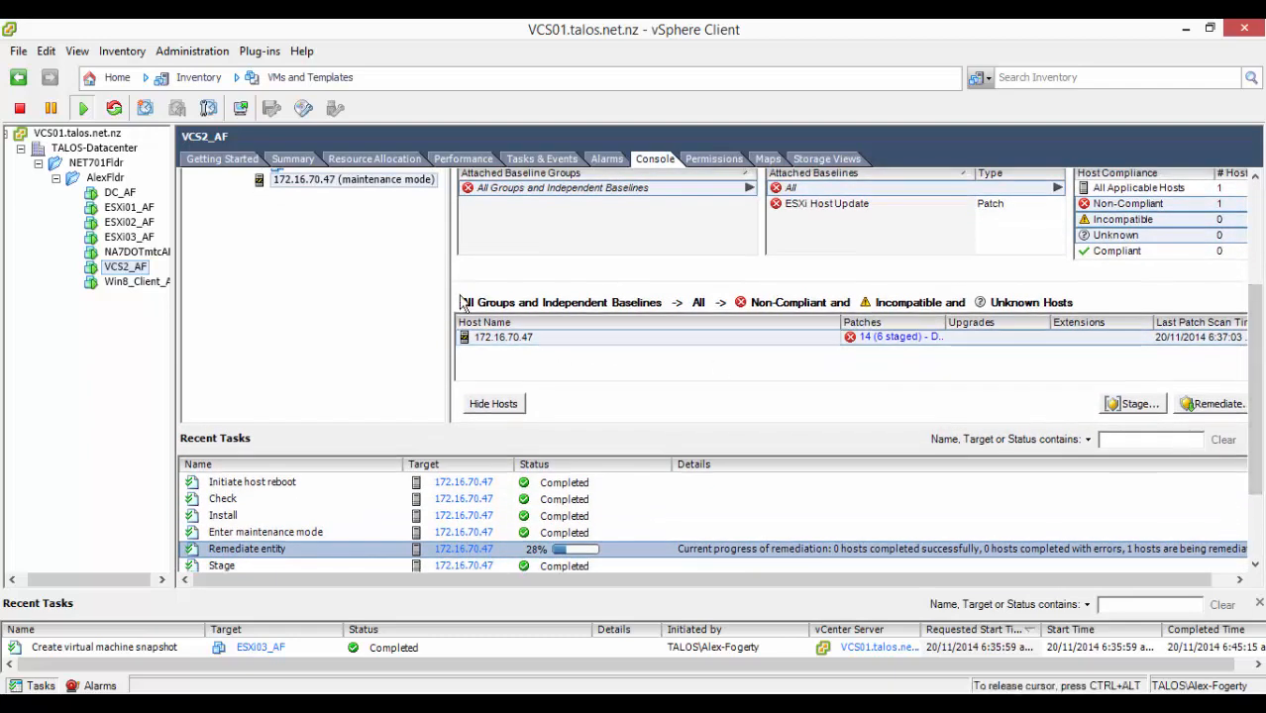
pyautogui.moveTo(688, 513)
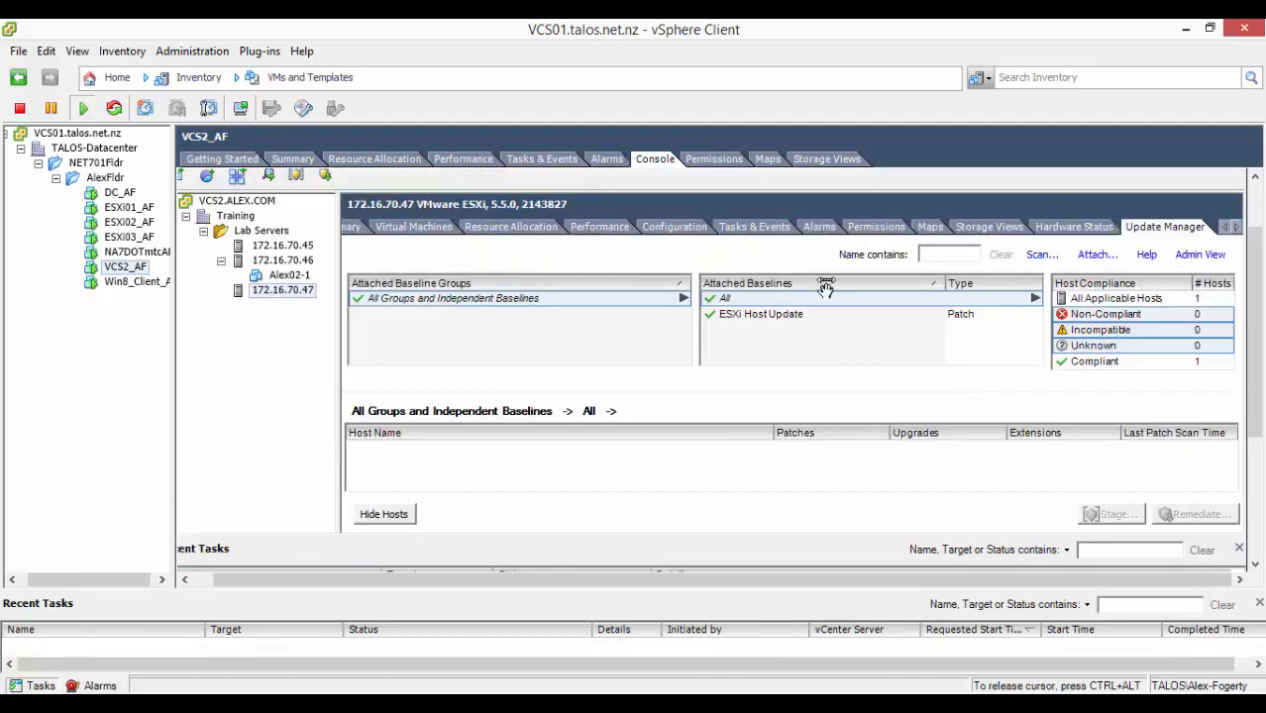
# View the Training datacenter's Update Manager compliance for the ESXi Host Update baseline.
pyautogui.click(234, 215)
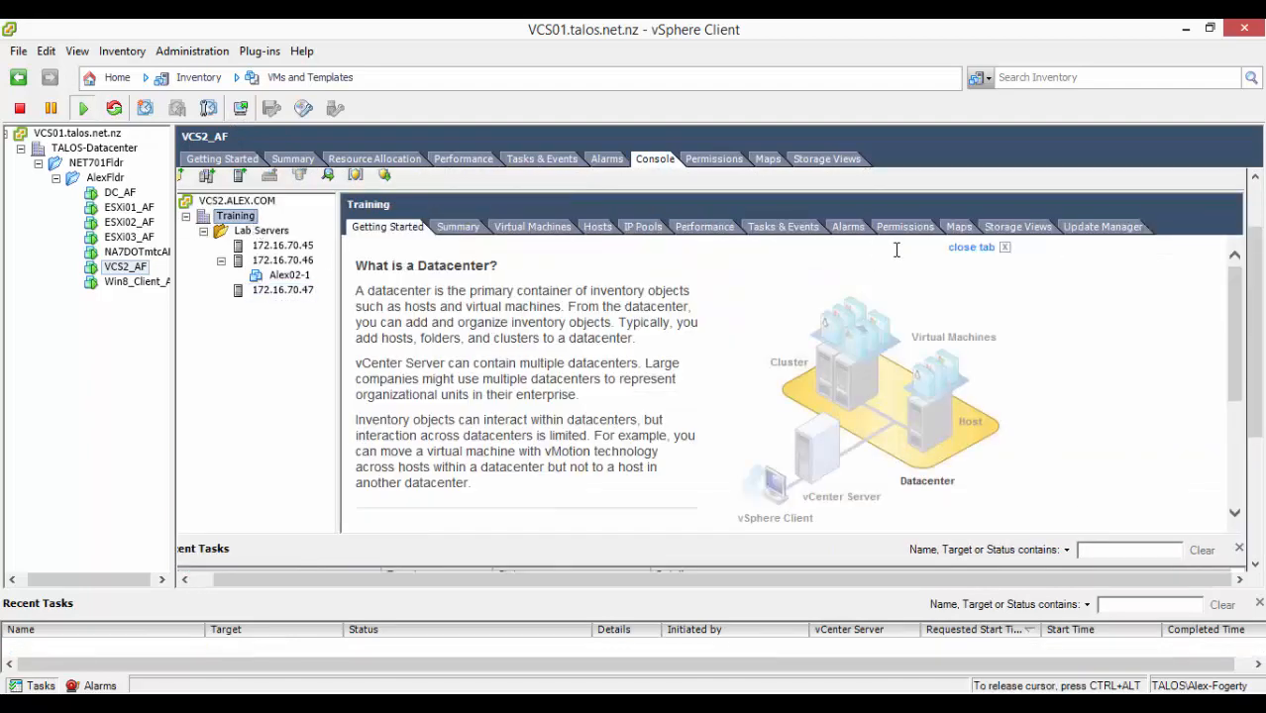
pyautogui.click(1103, 225)
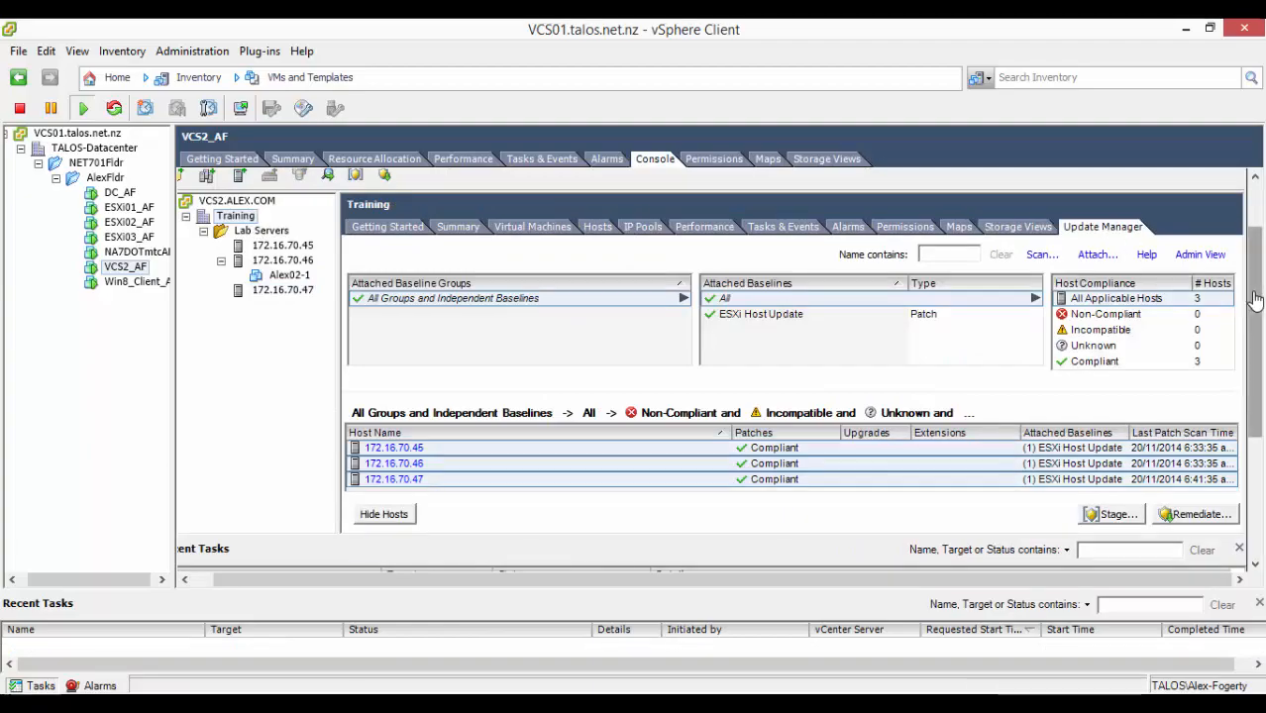